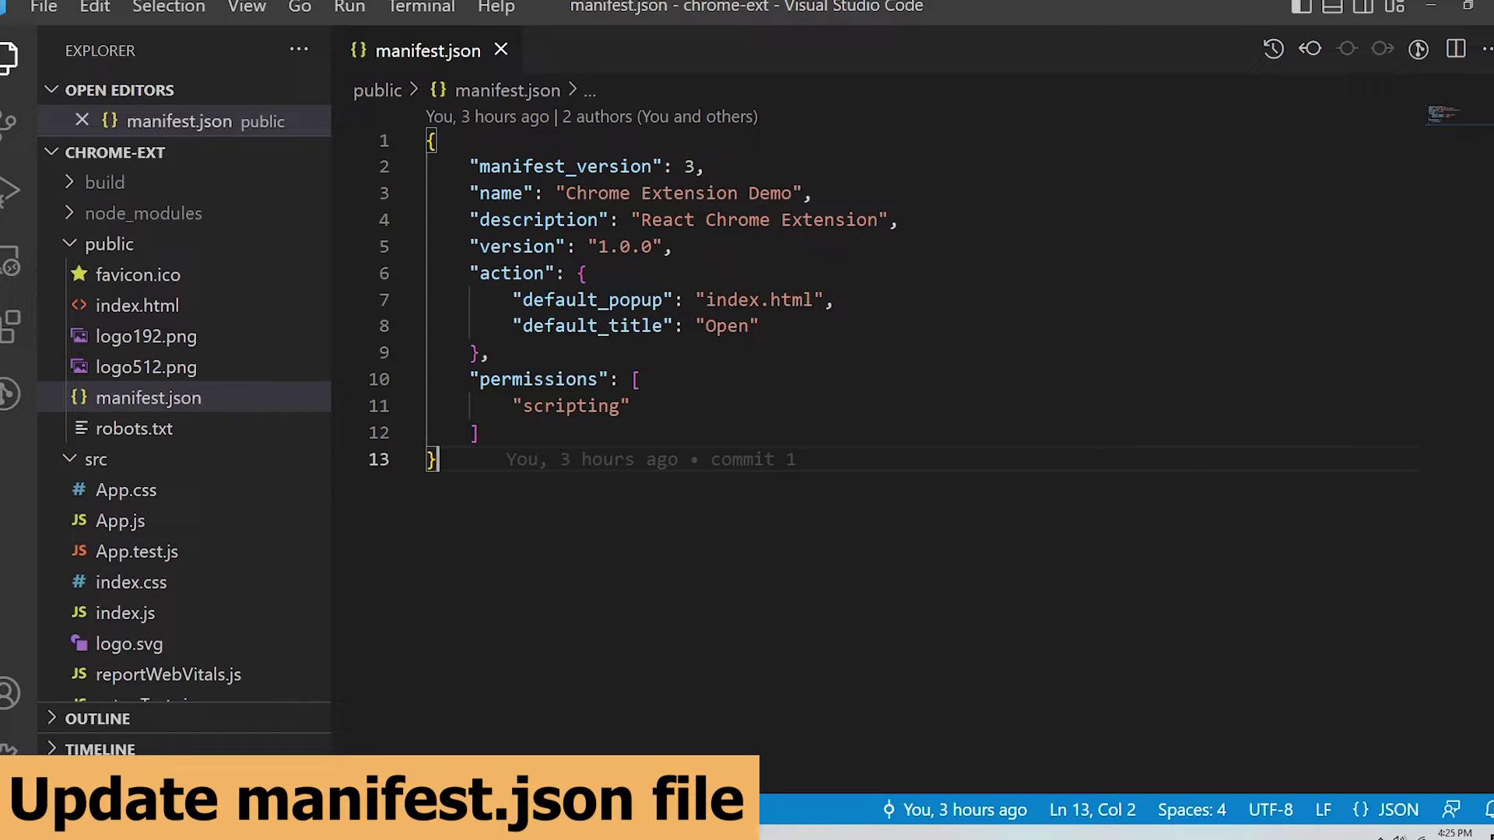
Step: Change the manifest's default_popup value from index.html to popup.html
double_click(731, 301)
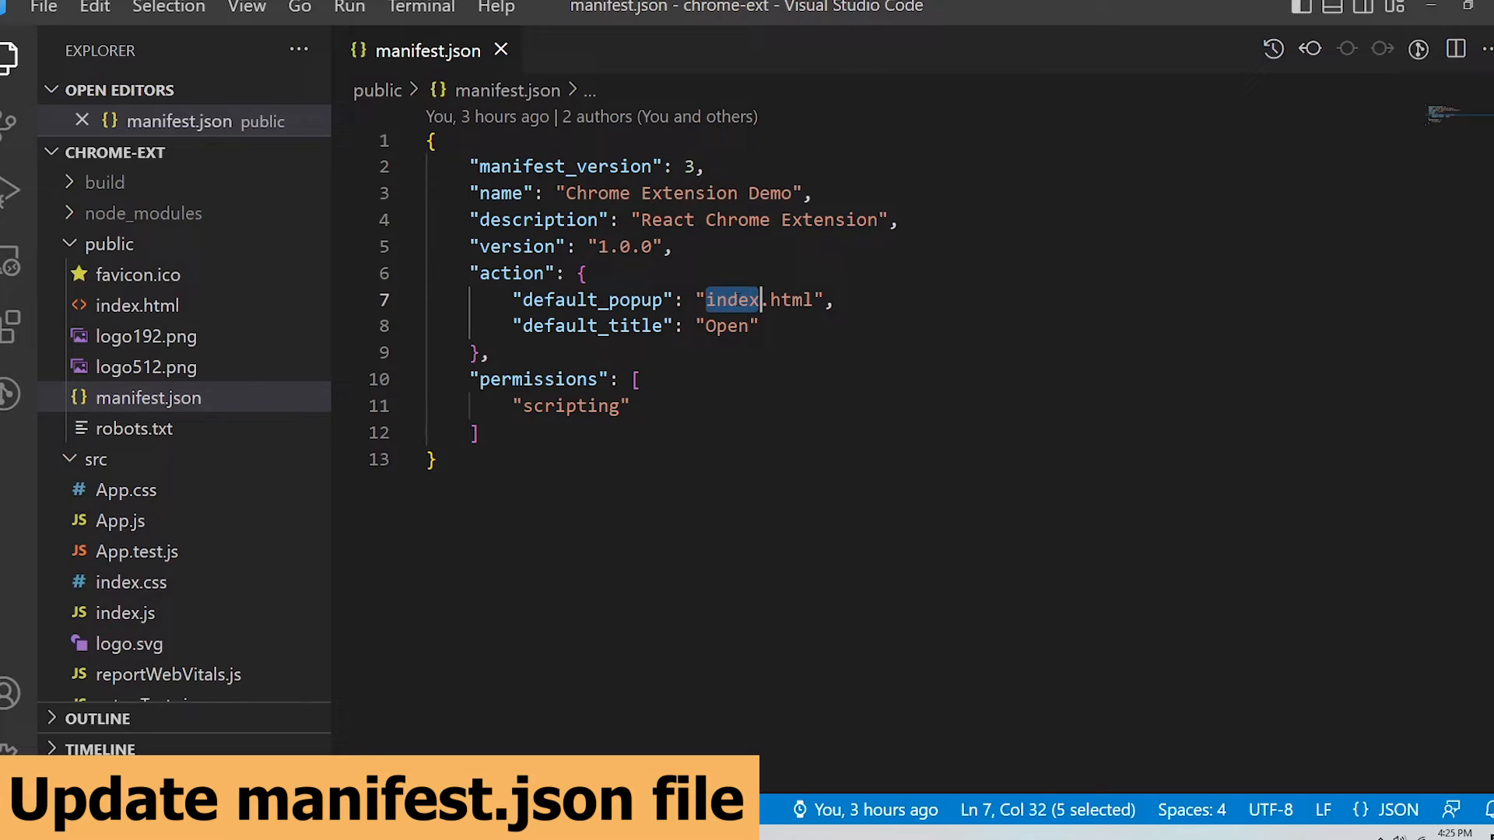
text(popup)
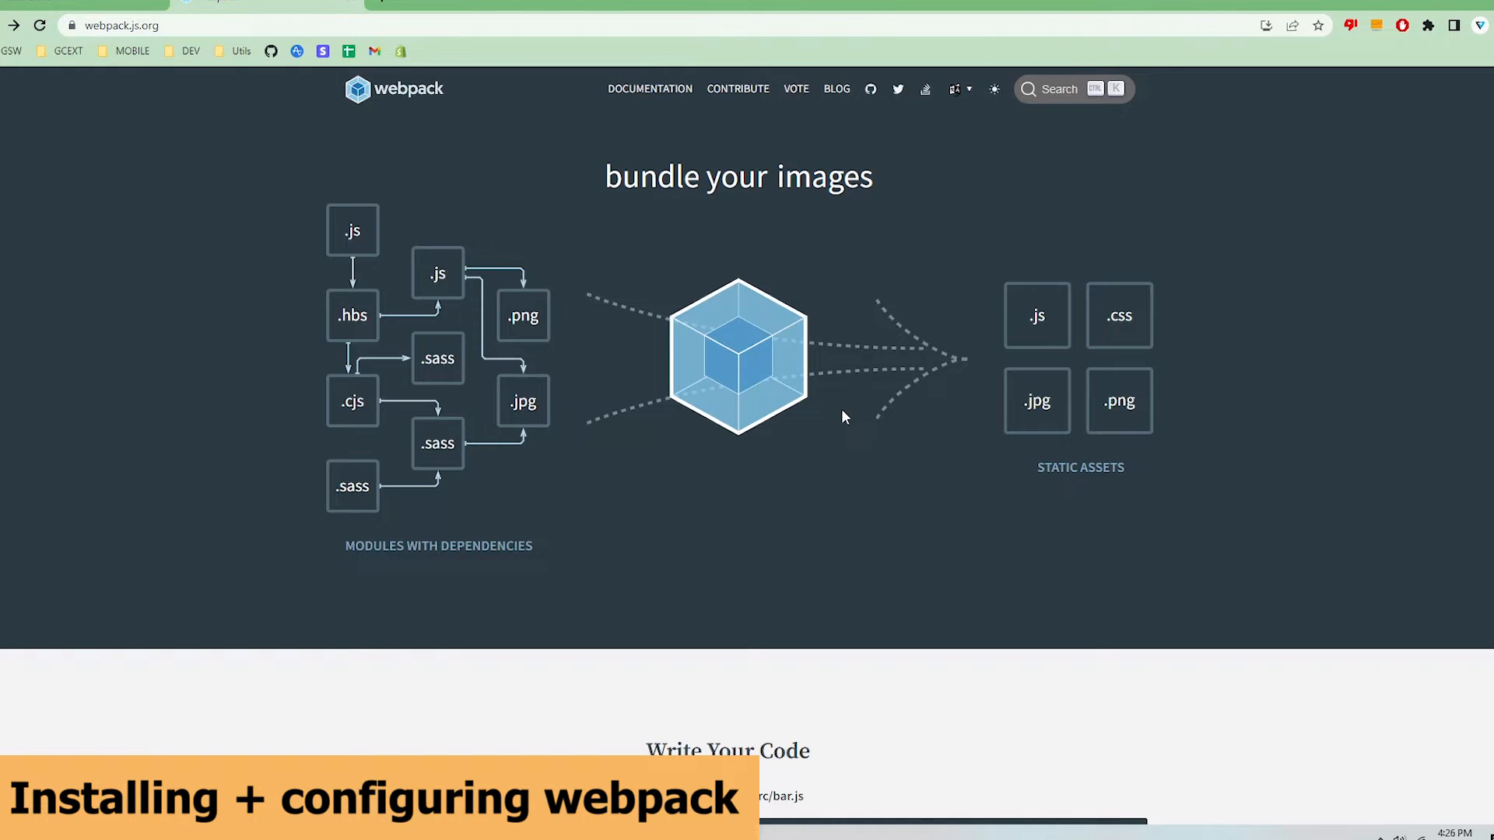
mouse_move(238, 92)
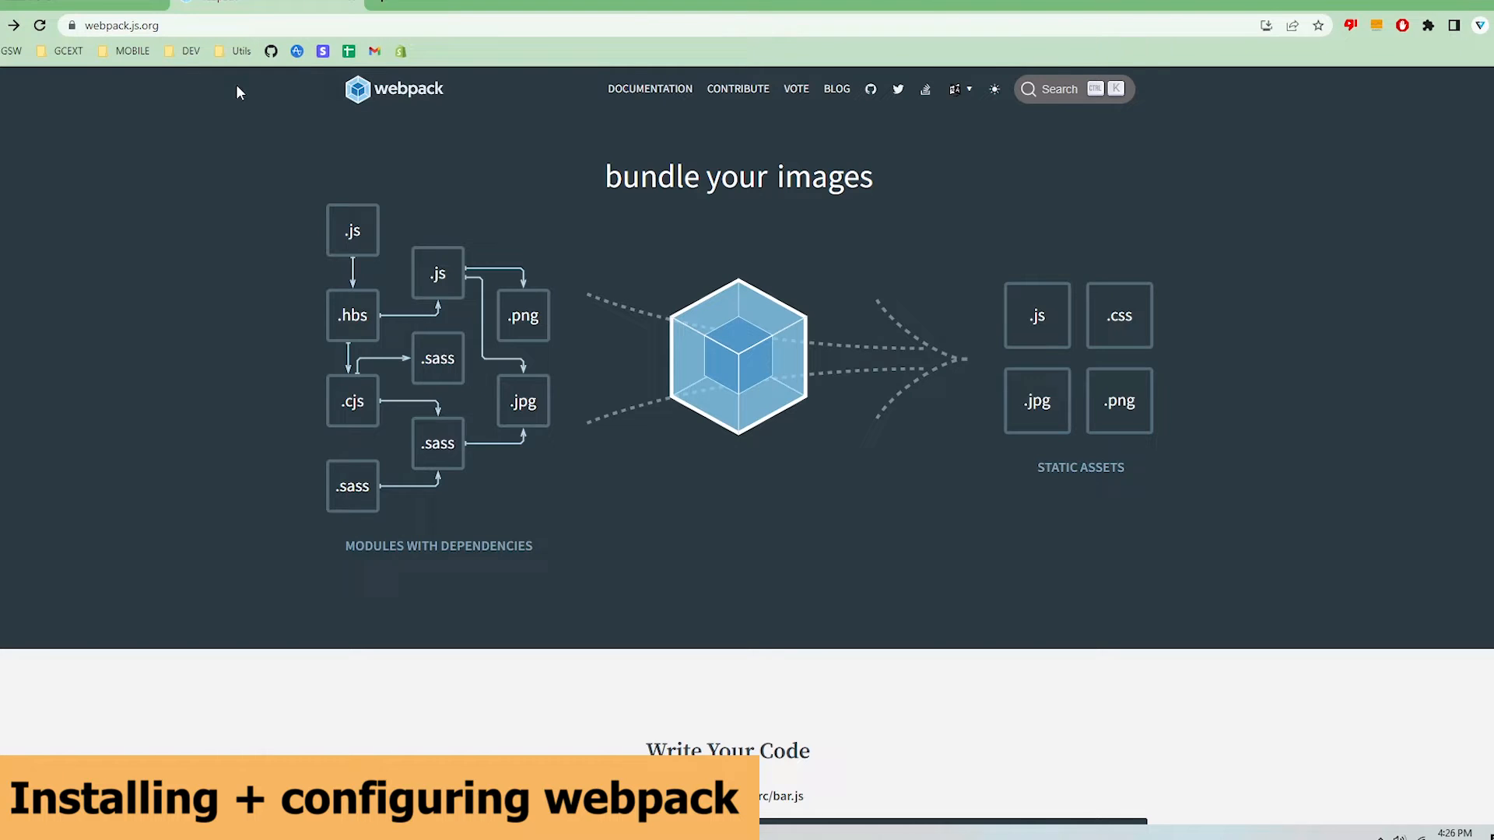
mouse_move(576, 163)
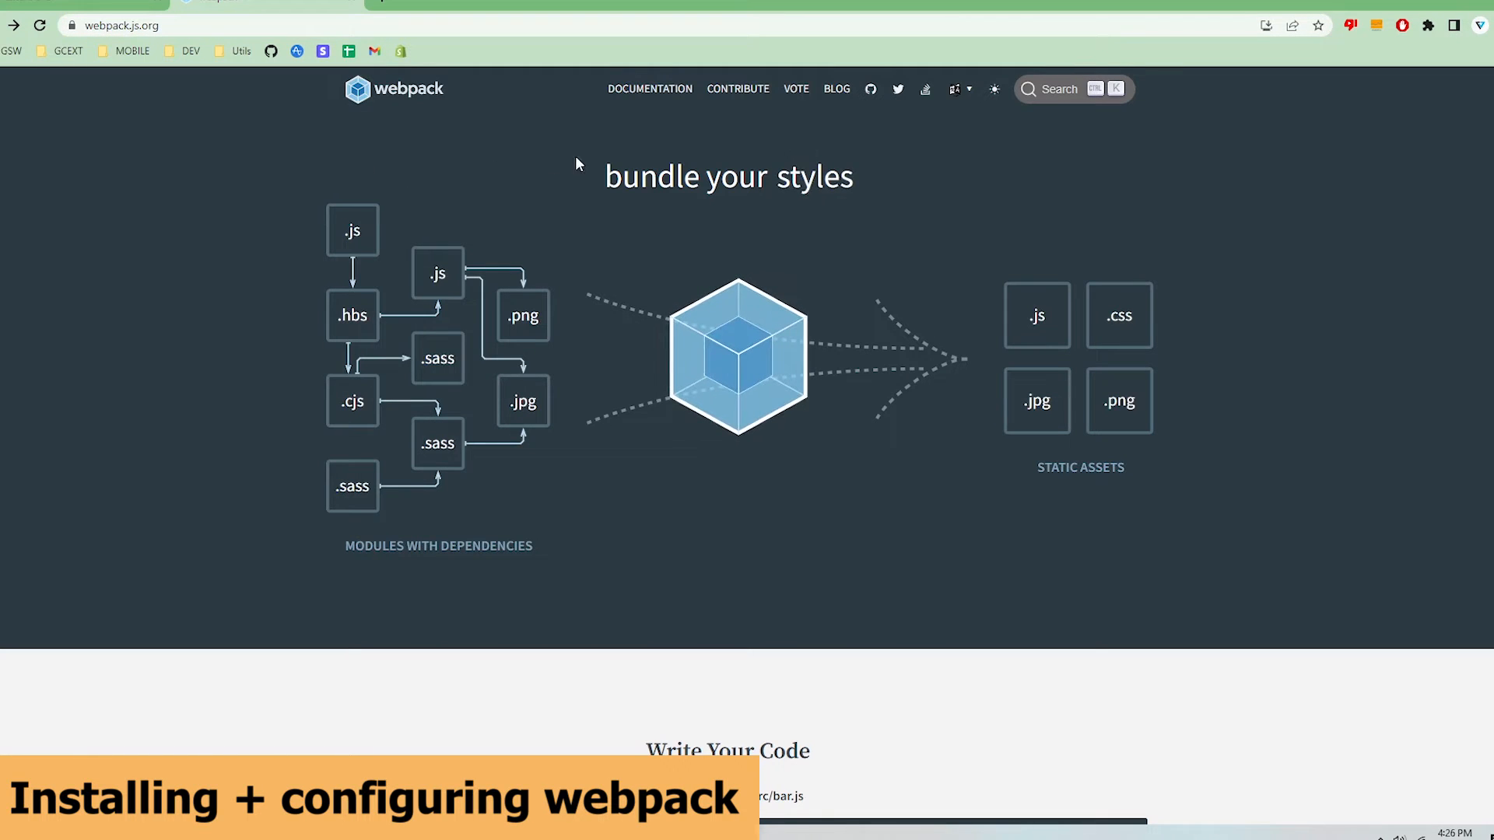
Step: Navigate Documentation > Guides > Installation to reach the webpack install instructions
click(649, 88)
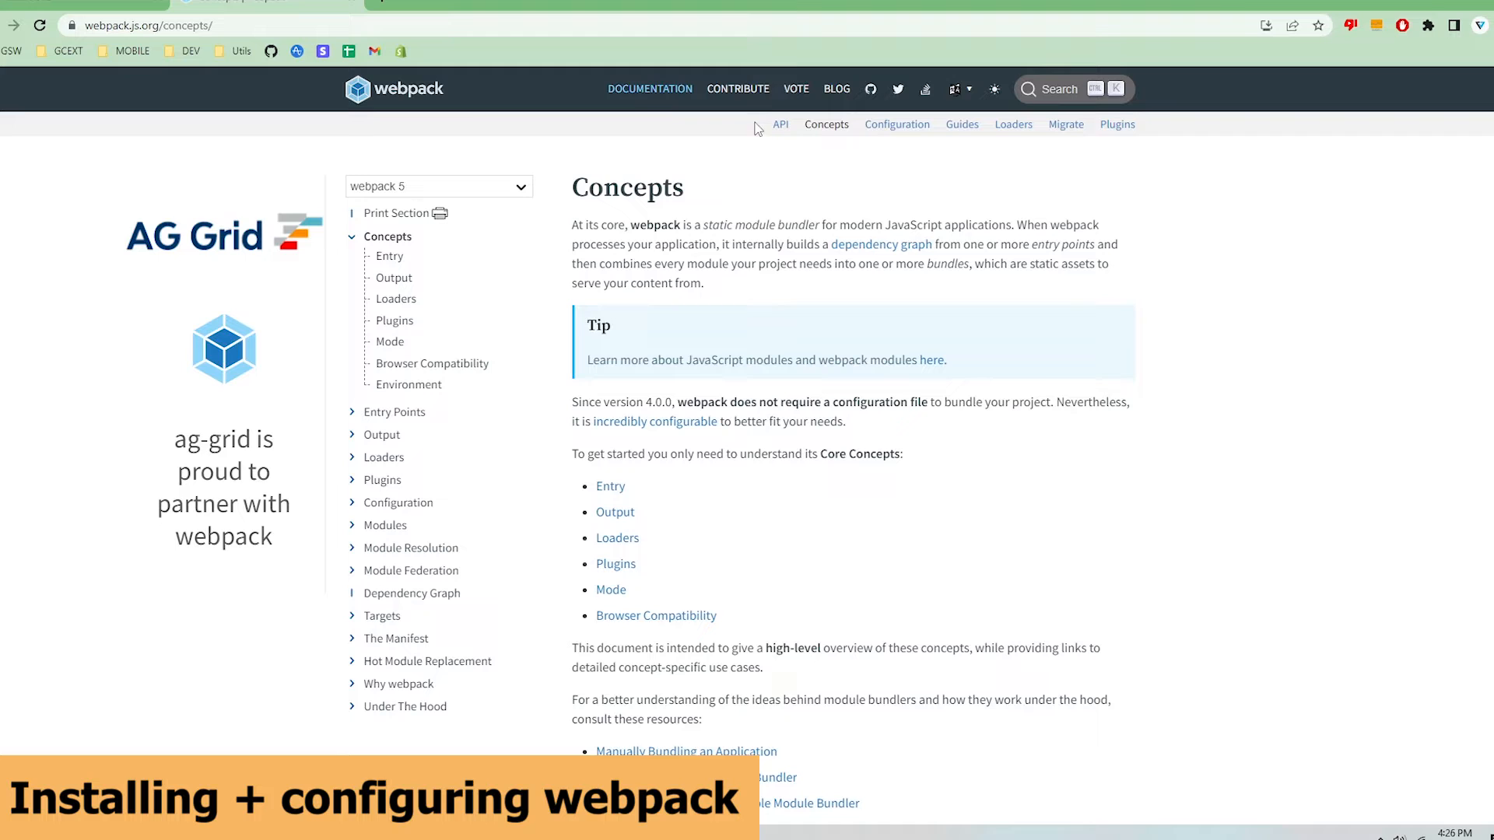
click(962, 125)
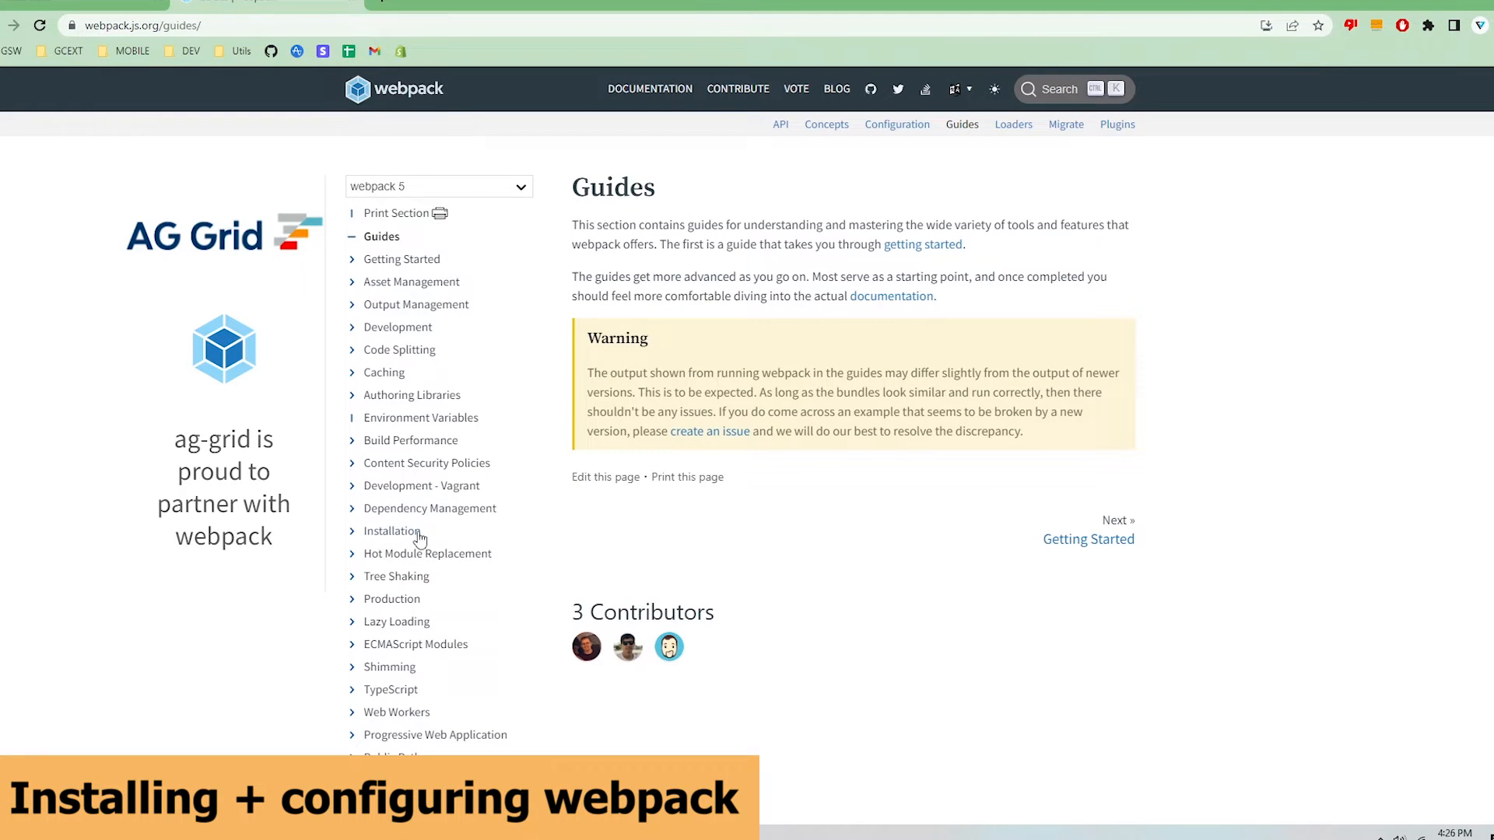
click(391, 531)
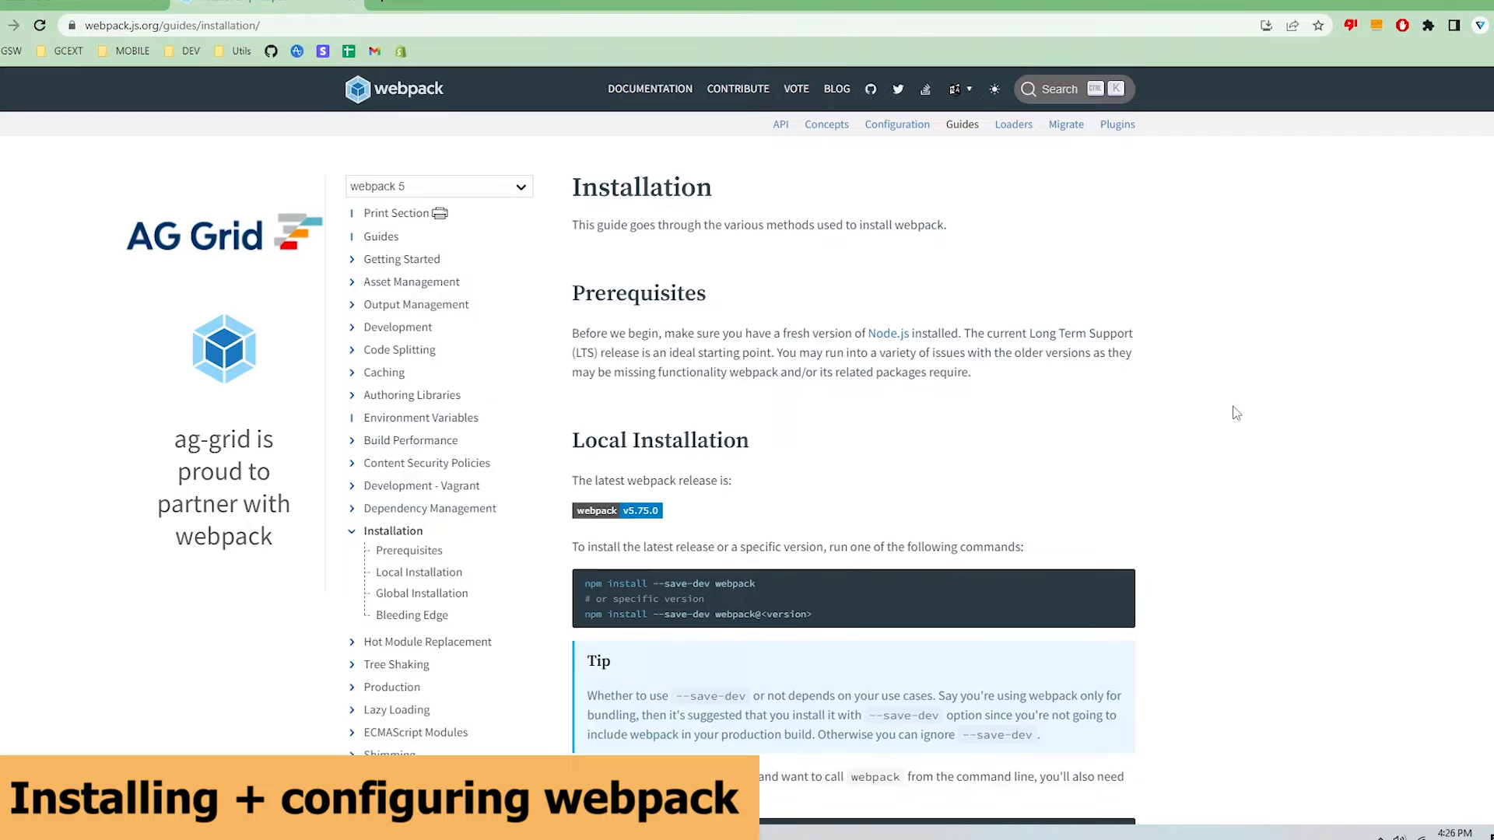
scroll(down, 3)
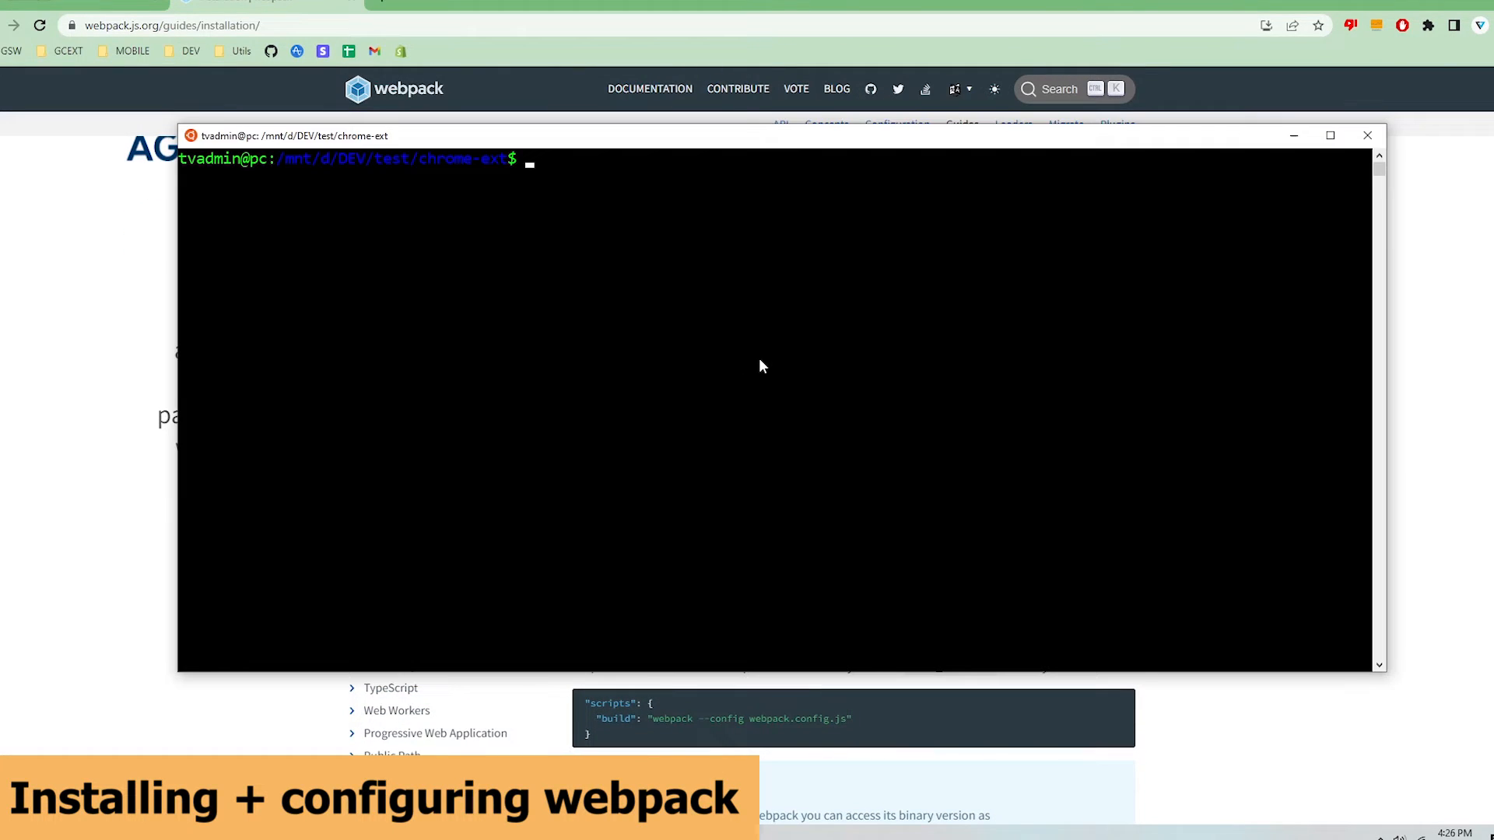
Step: Run 'sudo npm install --save-dev webpack webpack-cli' to add both as dev dependencies
text(sudo npm in)
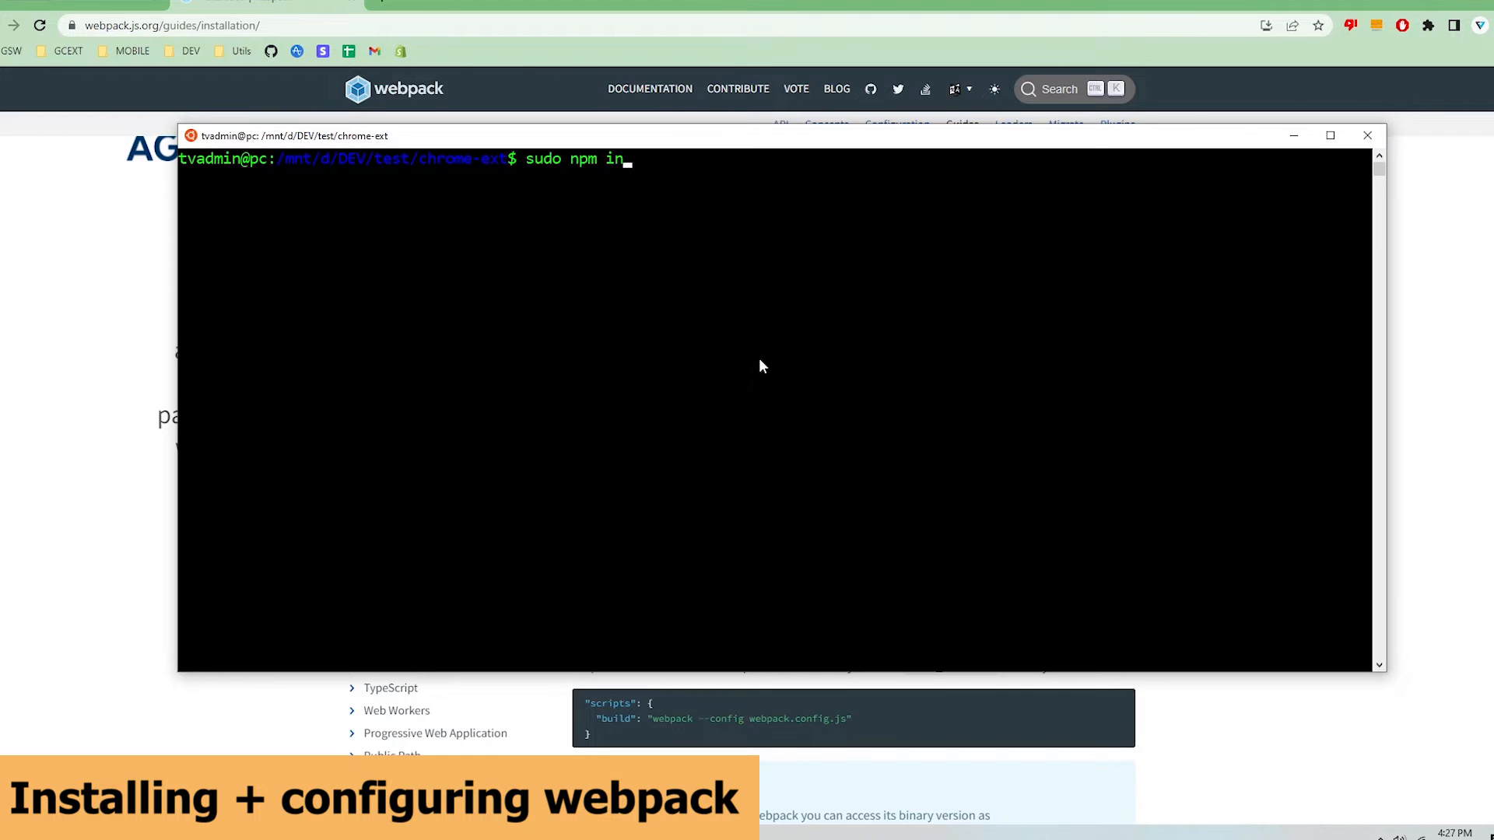
text(stall --save-dev webpack webpack-cli)
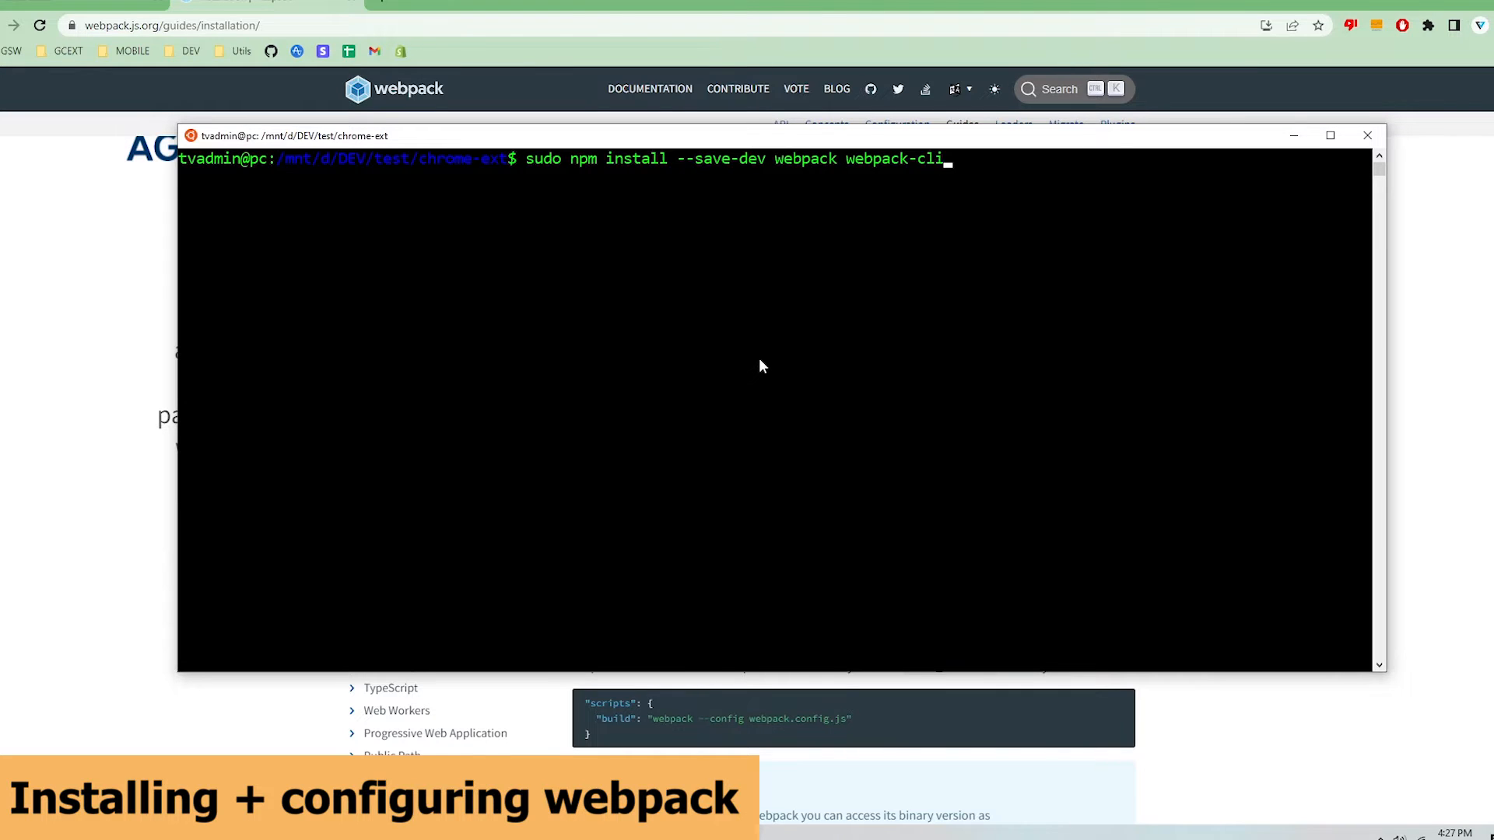
key(Return)
text(ls)
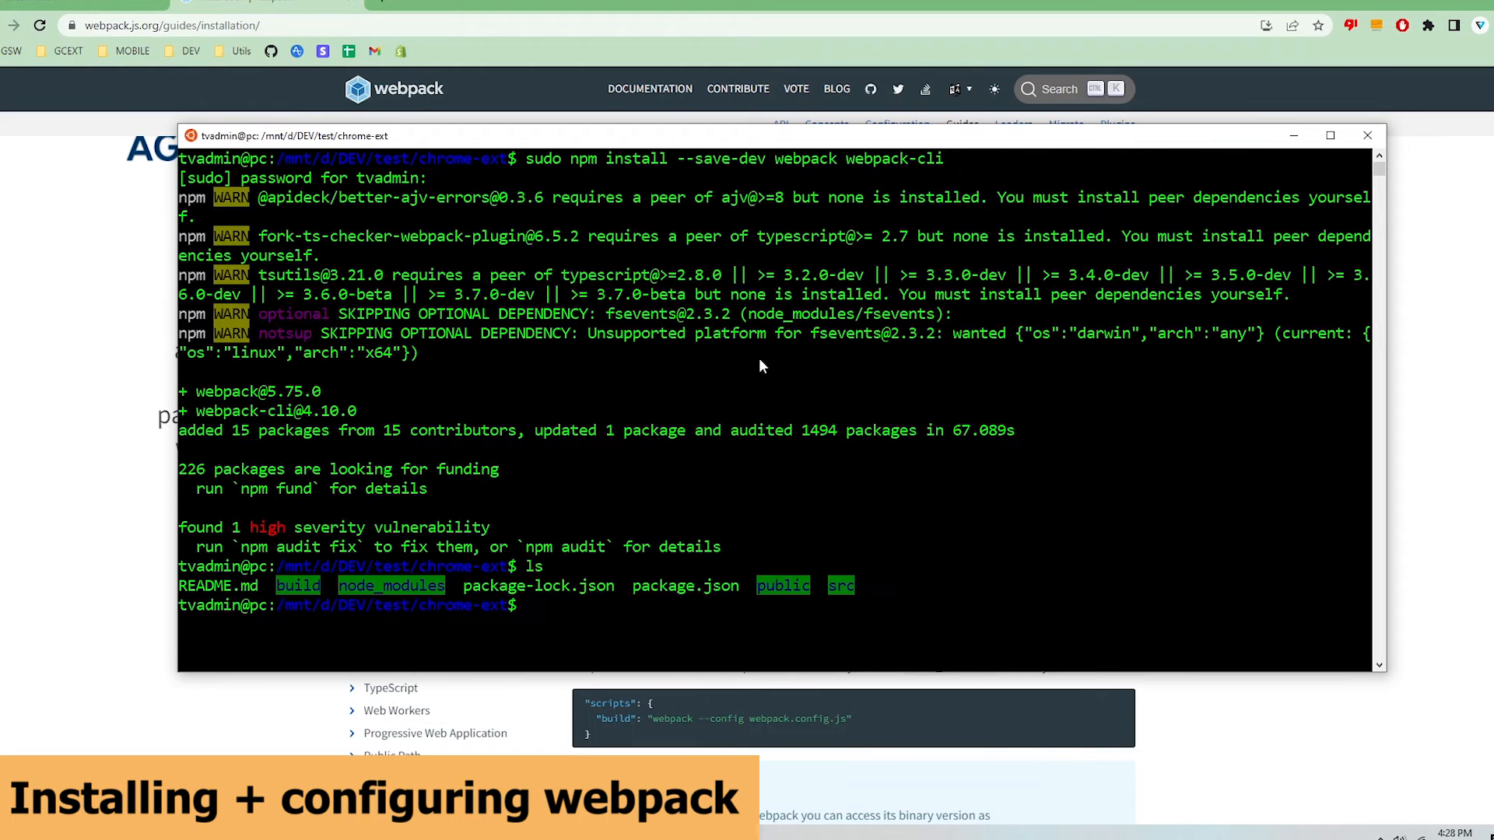
Step: Create an empty webpack.config.js with 'touch webpack.config.js'
text(touch web)
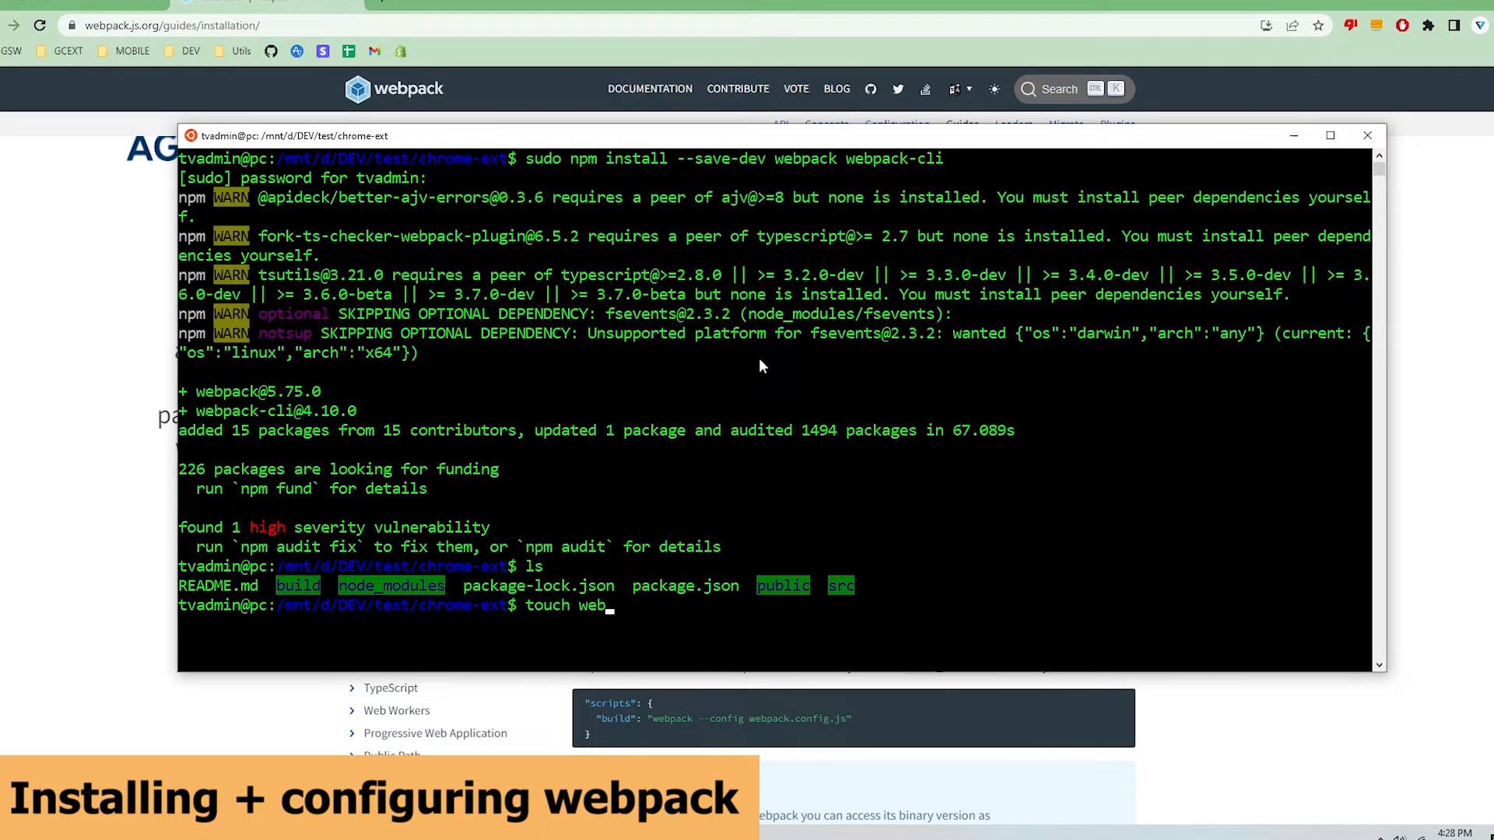
text(pack.con)
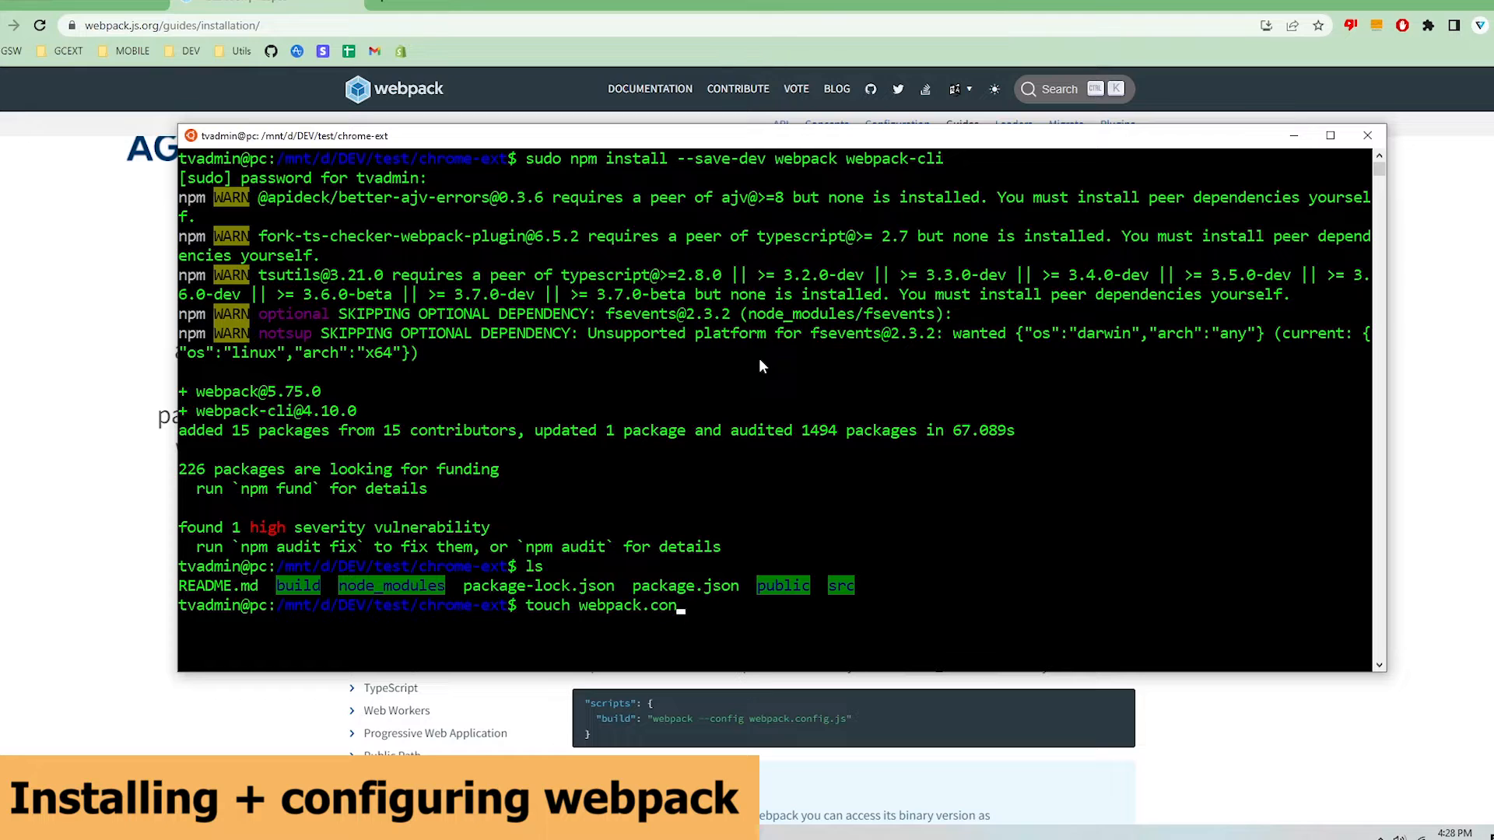
text(fig.js)
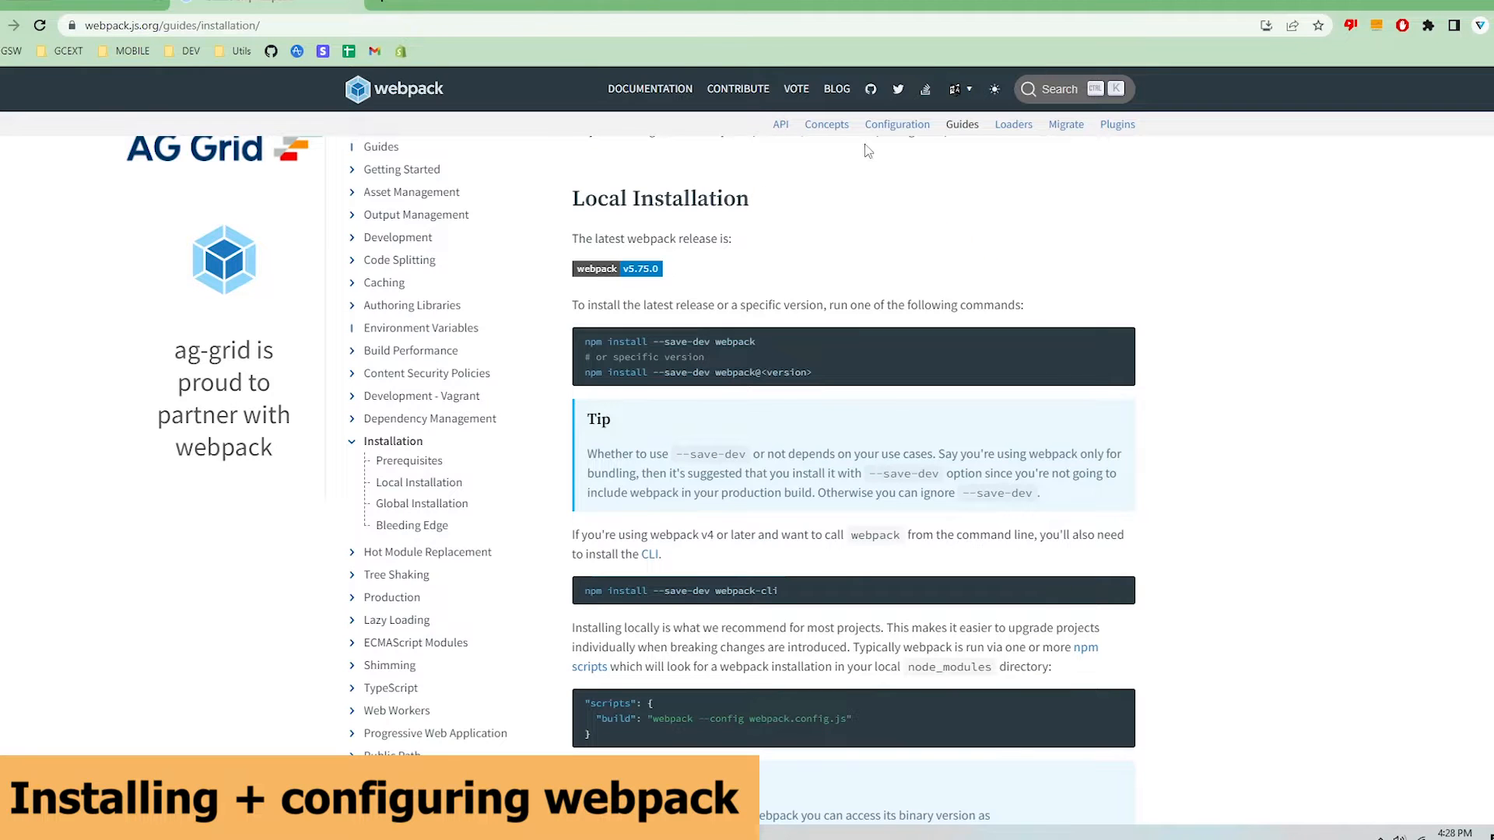
Step: Go to the Concepts page and jump to its Output section
click(826, 125)
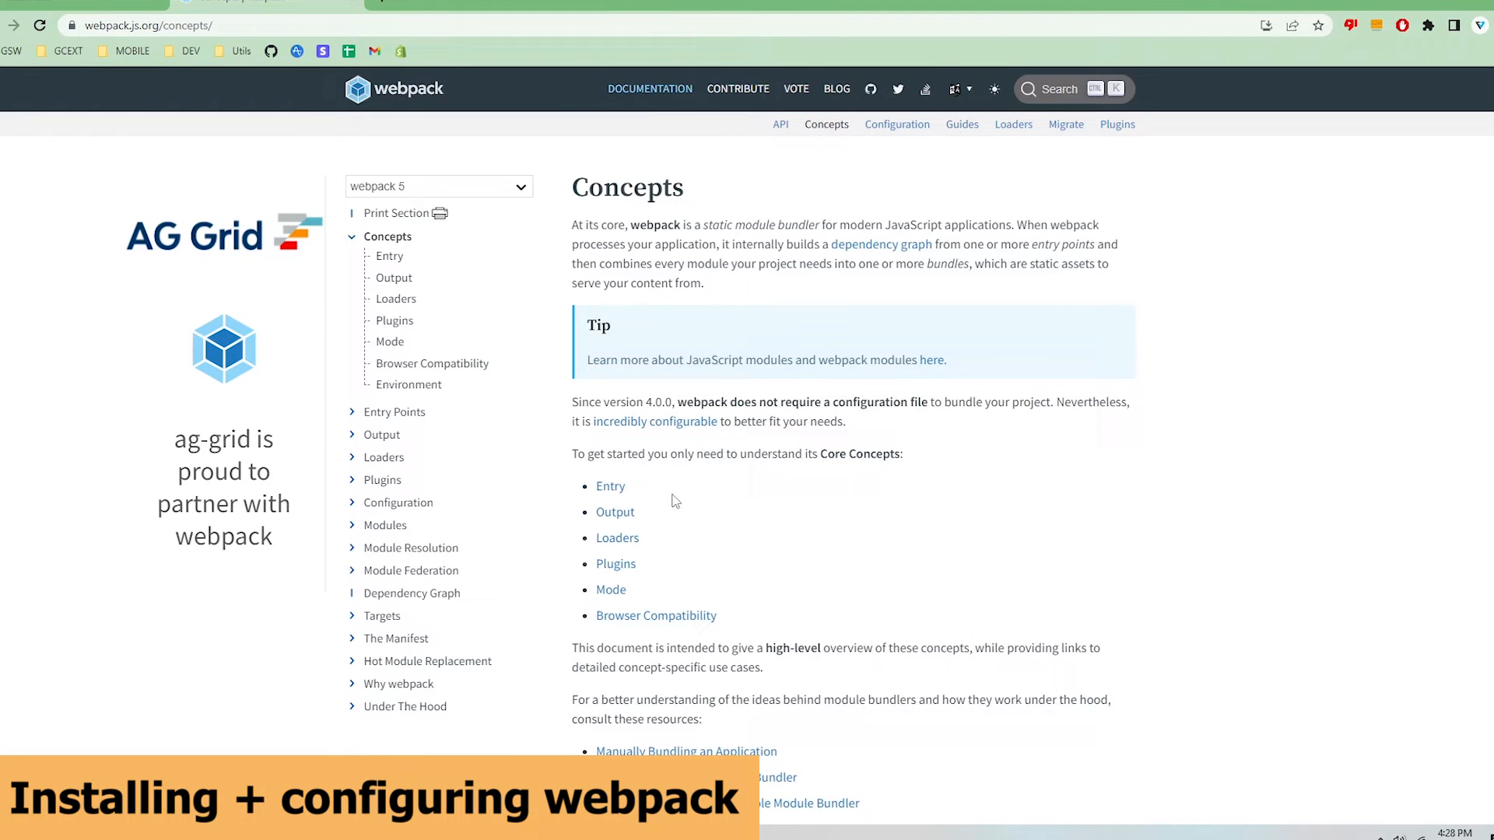
click(615, 512)
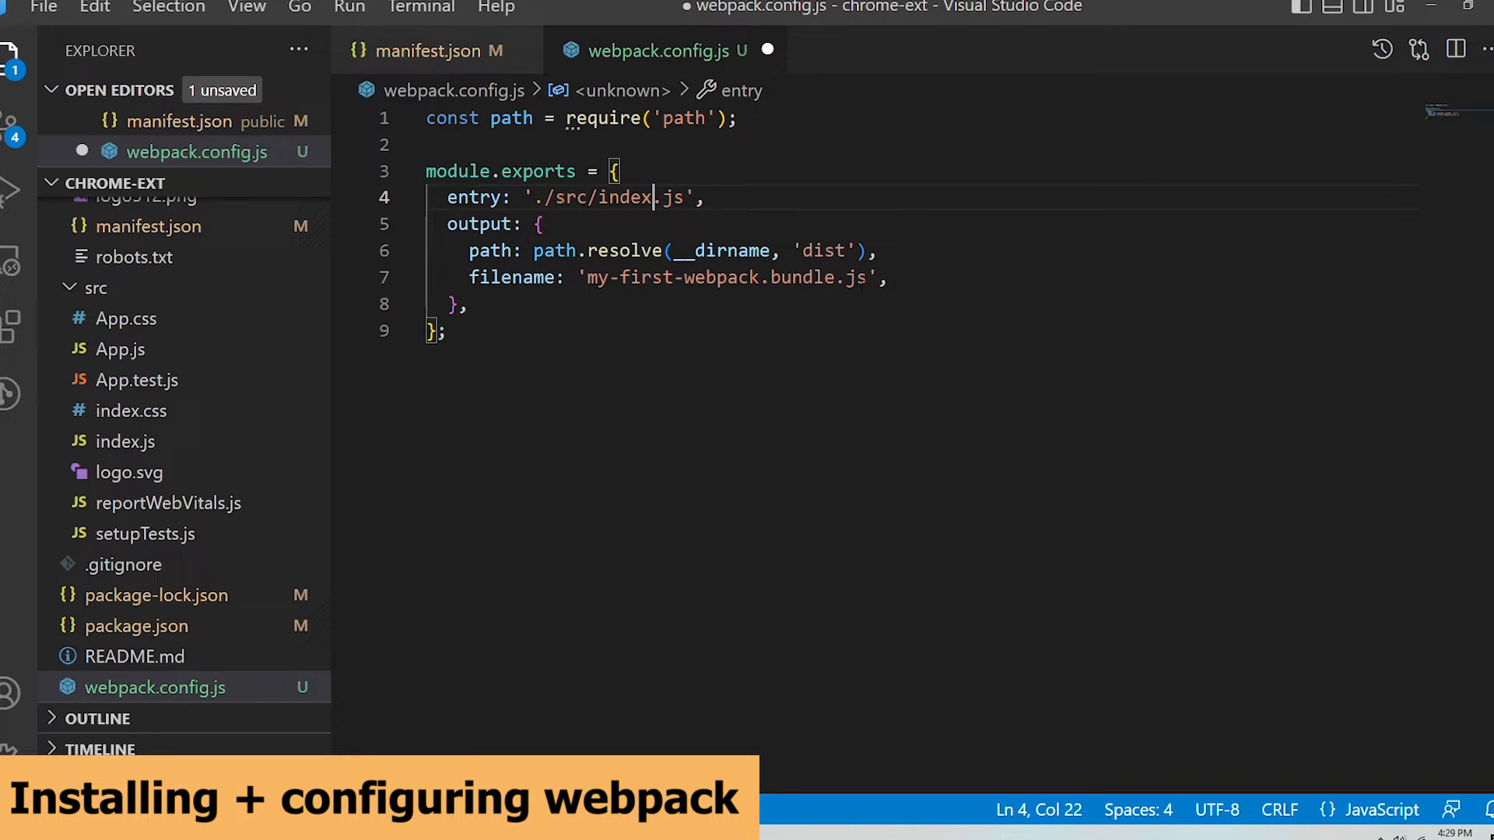
Step: Paste the example config into webpack.config.js with output filename '[name].js', save, and move to package.json
click(789, 251)
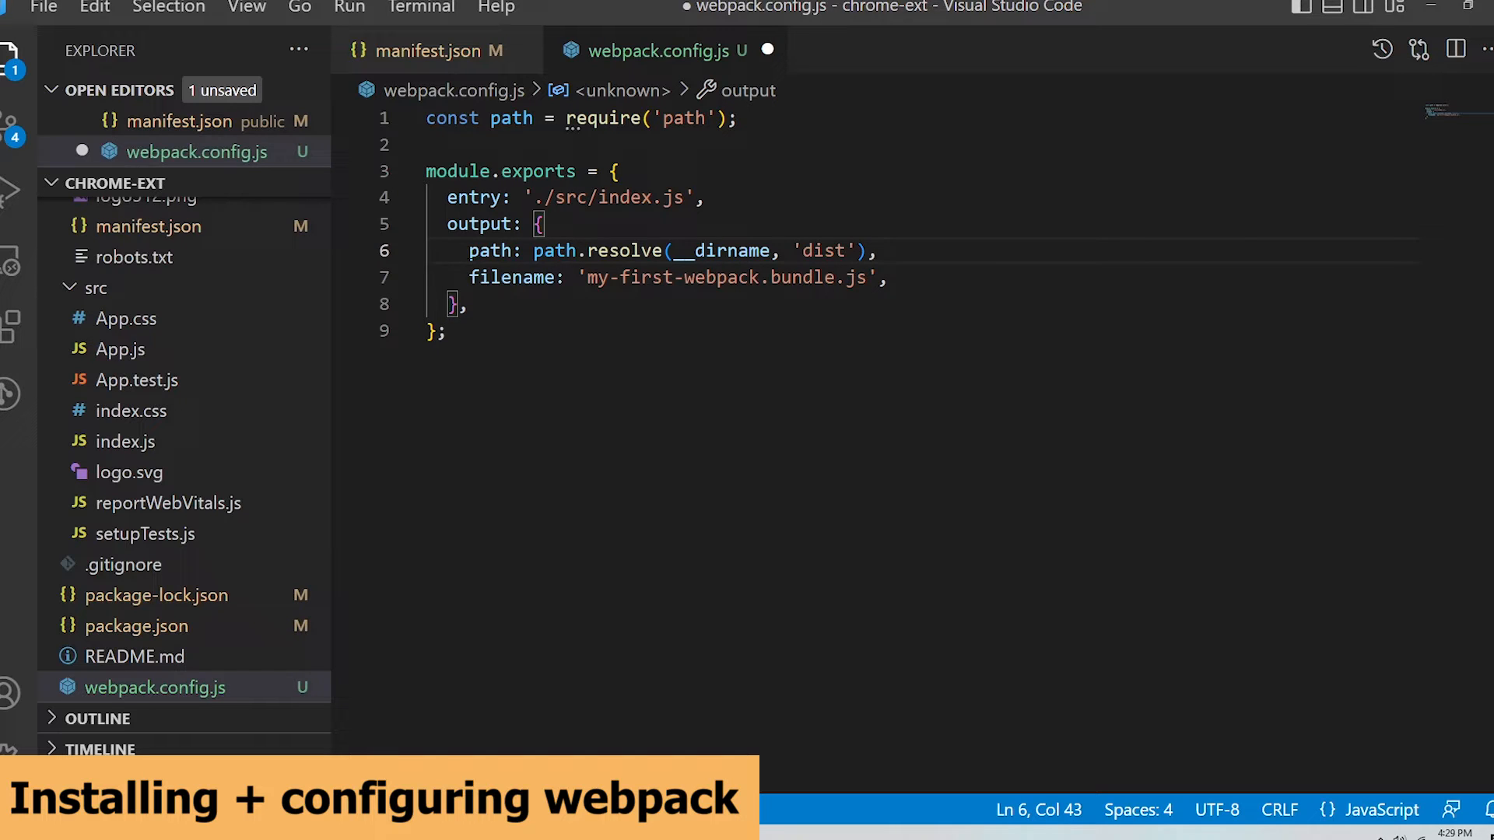
click(446, 329)
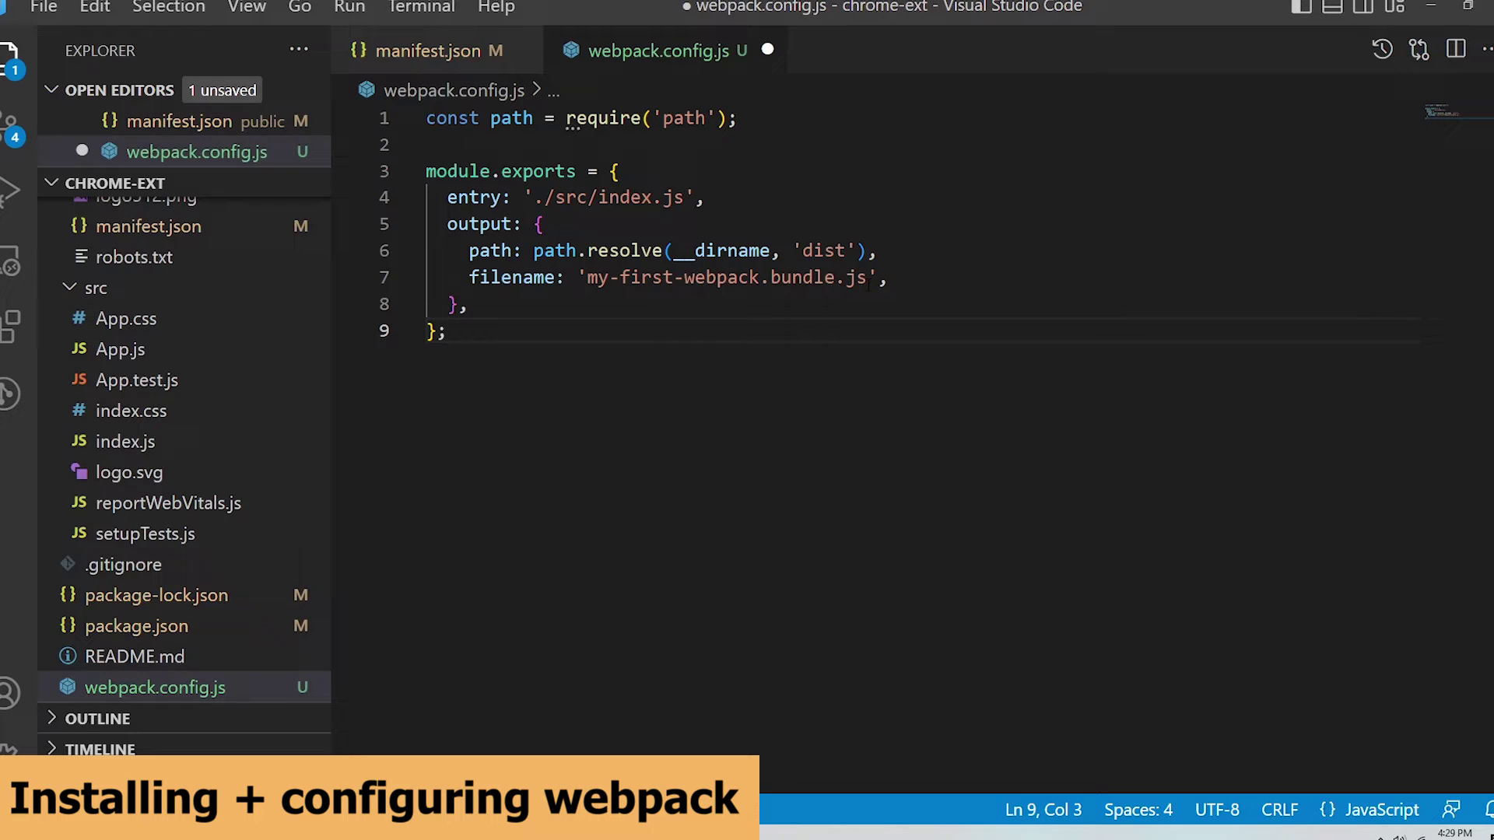
click(448, 330)
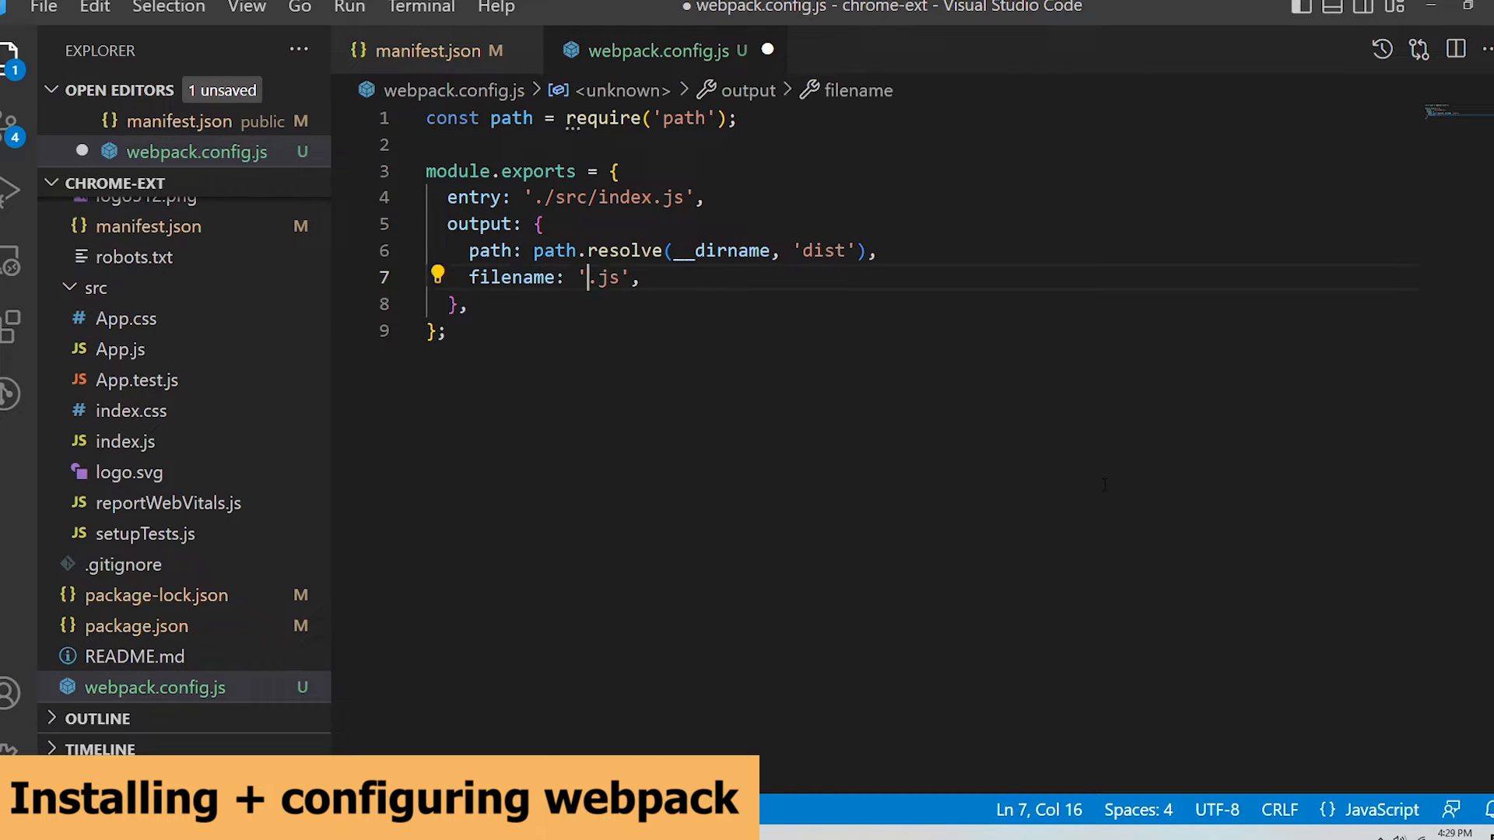
text([name])
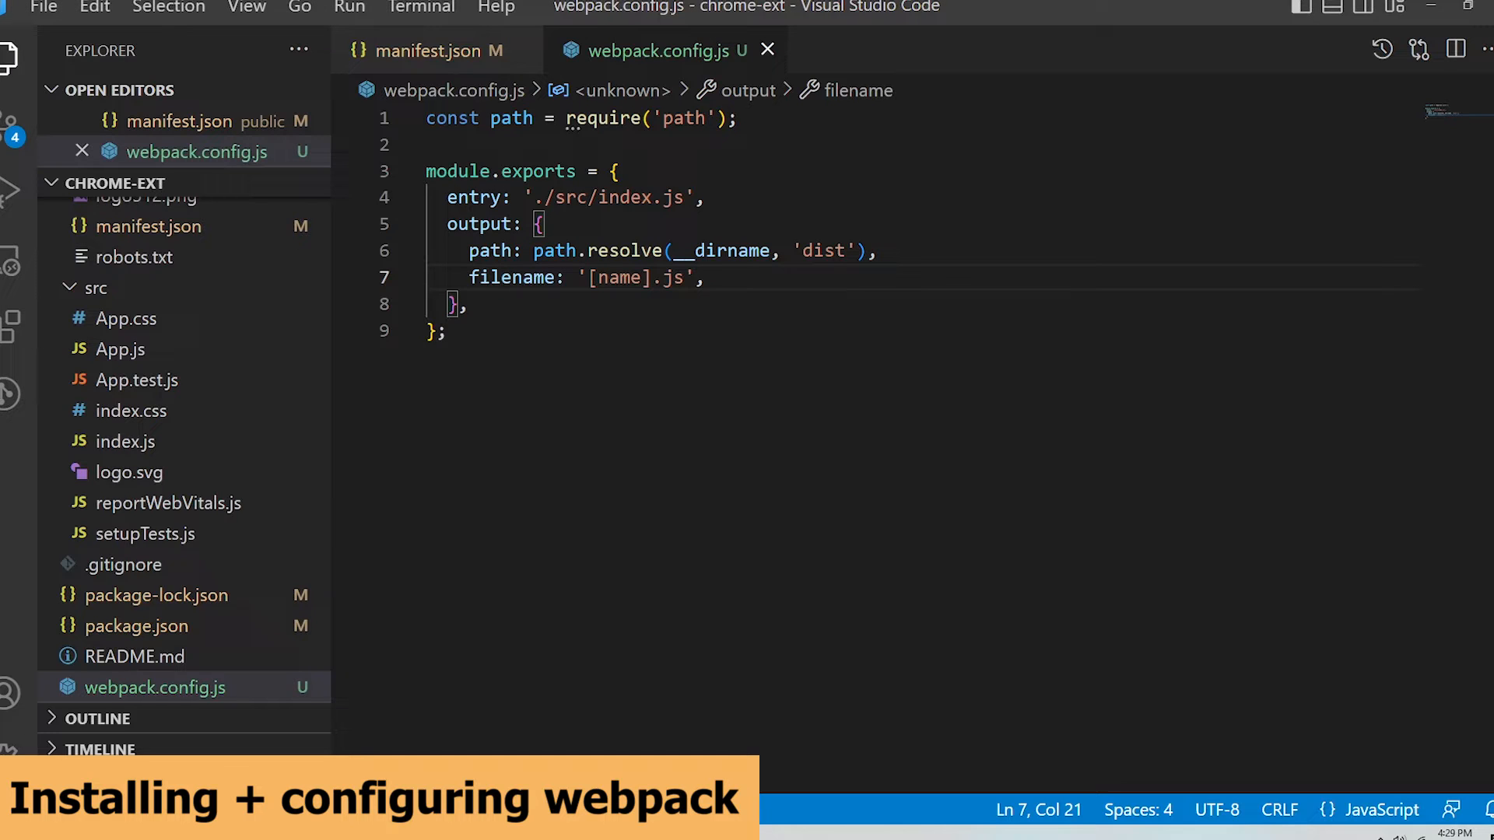
click(648, 277)
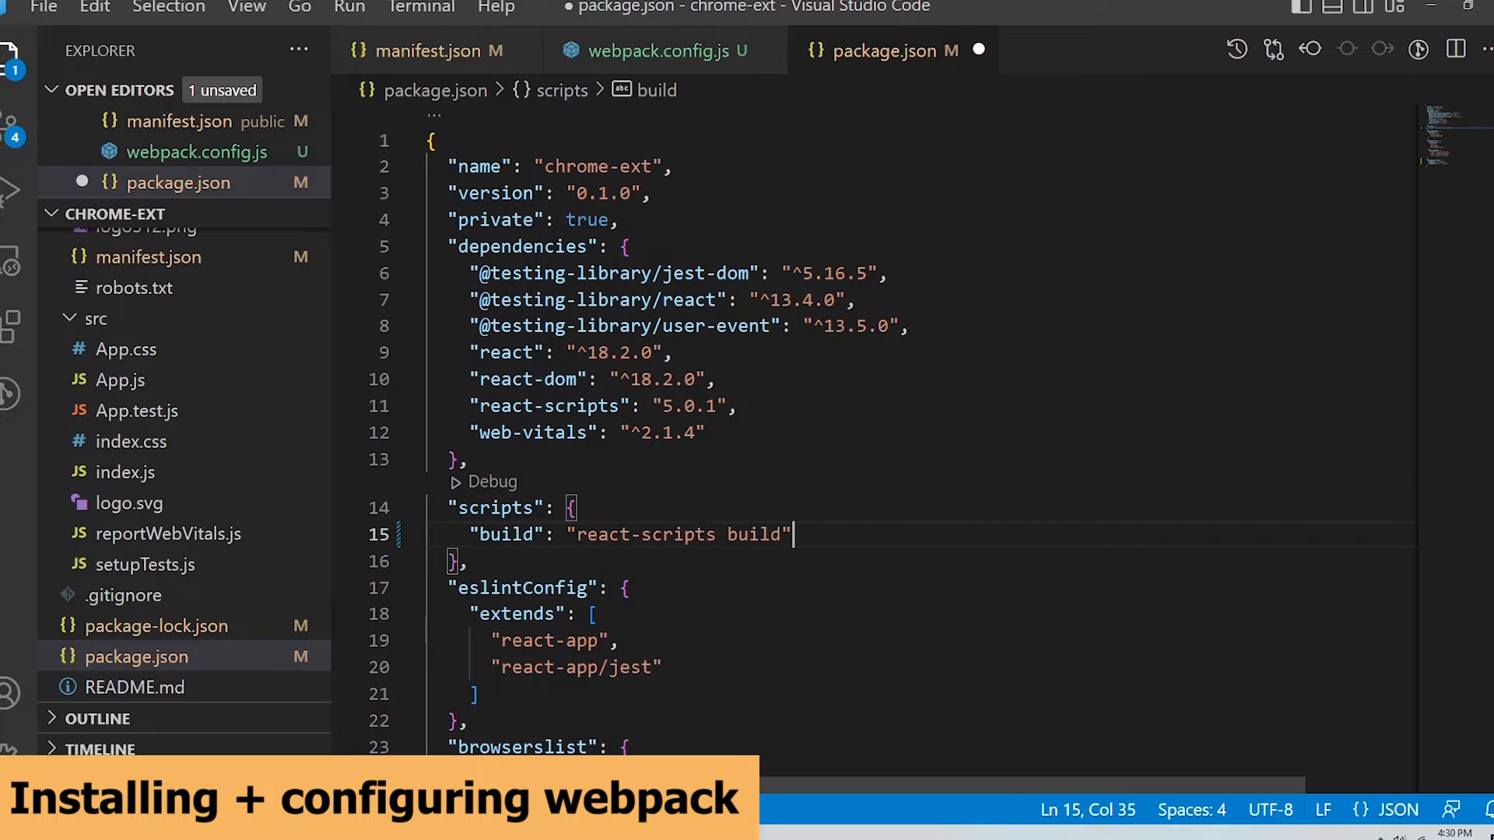
Step: Set the build script to 'webpack --config webpack.config.js' and save package.json
text(webpack")
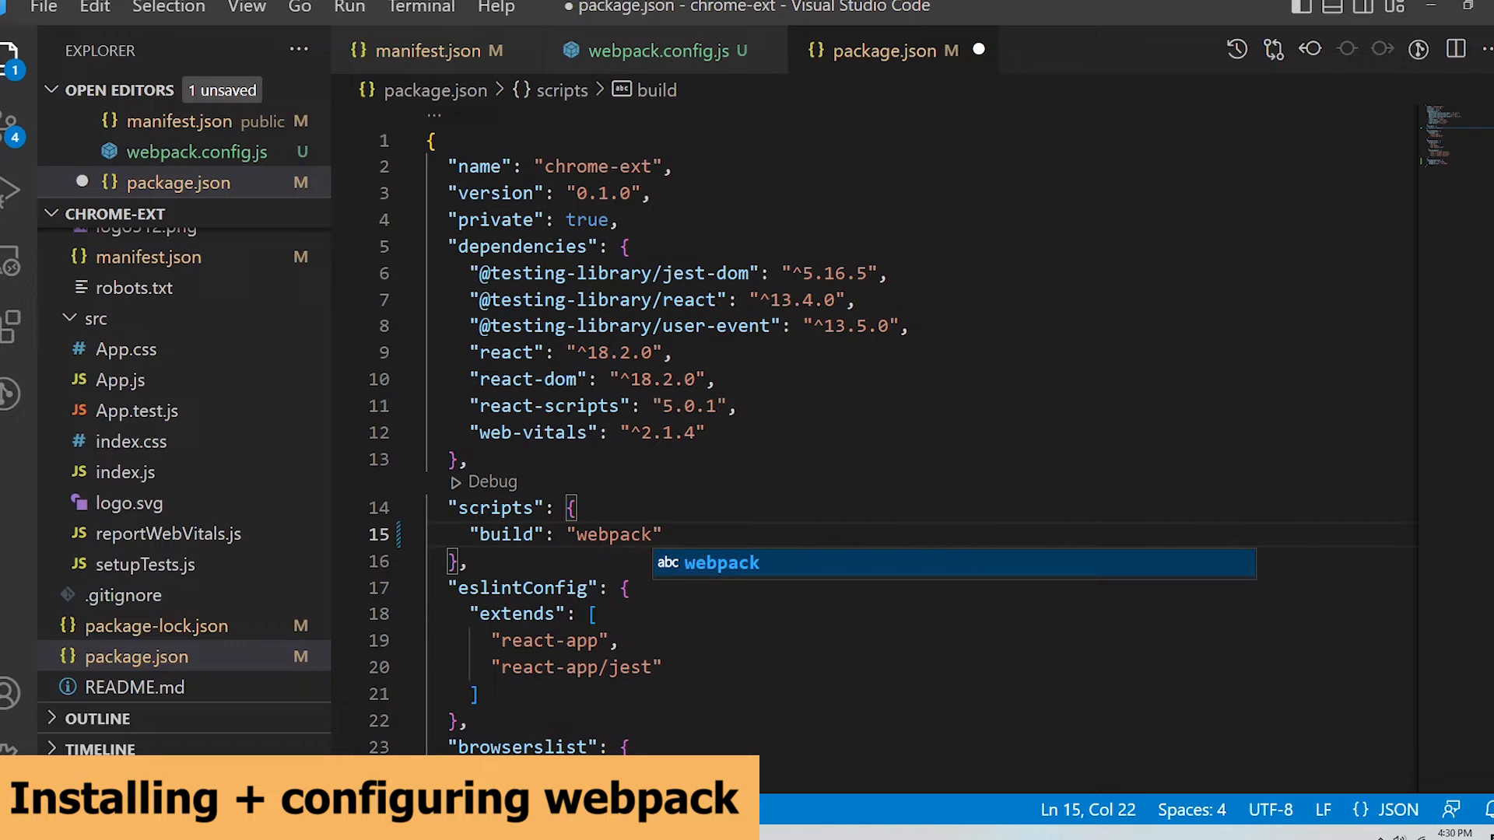
text(--config webpack.)
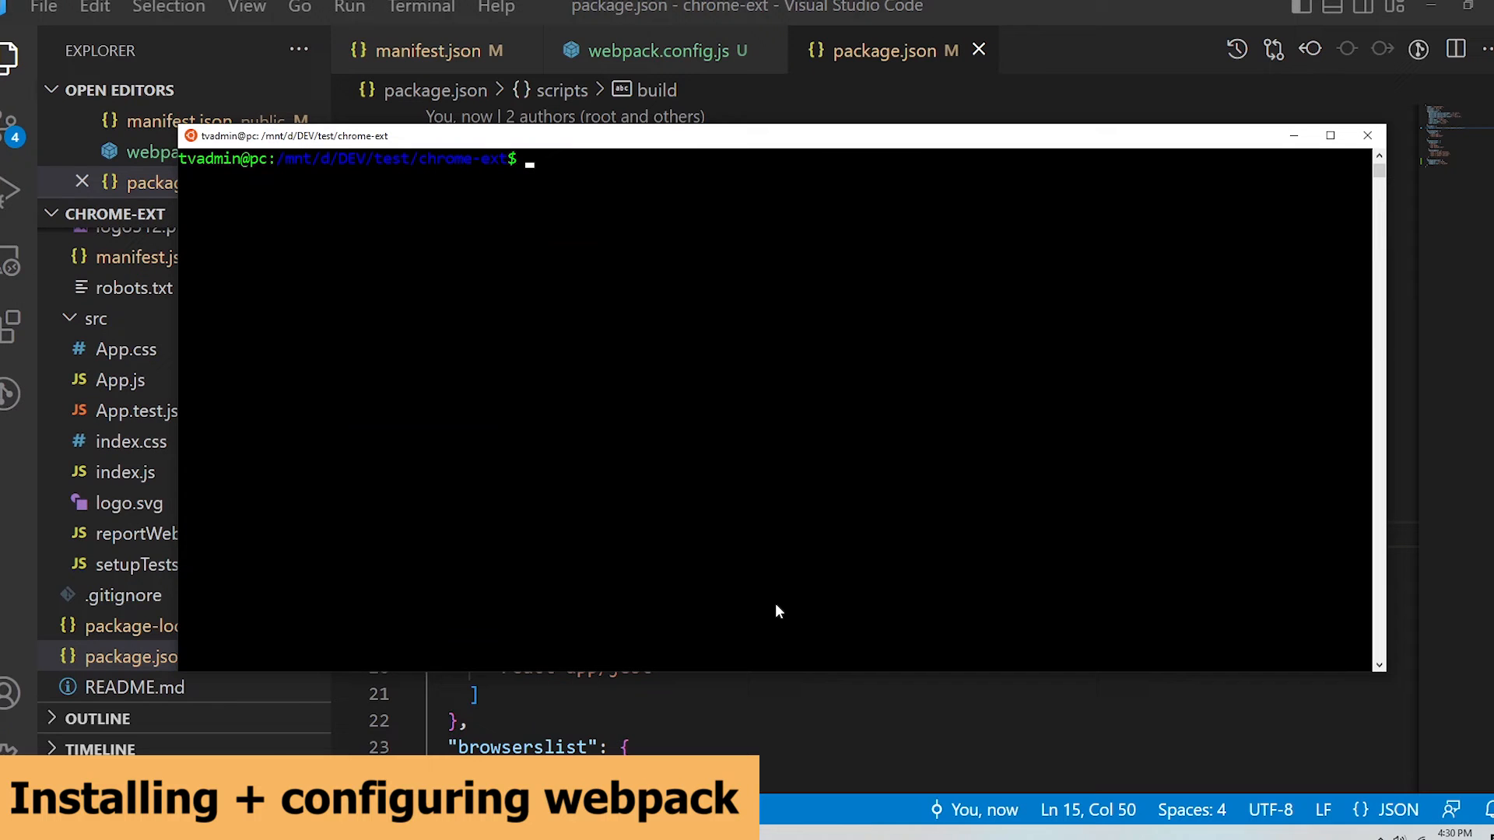
Step: Run 'npm run build' so webpack bundles the extension
text(npm)
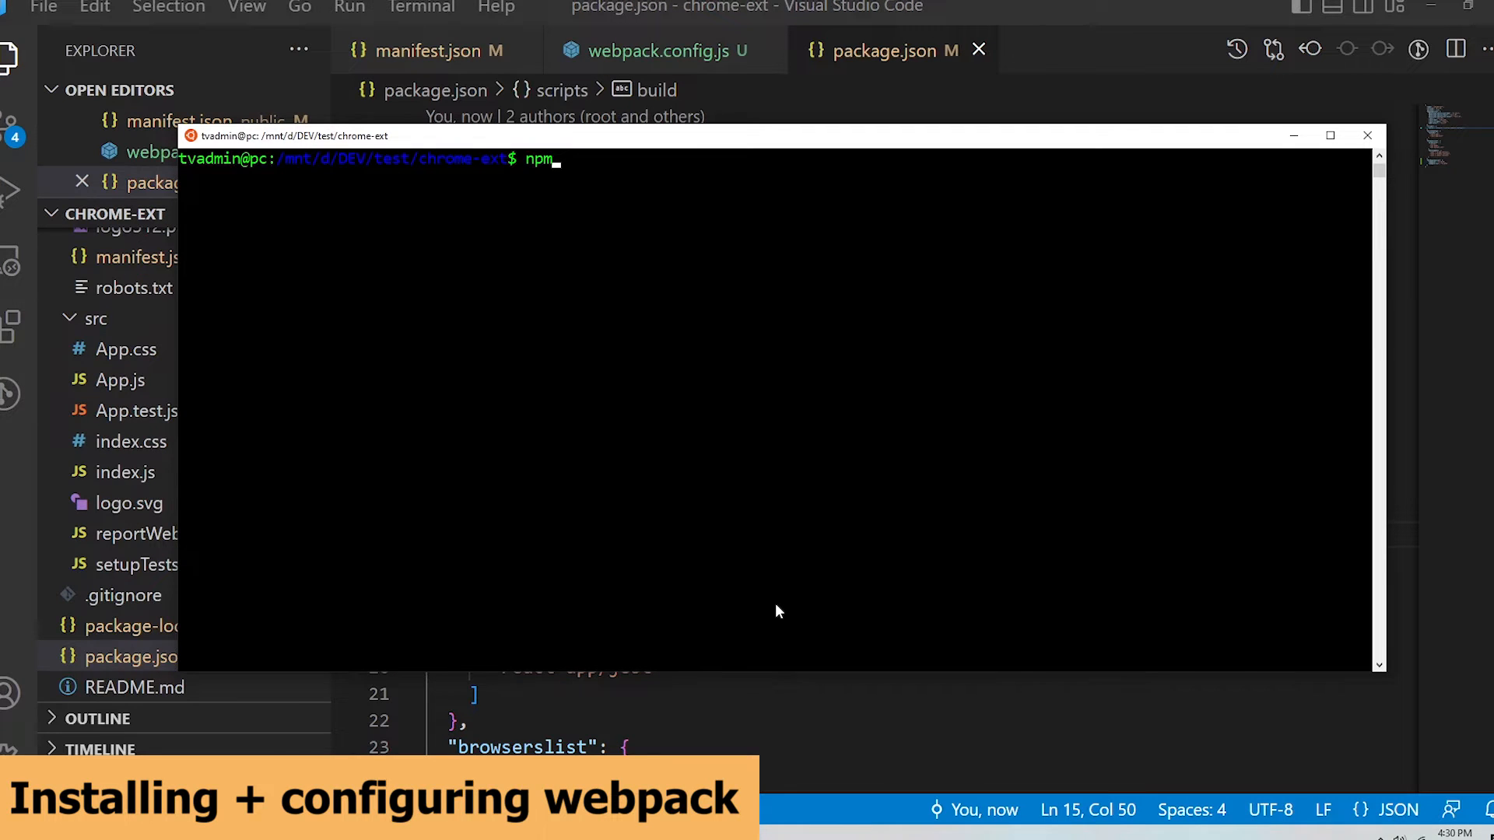
text(run b)
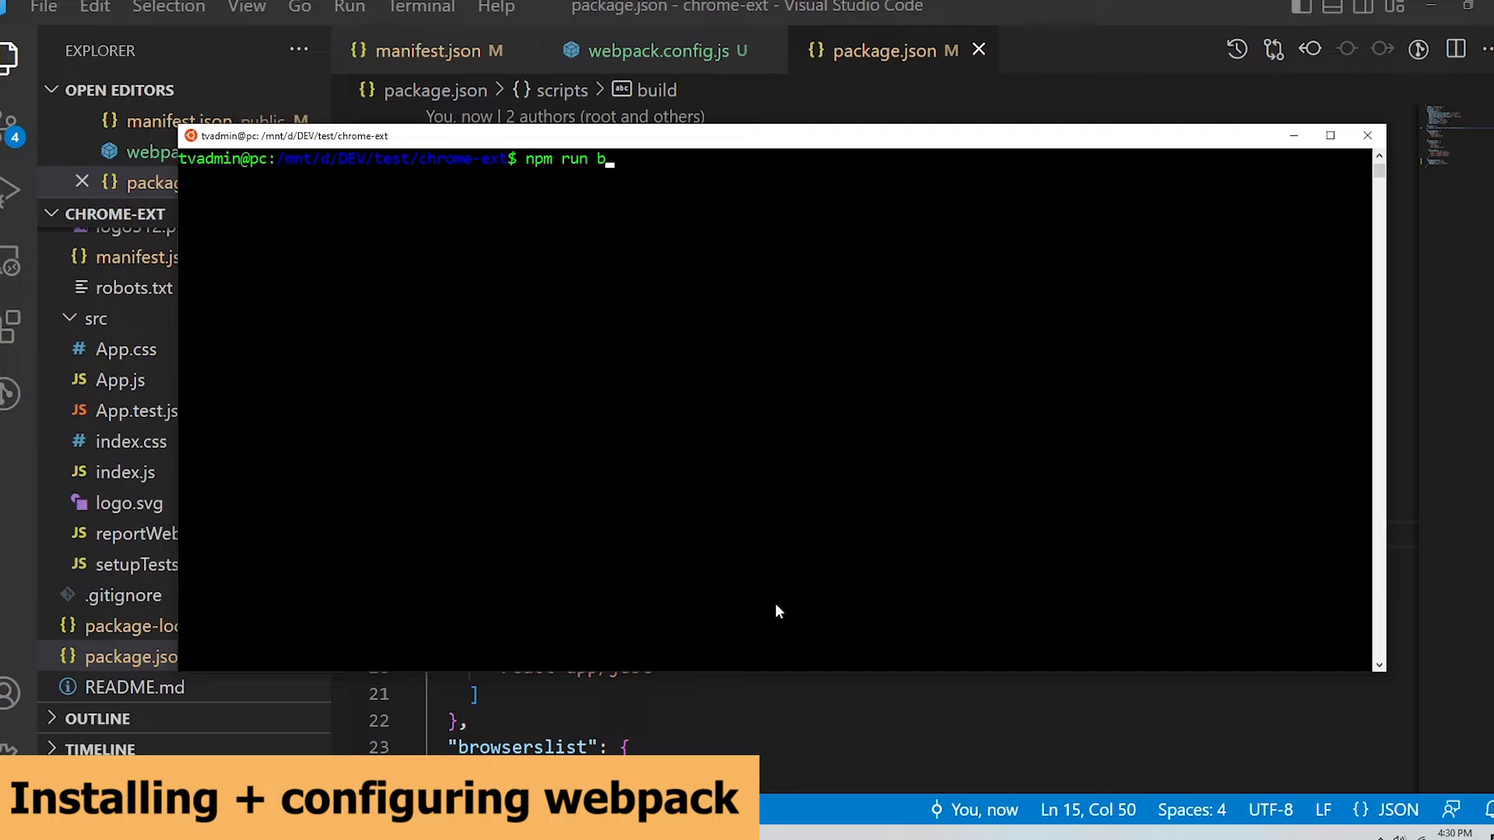
text(uild)
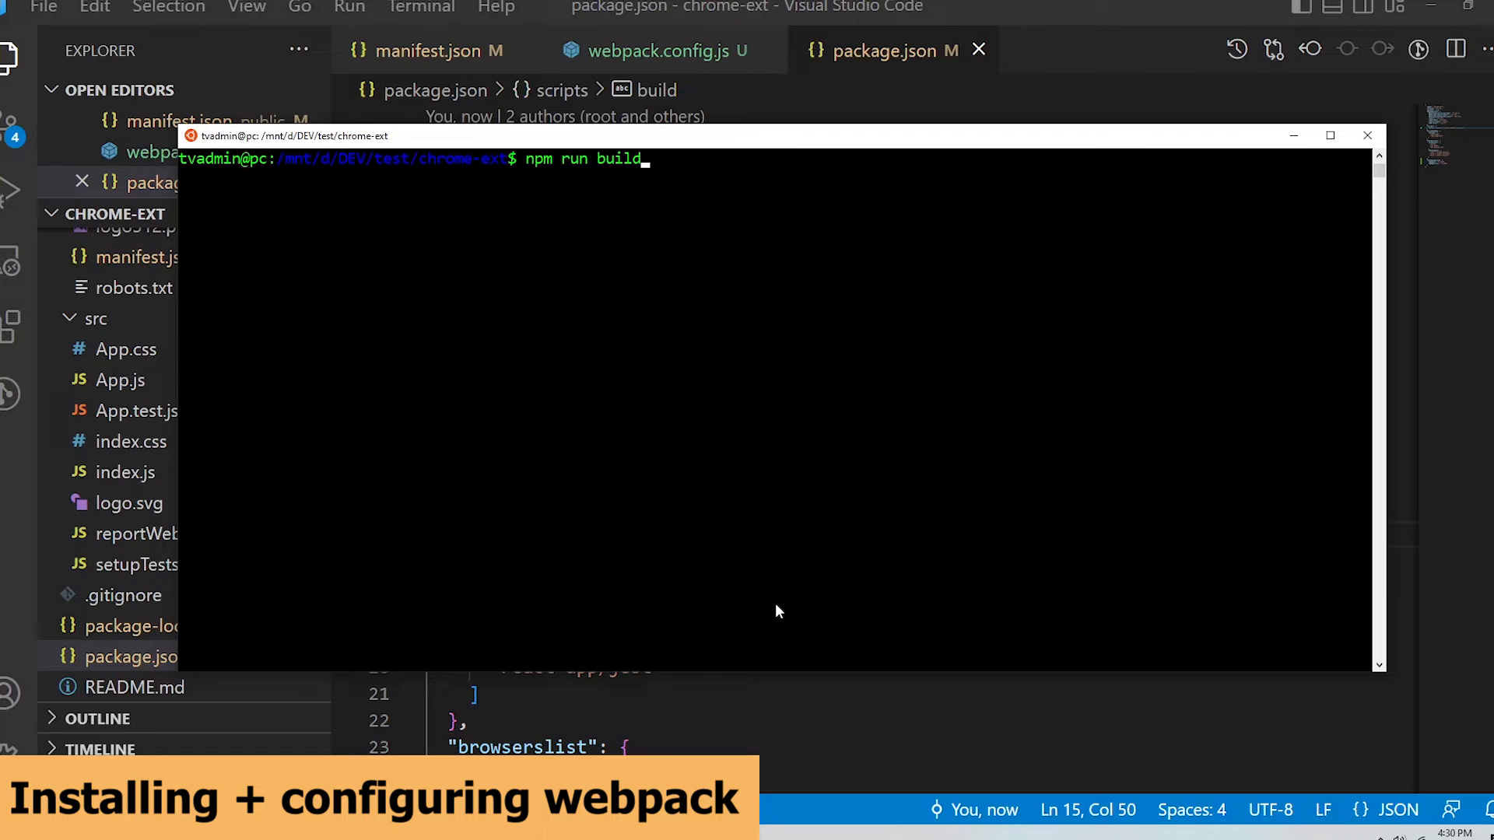
key(Return)
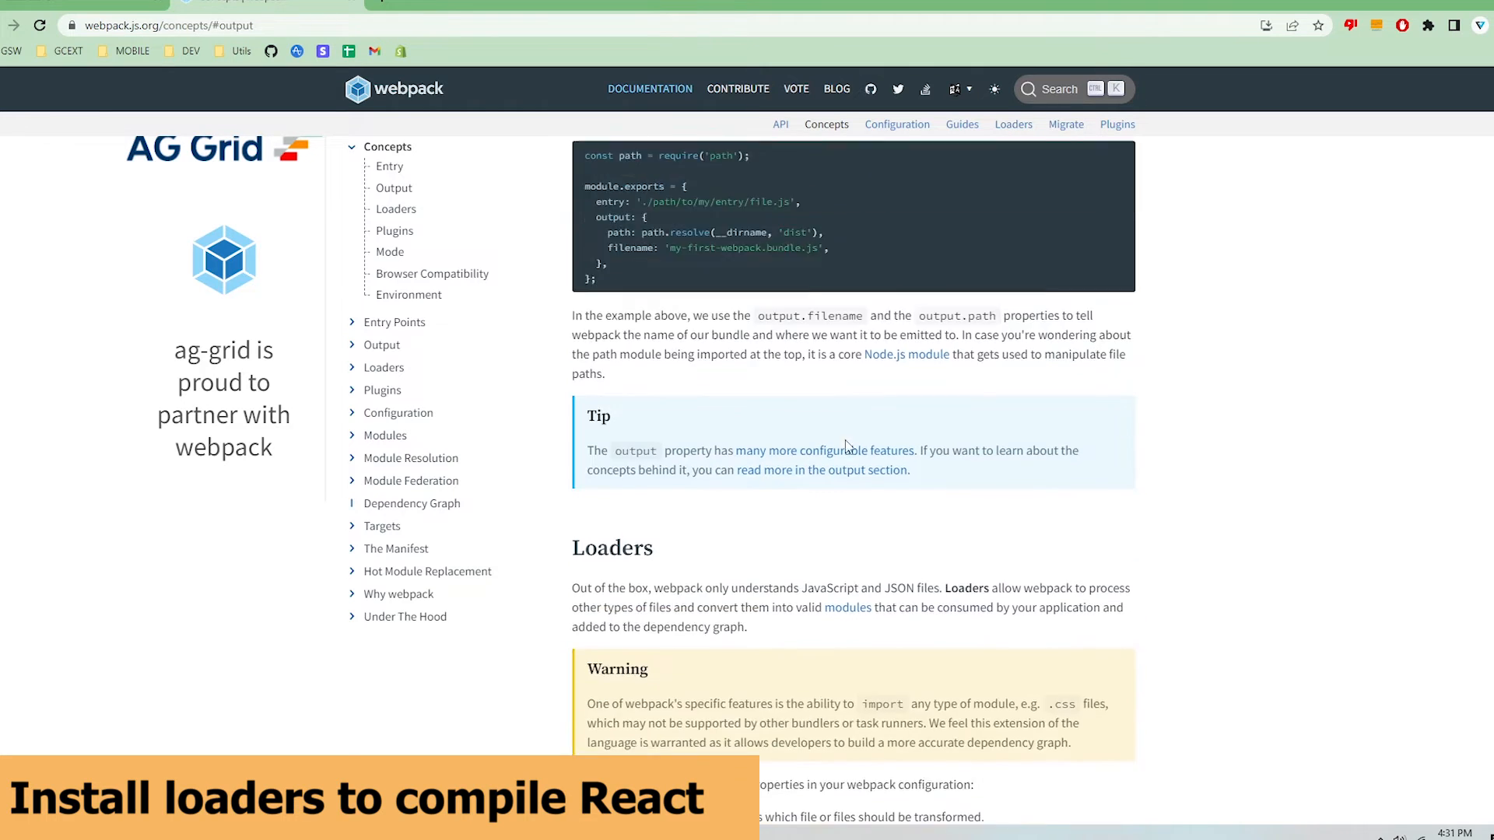
Step: Scroll the Concepts page down to the Loaders example with test and use properties
scroll(down, 3)
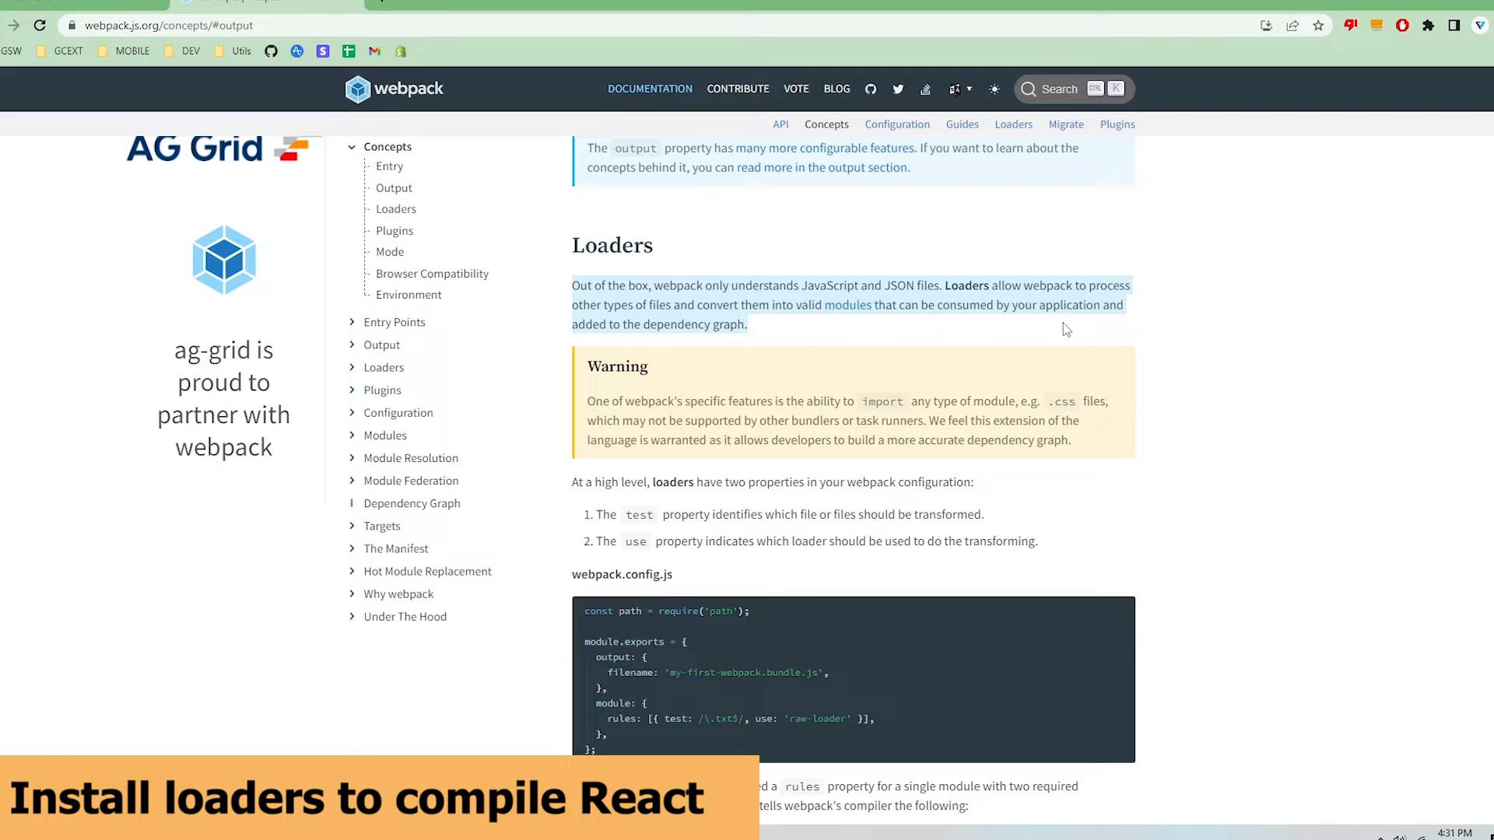
mouse_move(1077, 330)
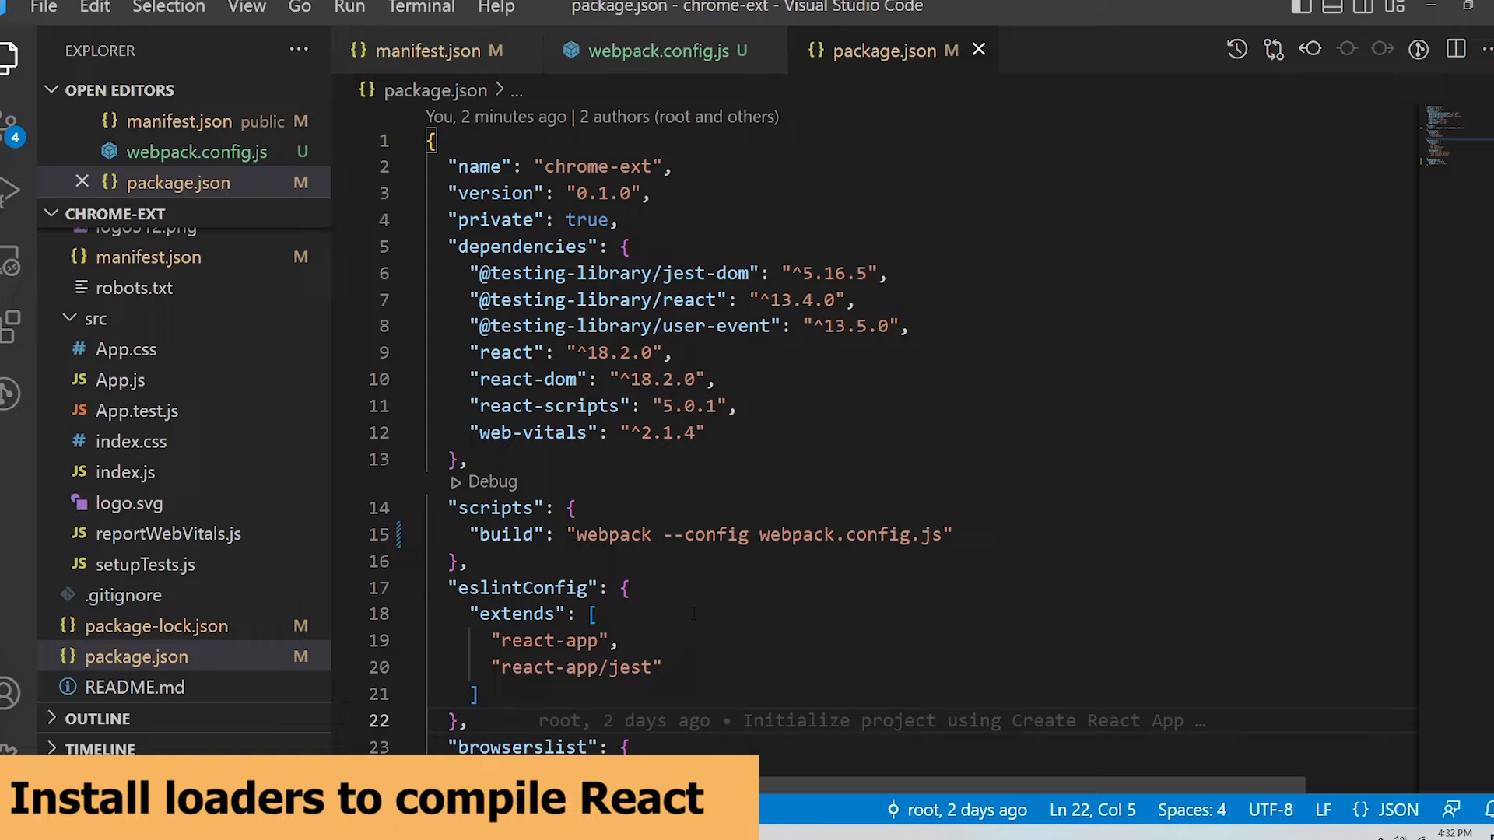
click(657, 50)
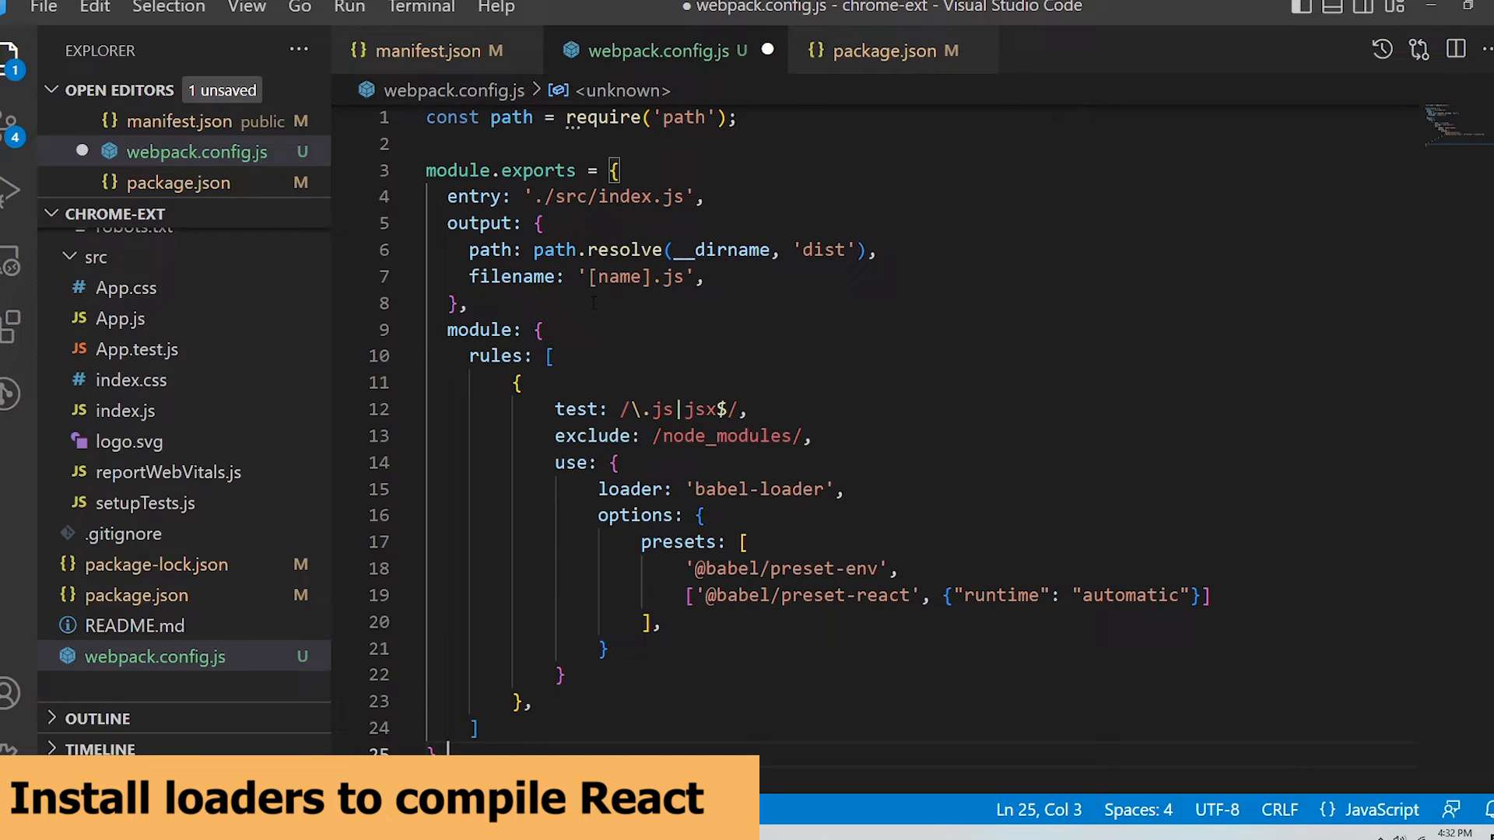
scroll(down, 3)
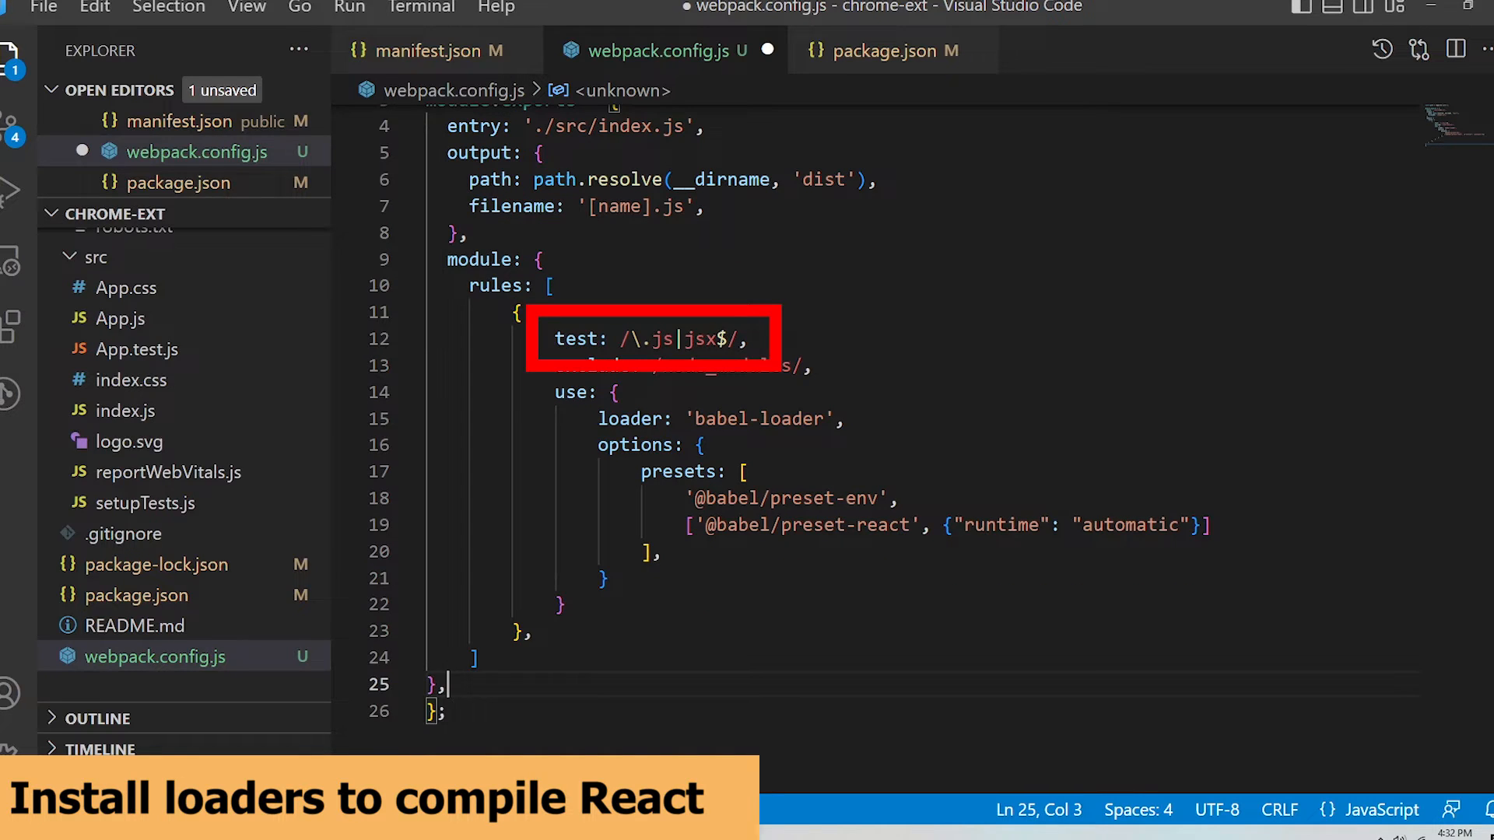
click(753, 338)
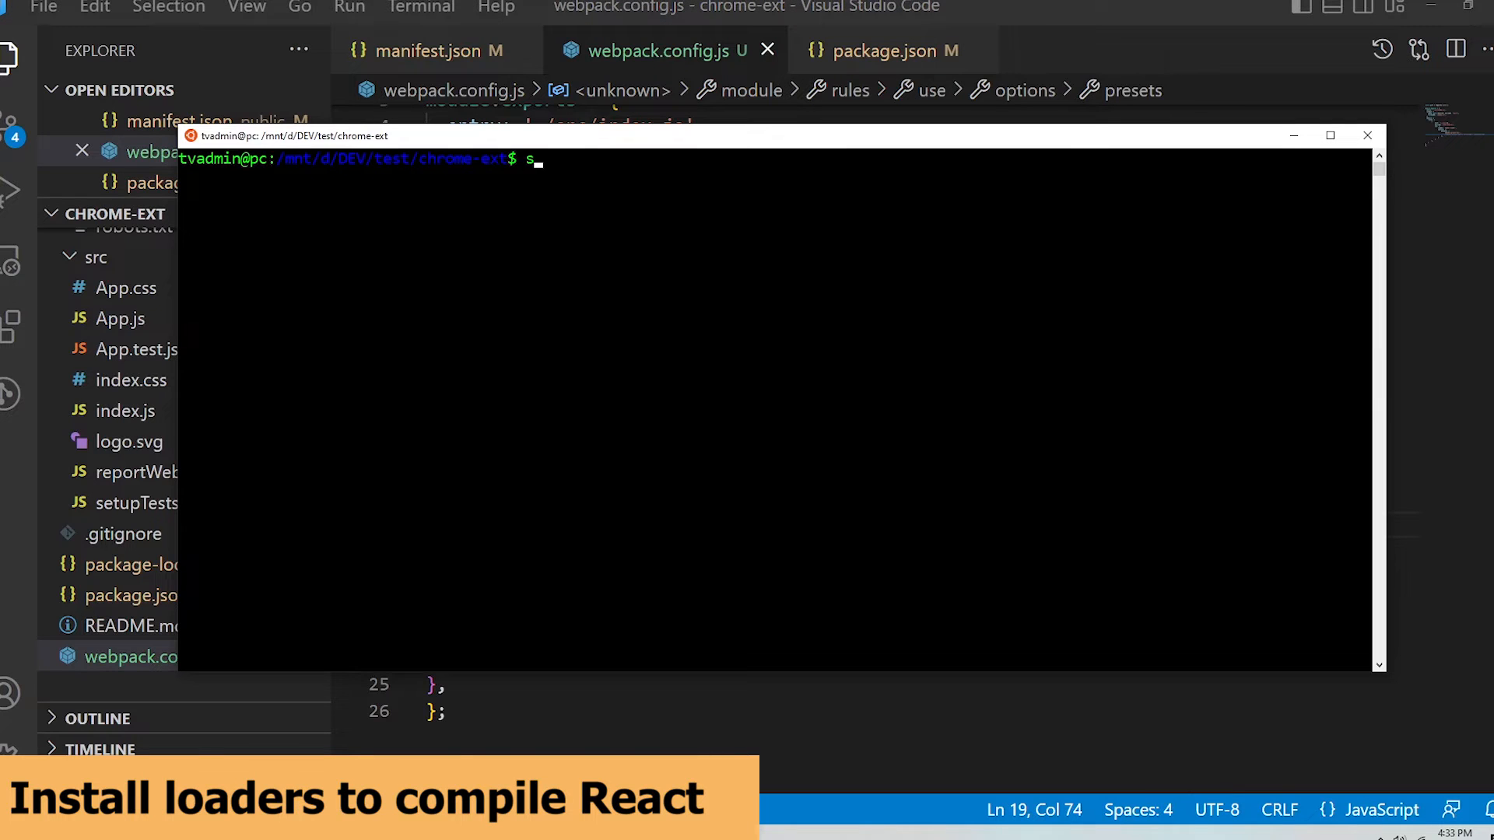
text(udo npm install --save)
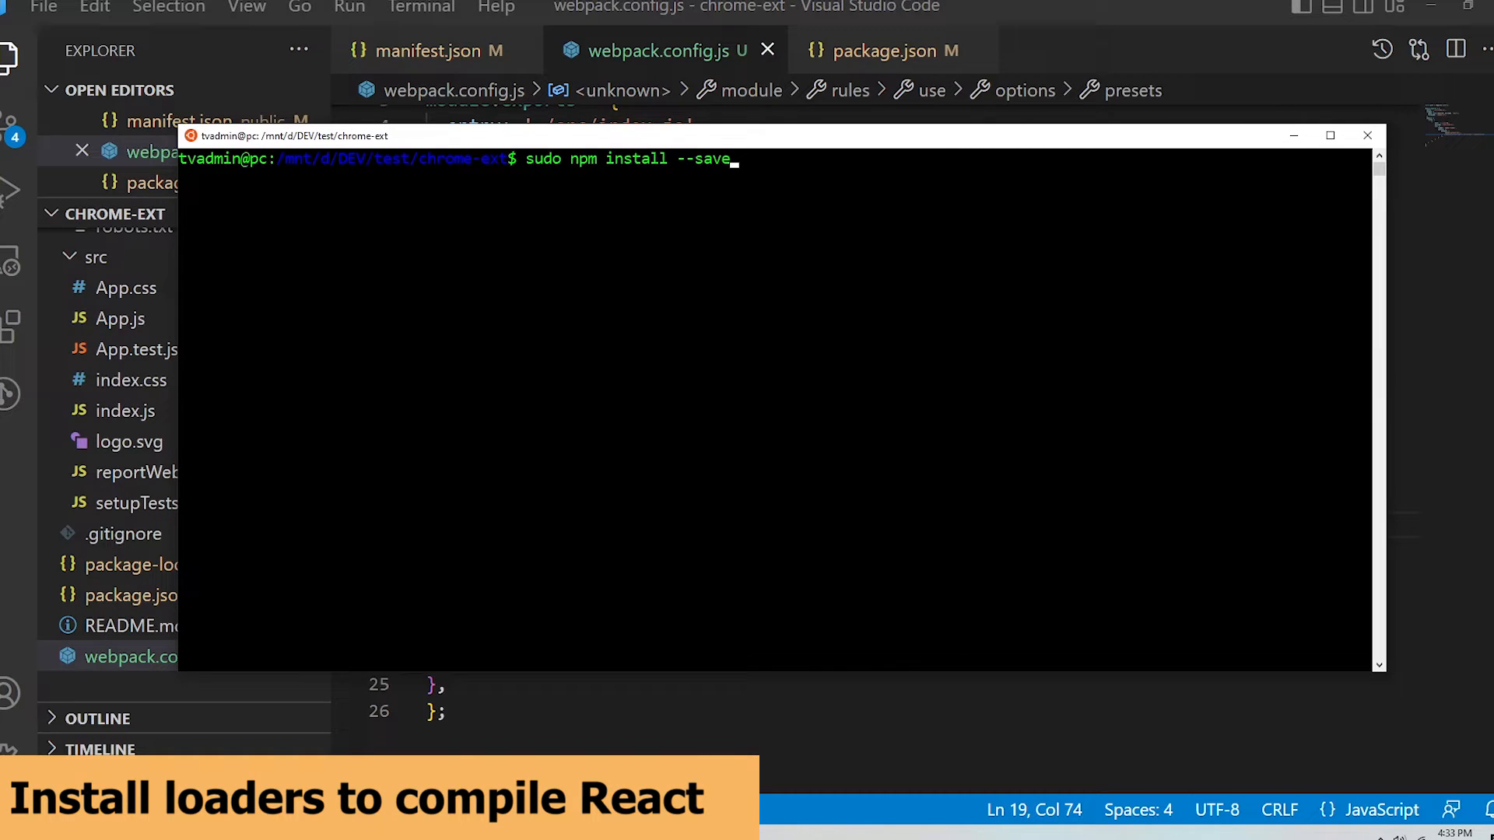
text(-dev babel-loader @babel/)
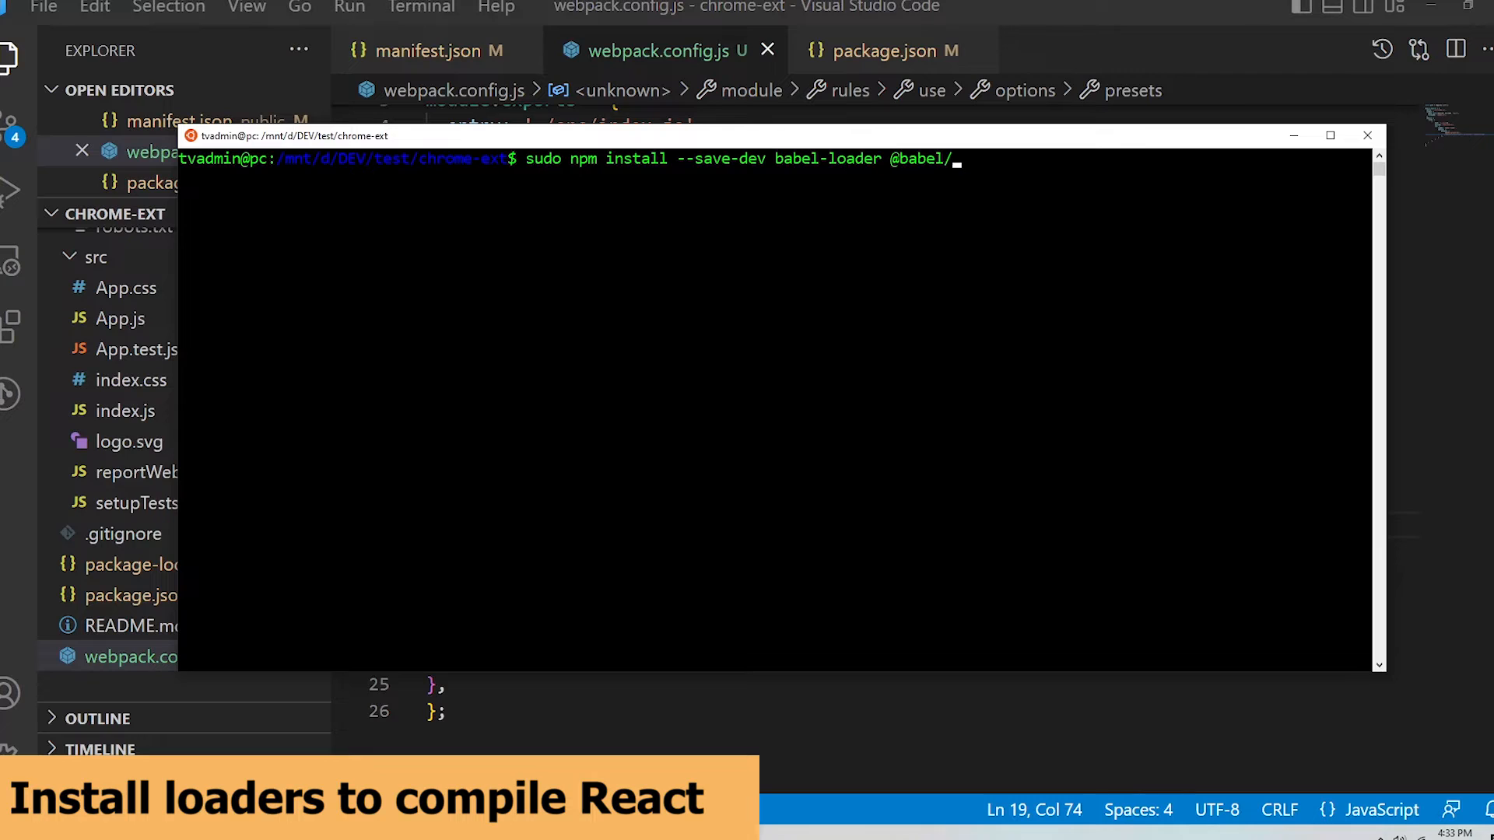
text(core @babel/preset-env @babel)
text(npm run b)
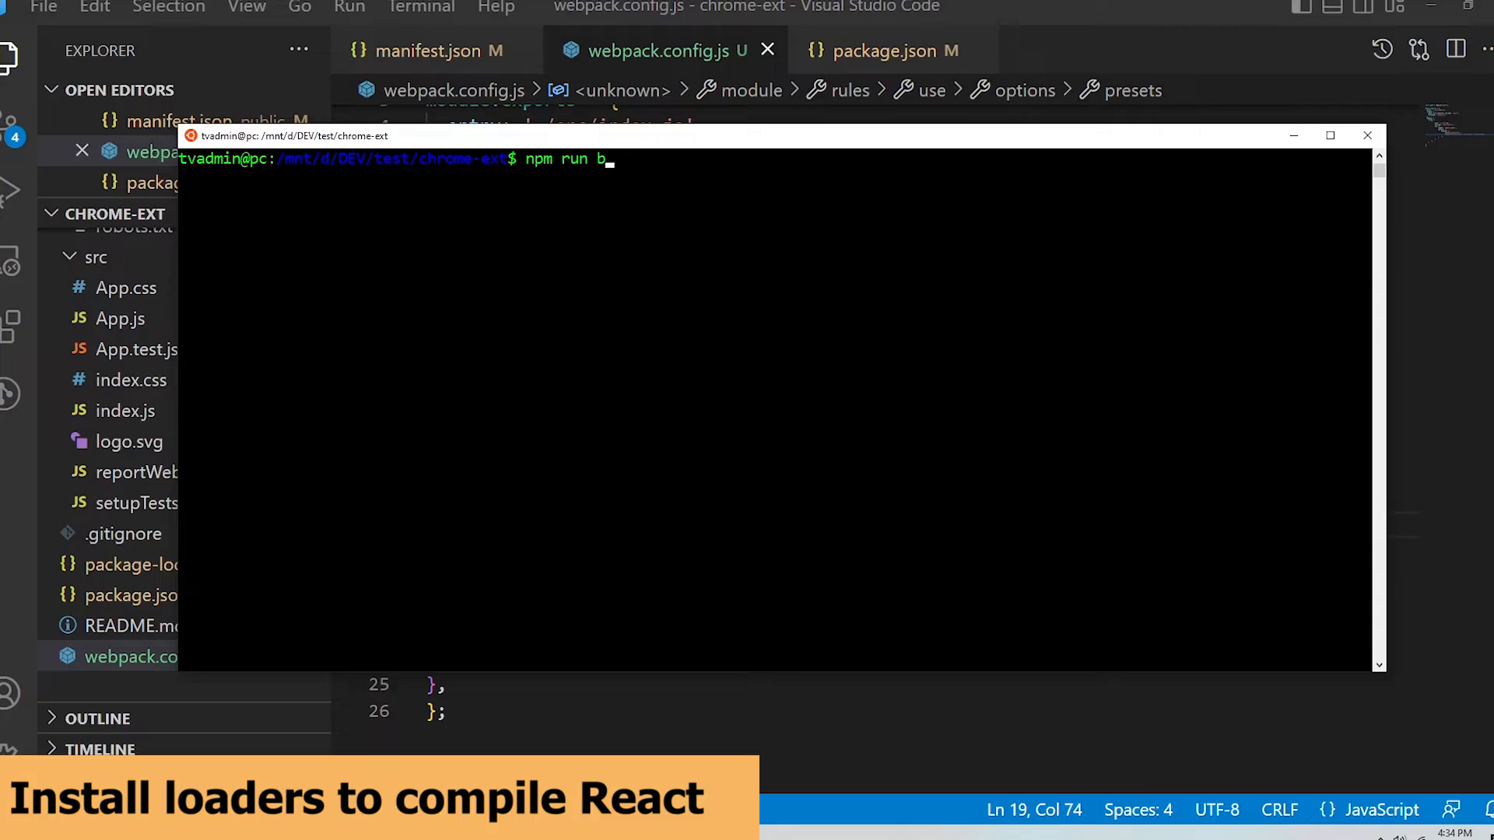
key(Return)
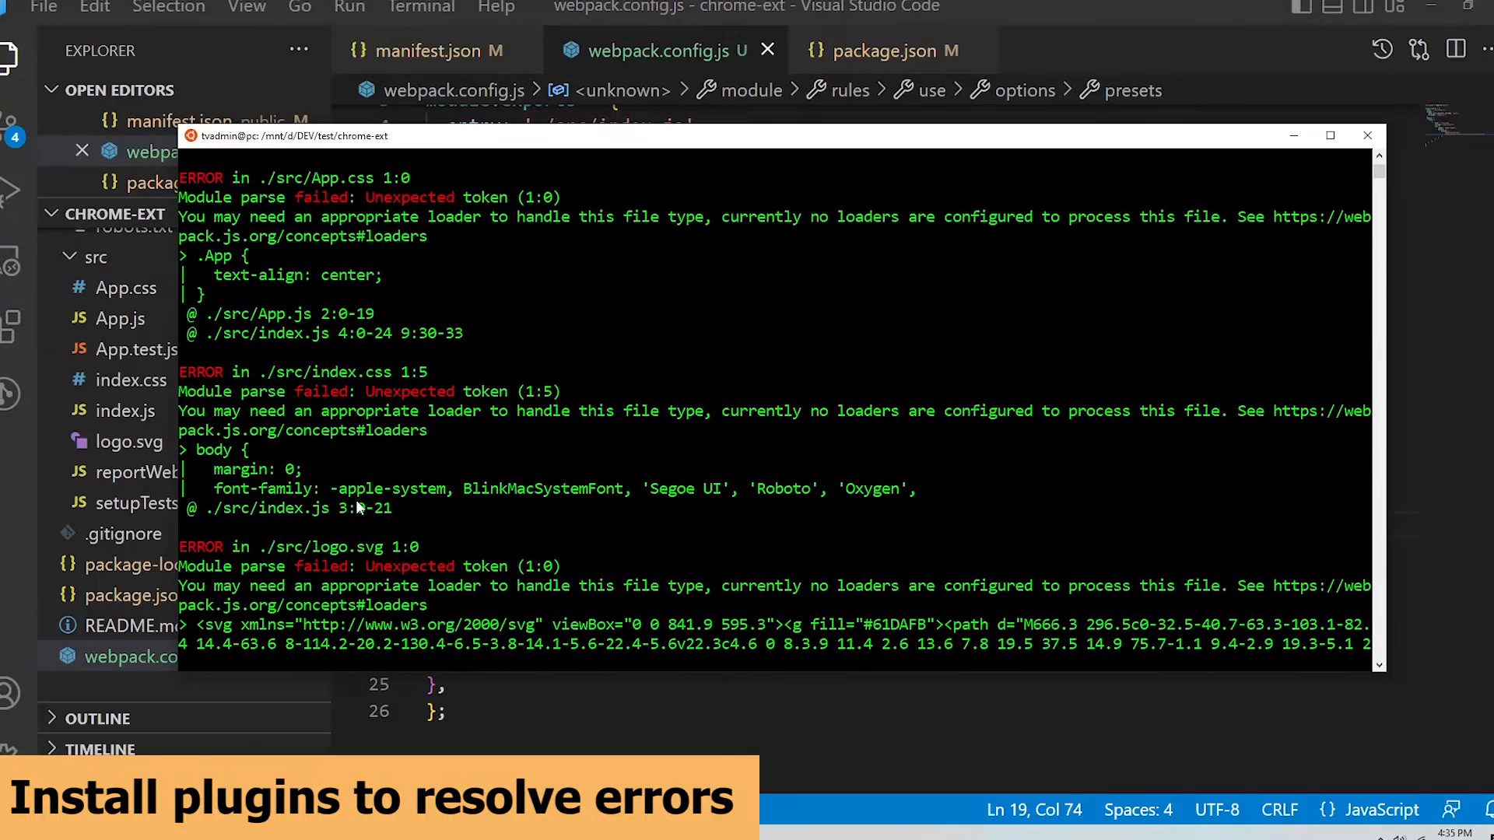
mouse_move(417, 184)
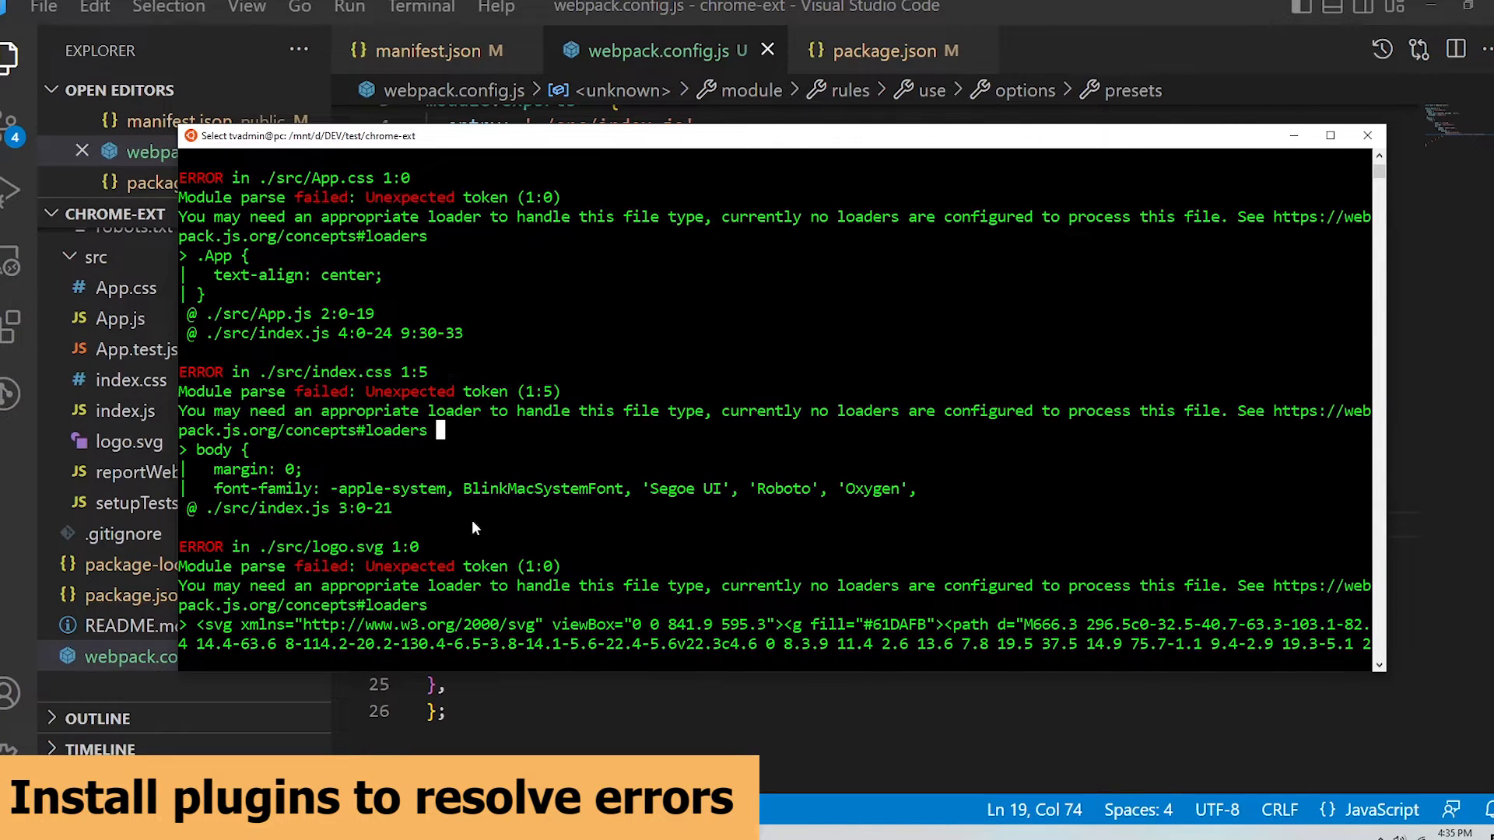
scroll(down, 3)
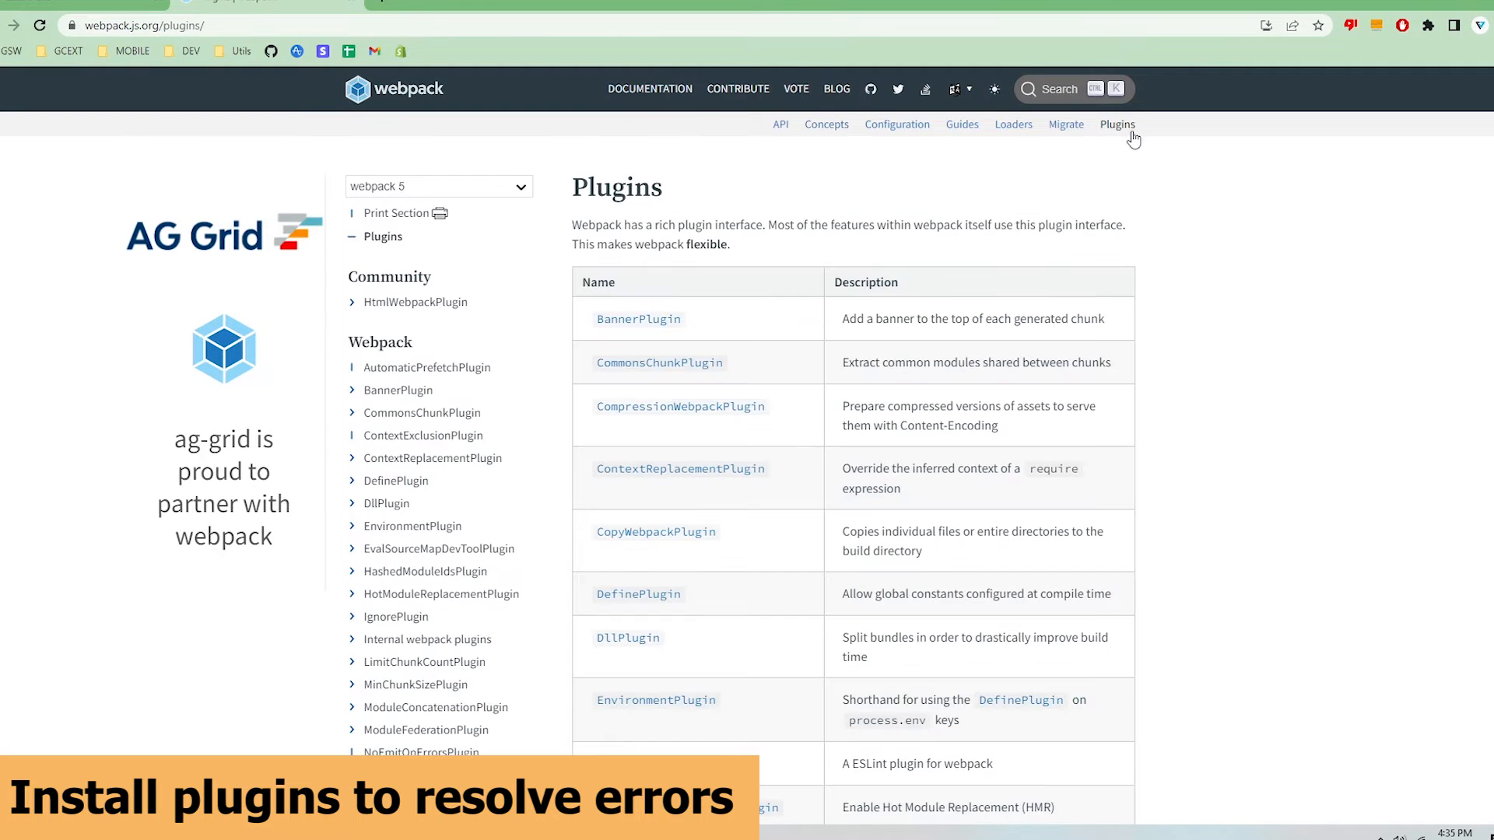
mouse_move(1211, 355)
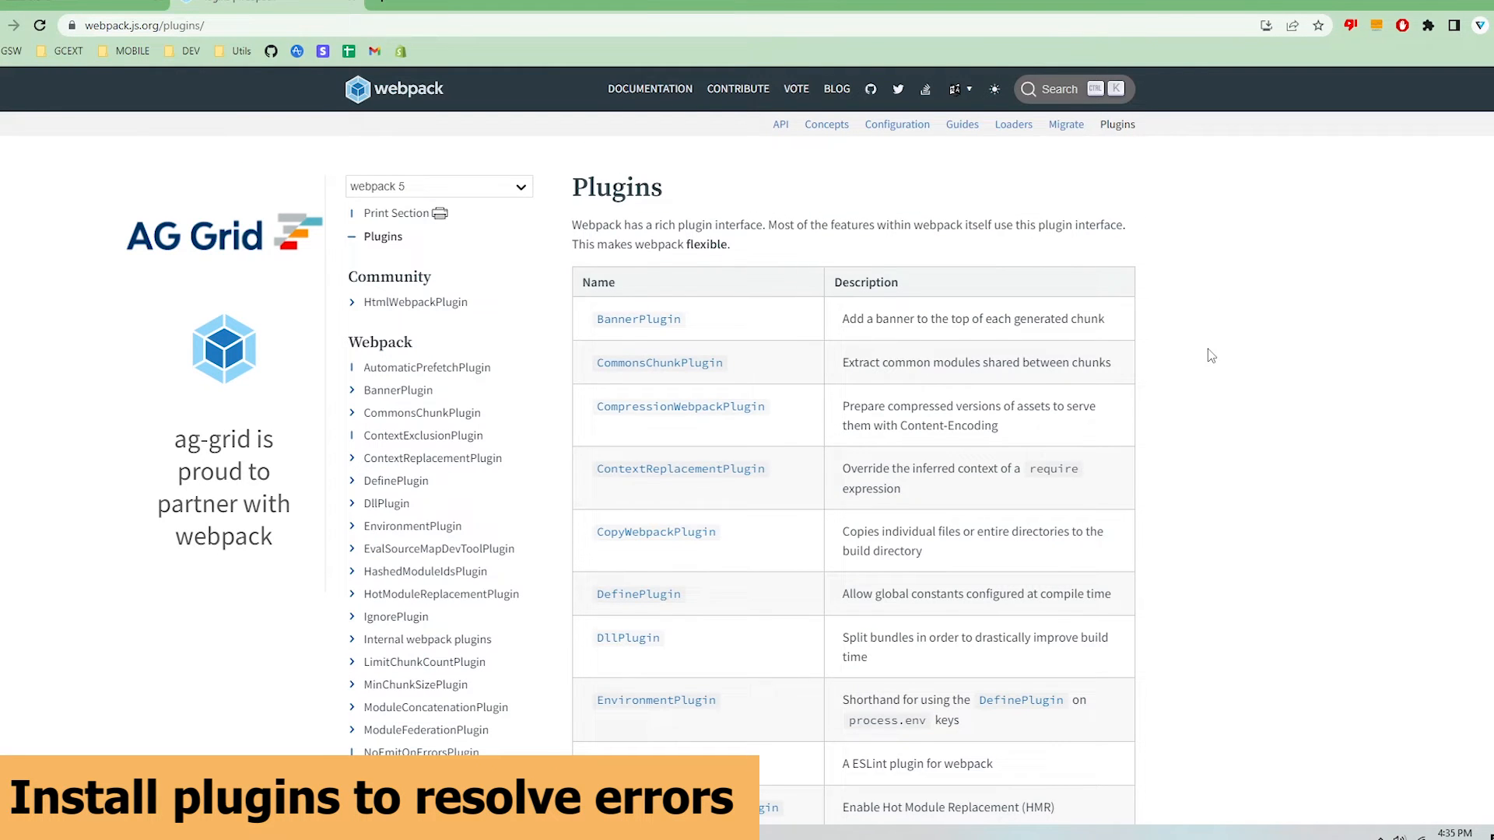
Step: Scroll the Plugins table down to MiniCssExtractPlugin and HtmlWebpackPlugin
scroll(down, 3)
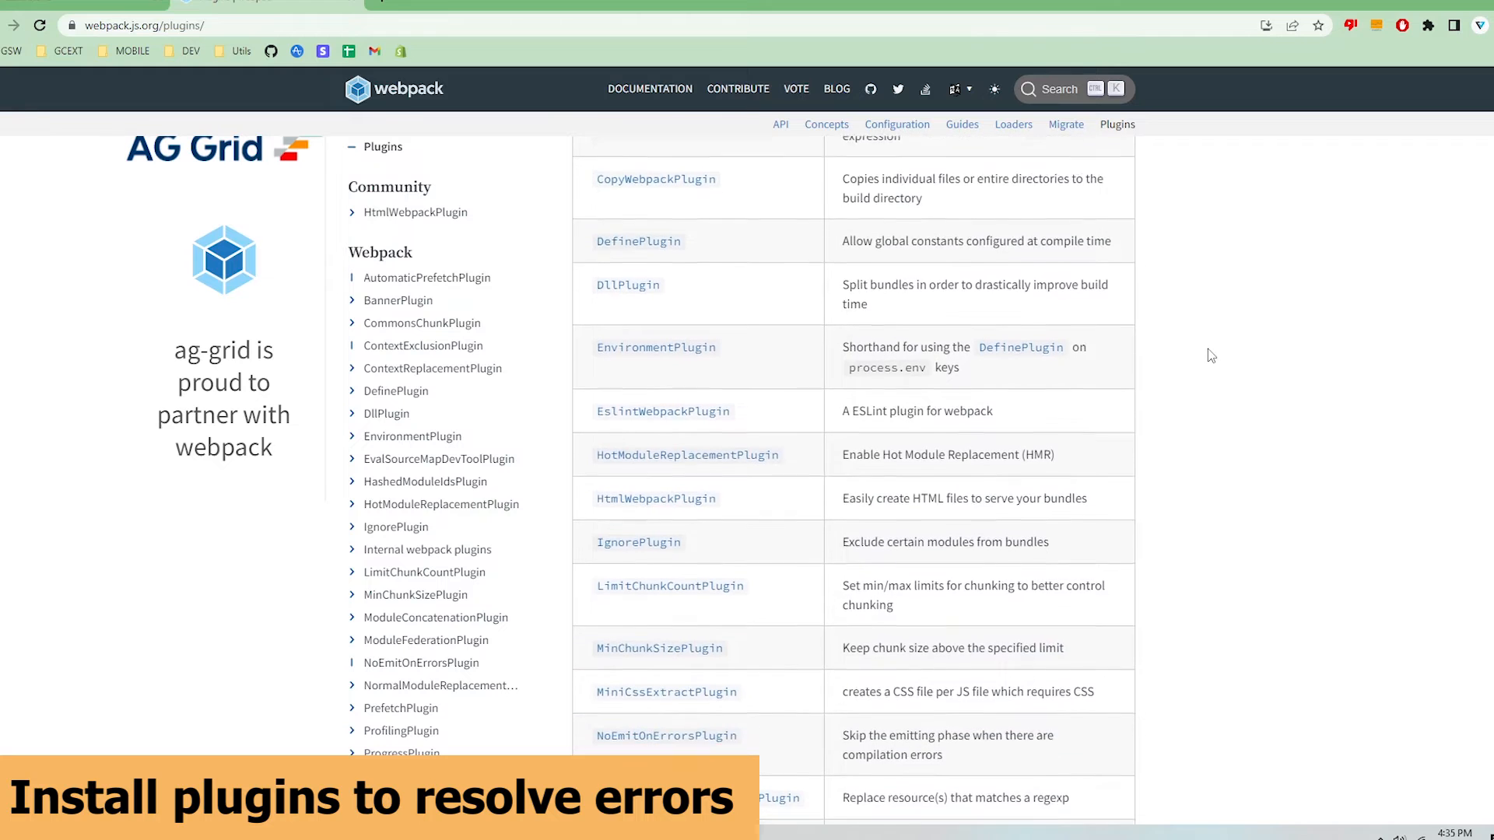
scroll(down, 3)
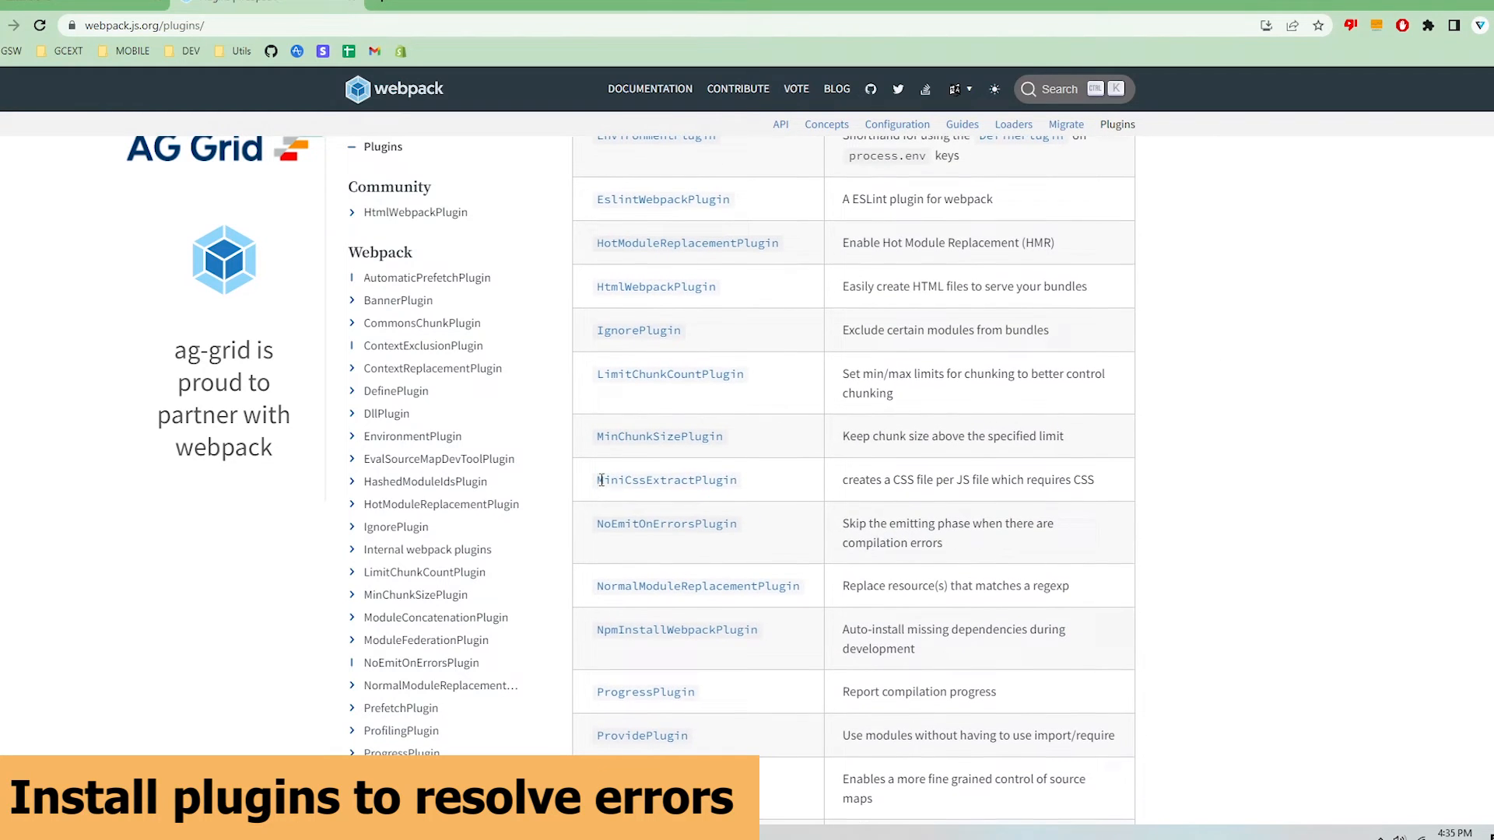
mouse_move(668, 479)
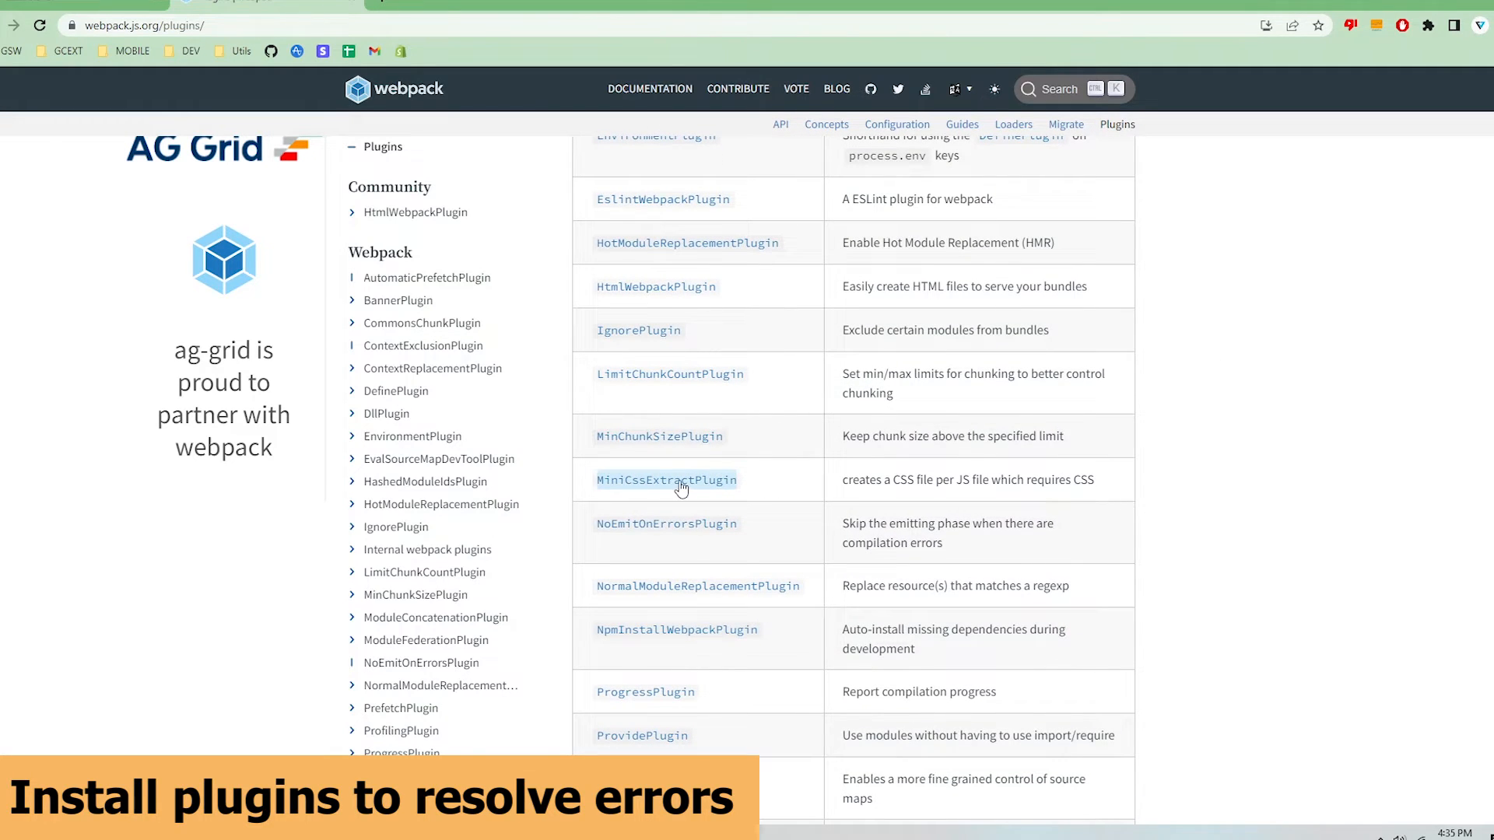
mouse_move(476, 15)
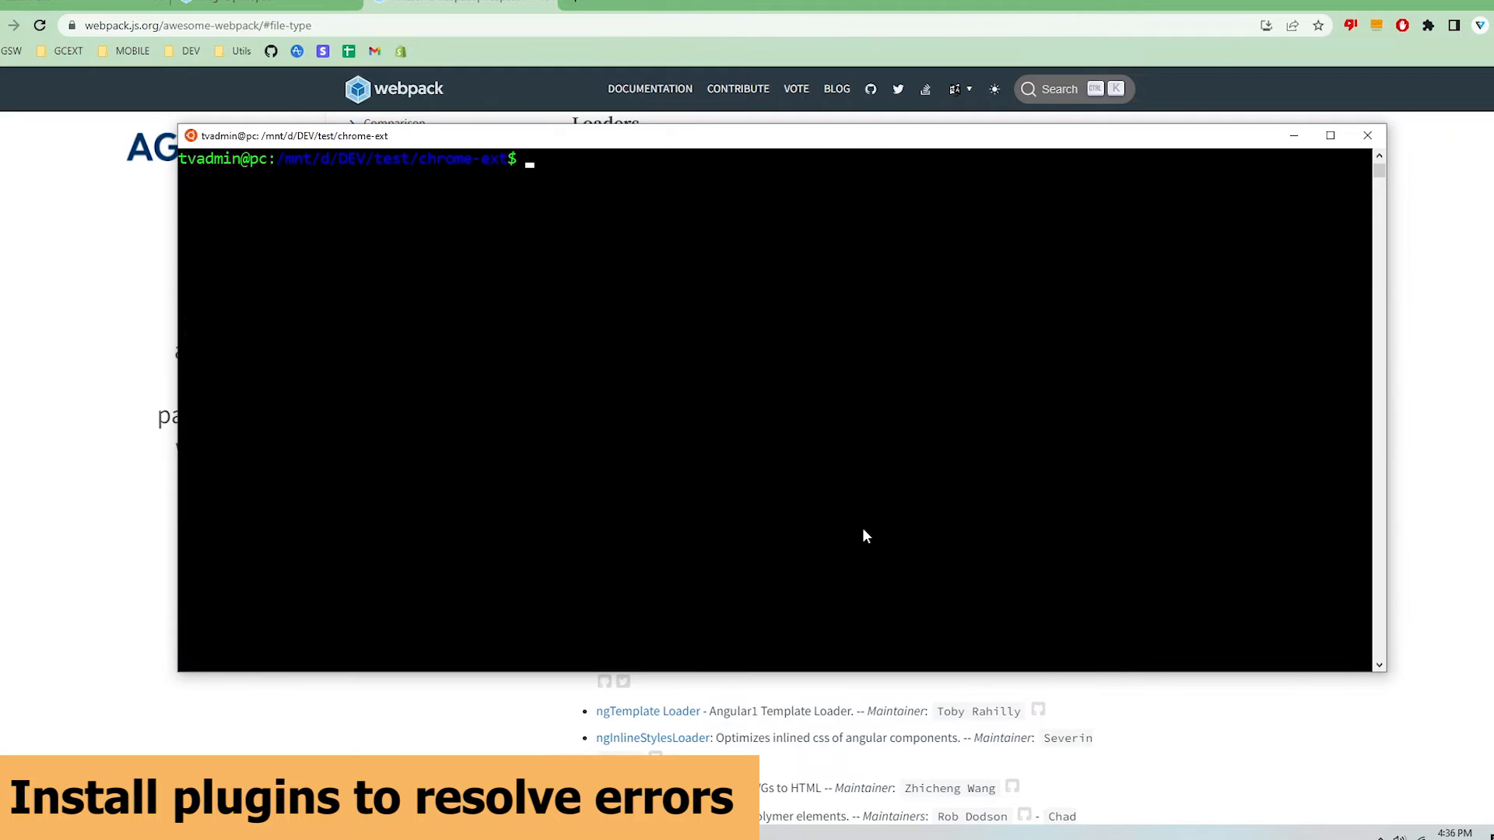
Step: Run sudo npm install --save-dev mini-css-extract-plugin svg-url-loader css-loader
text(sudo npm install --save-dev mini-)
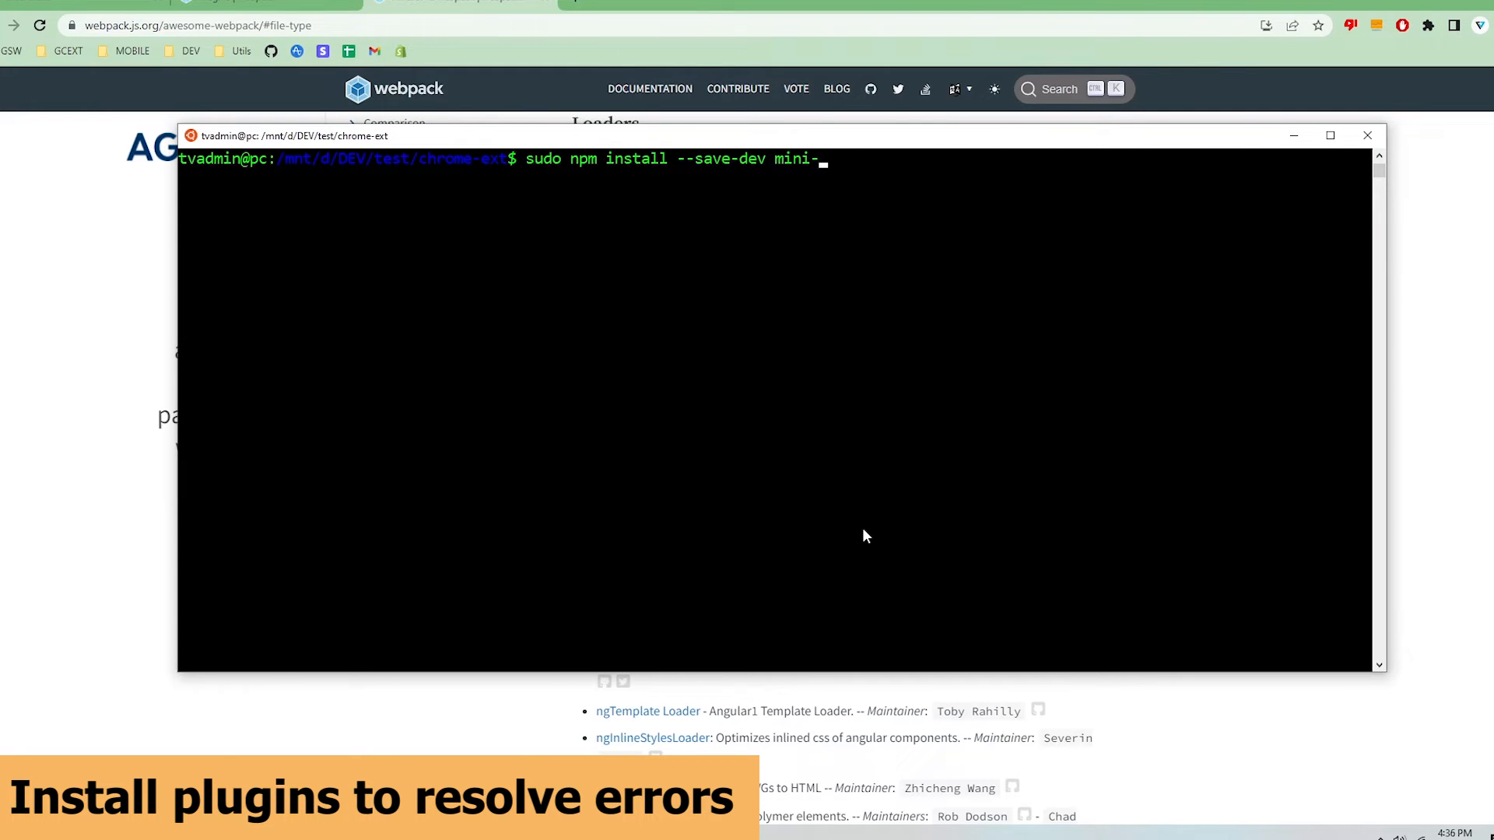
text(css-extract-plugin svg-)
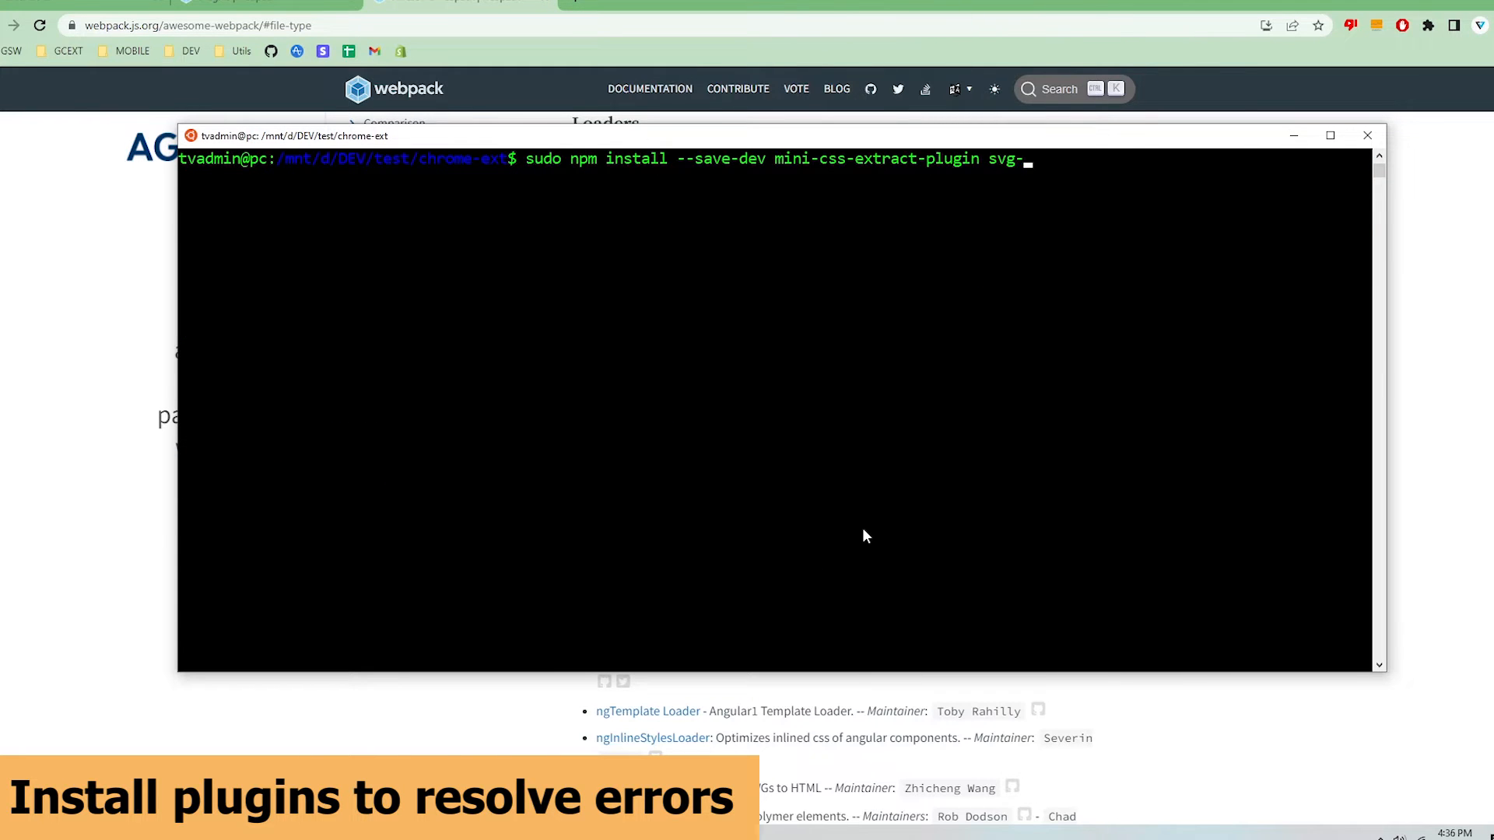
key(Return)
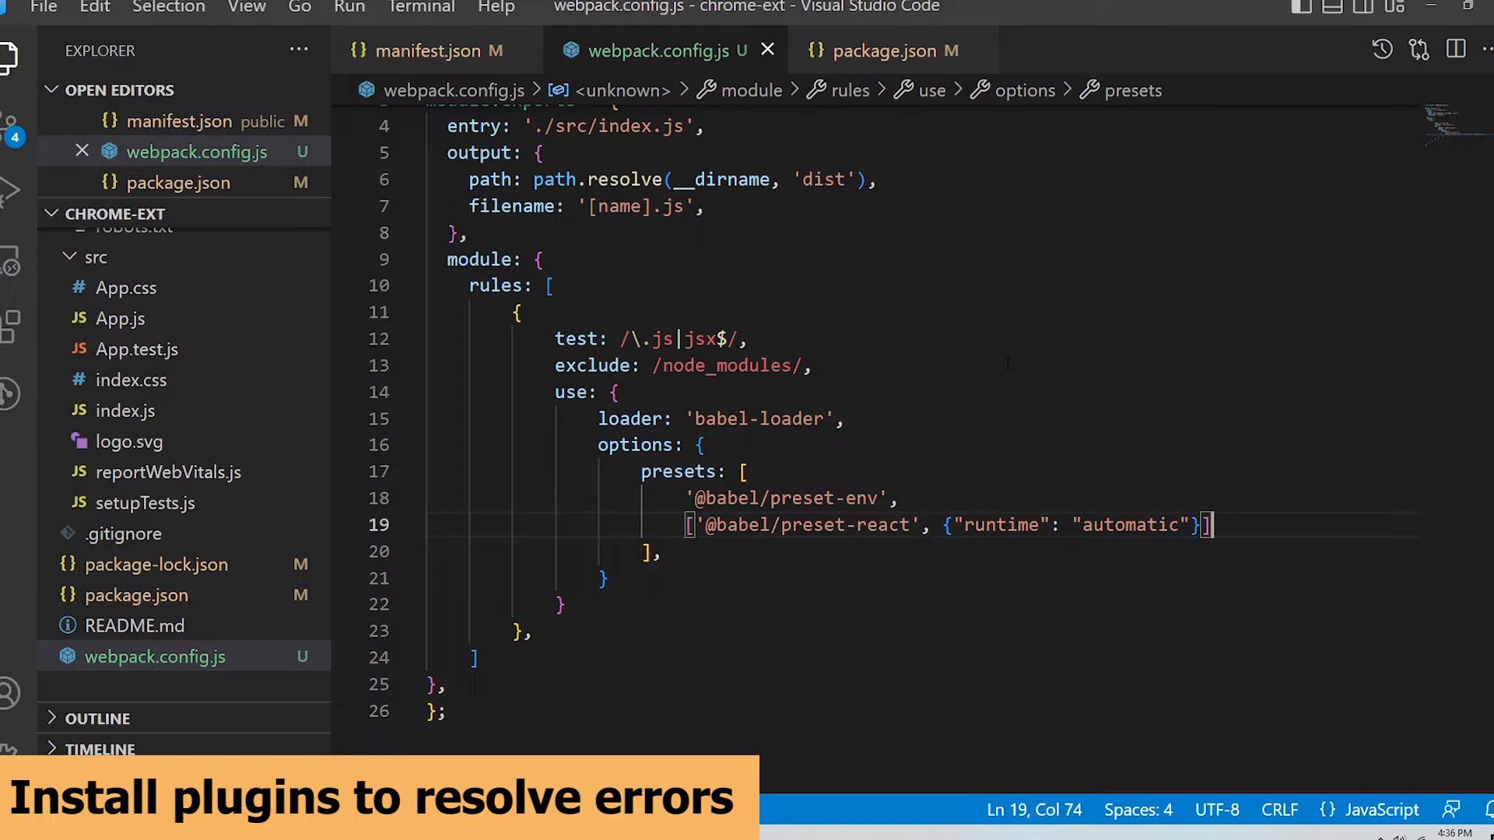
Step: Review webpack.config.js with the MiniCssExtractPlugin import, .css and .svg rules, and plugin registration
scroll(up, 3)
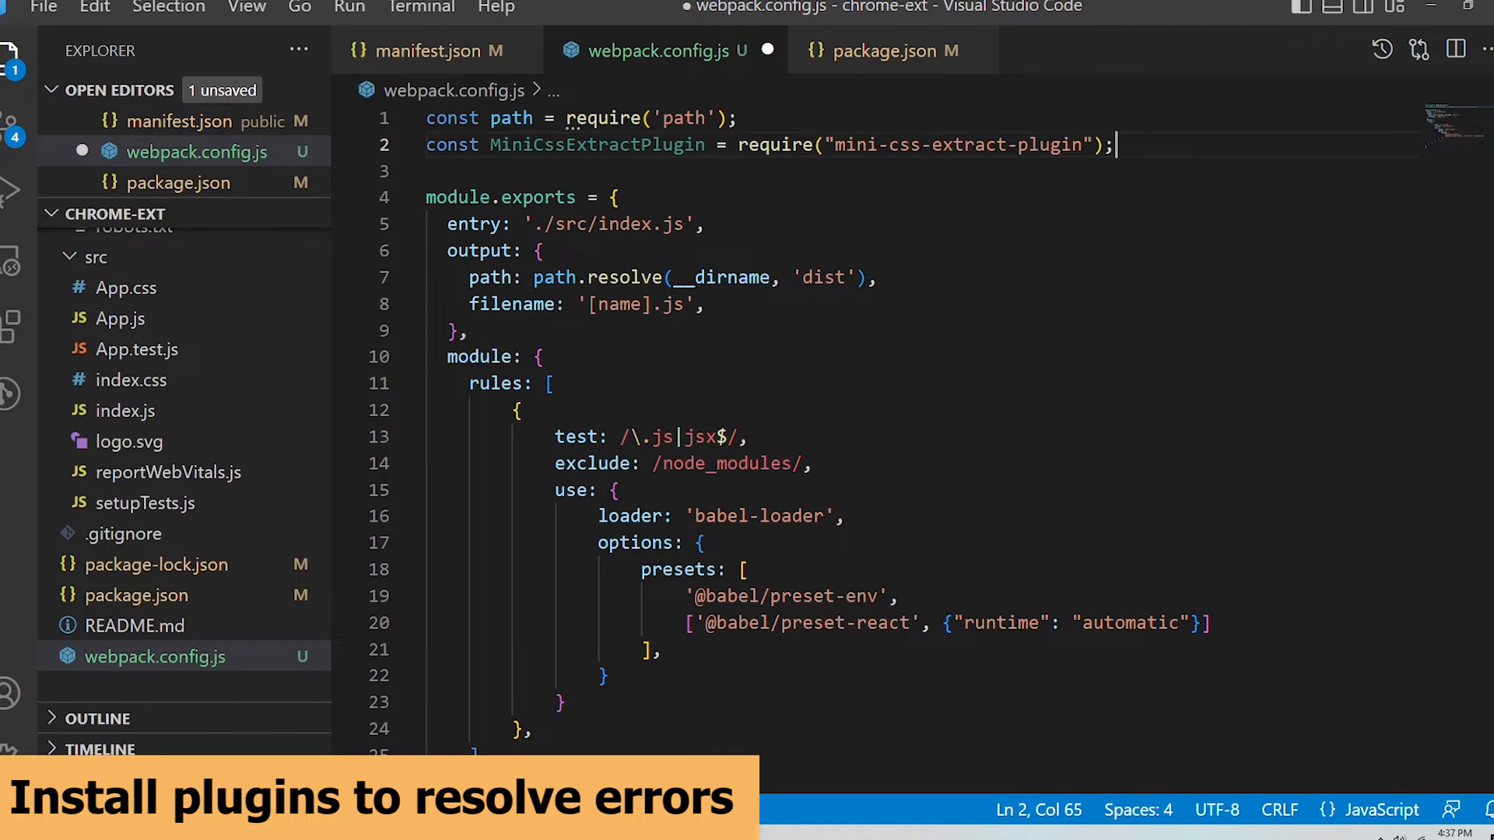
scroll(down, 3)
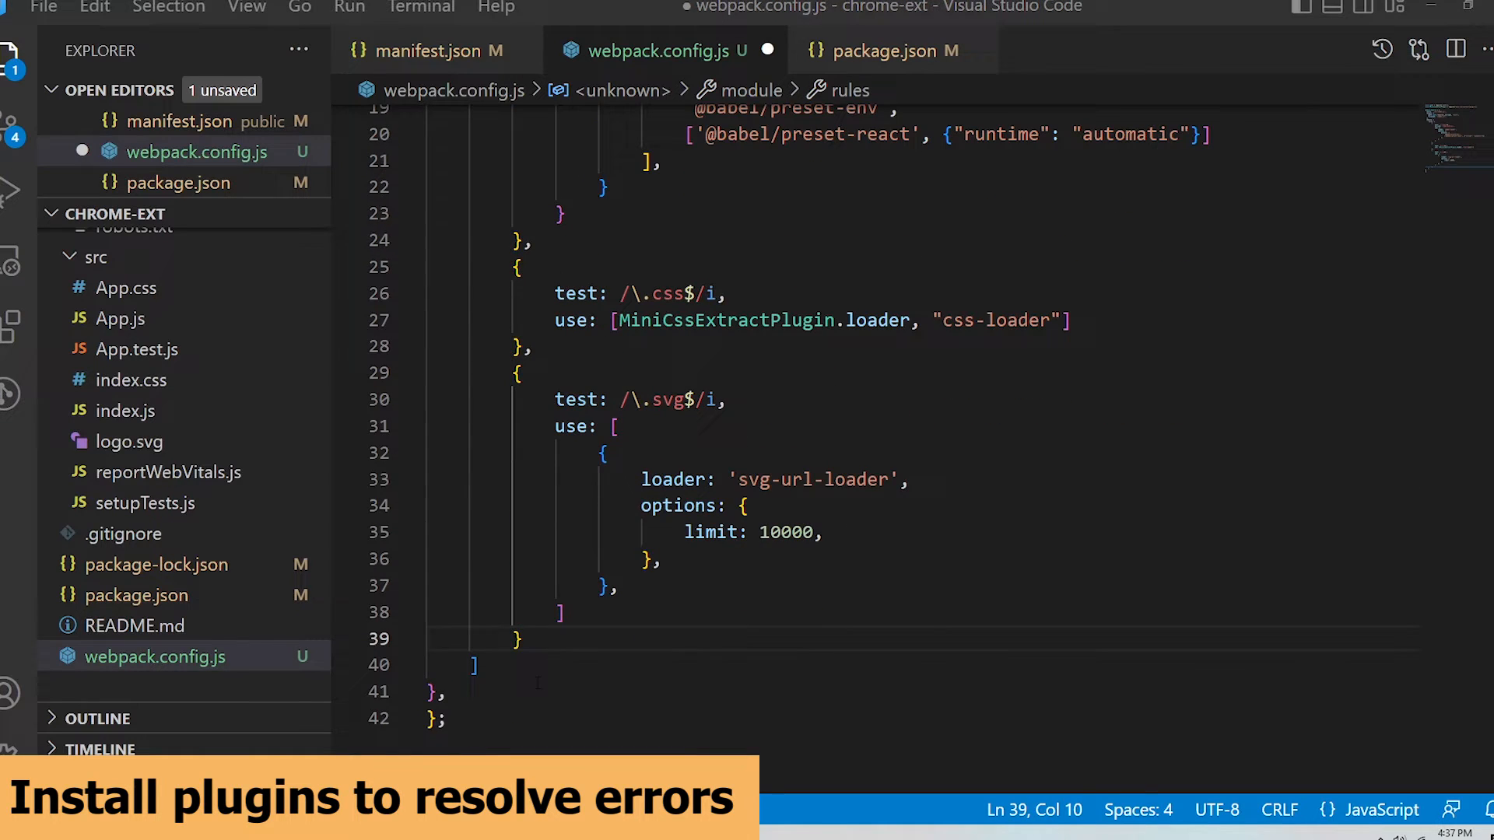
scroll(down, 3)
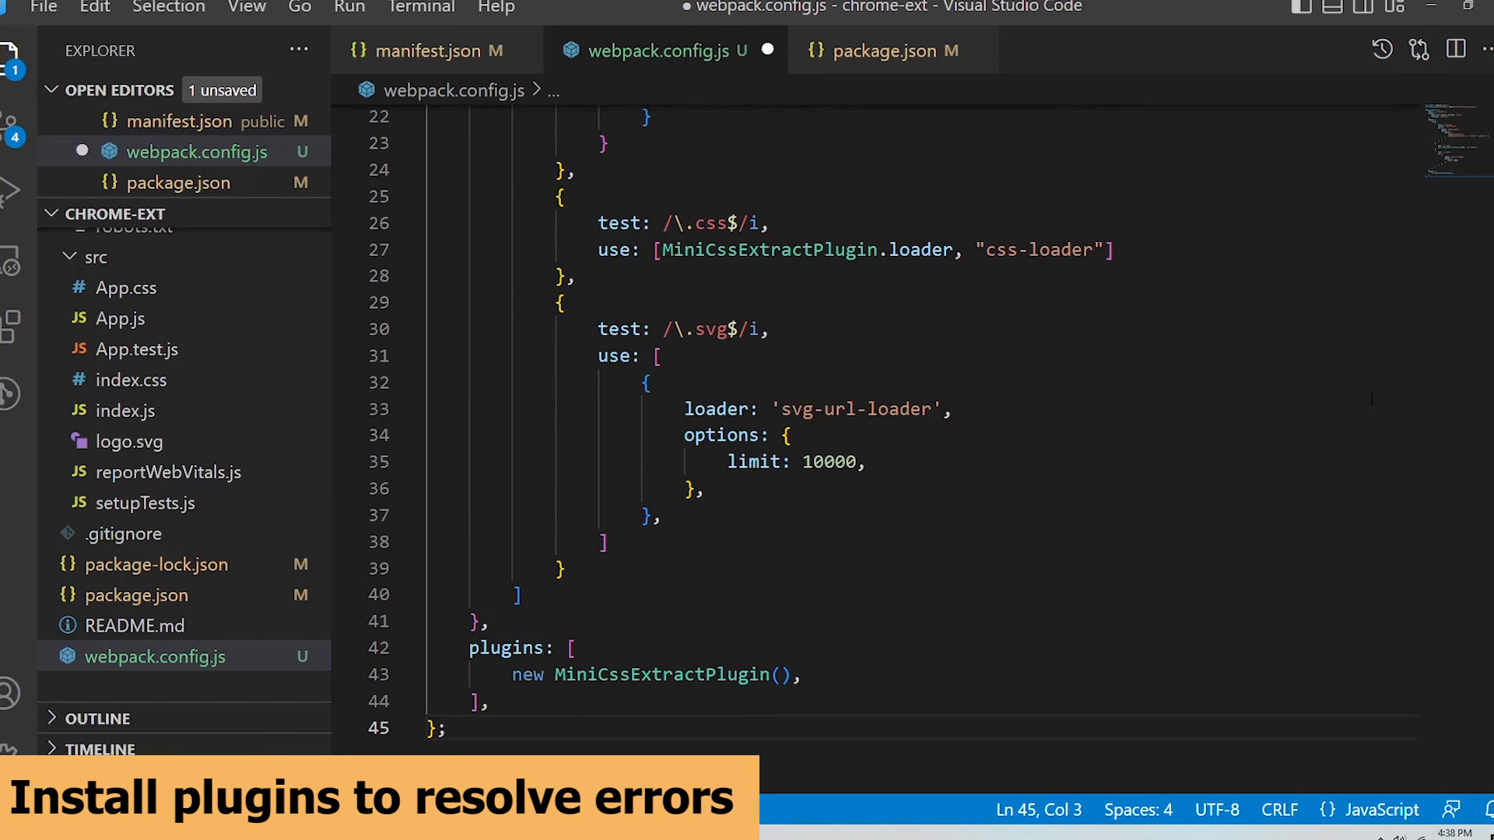
scroll(up, 3)
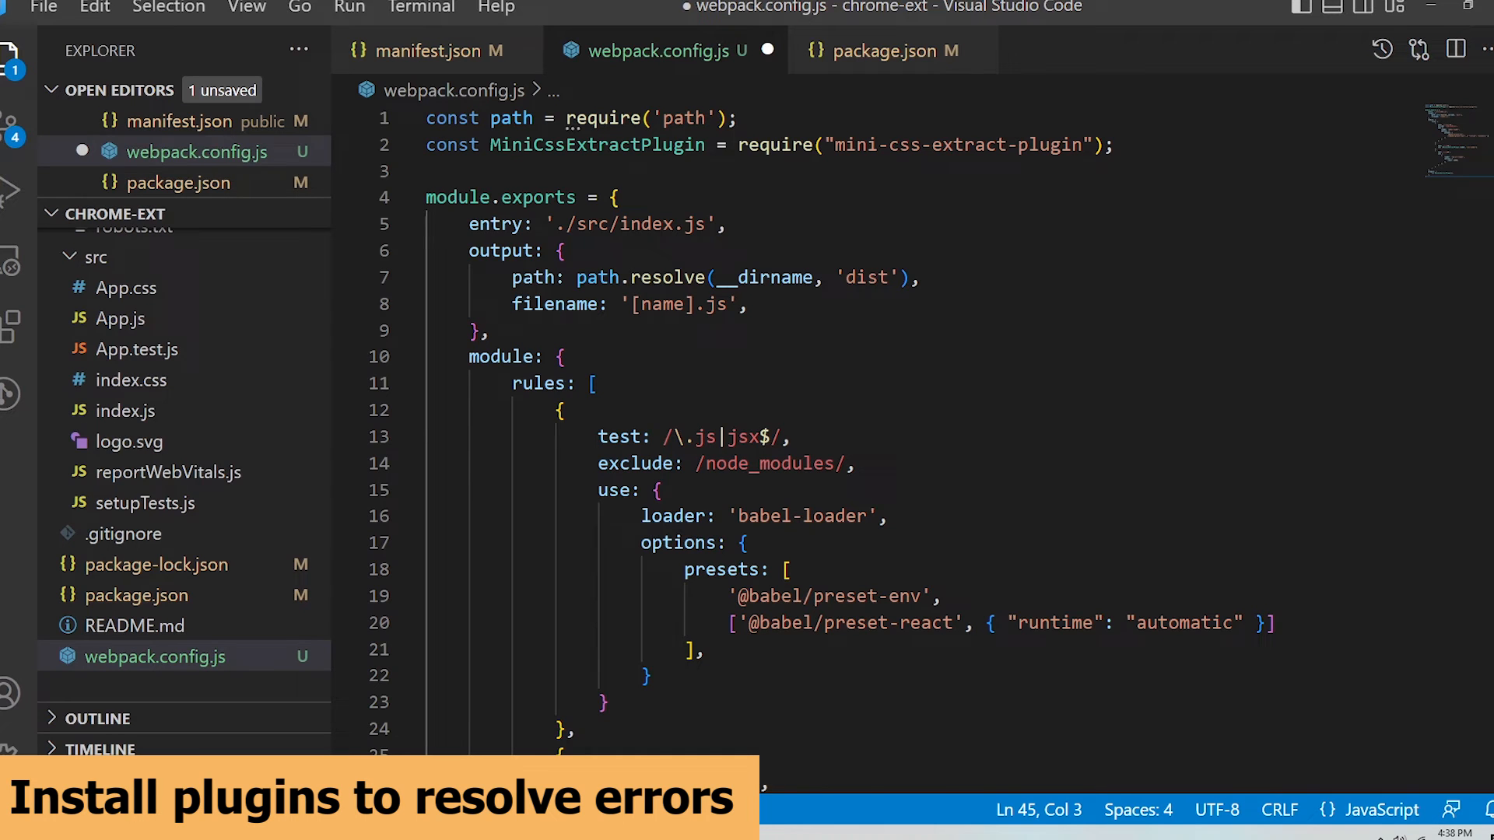
scroll(down, 3)
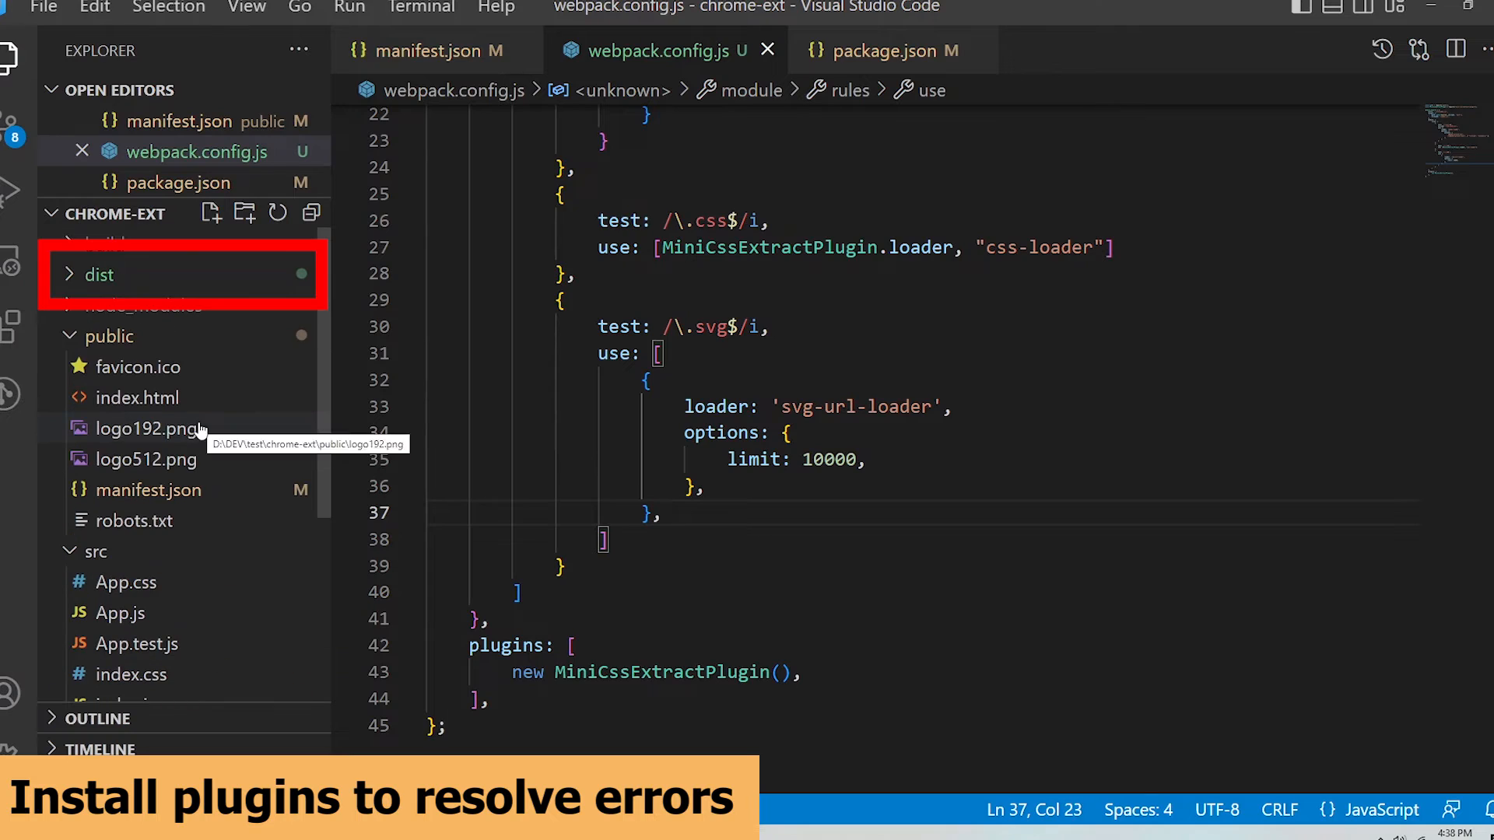
mouse_move(99, 275)
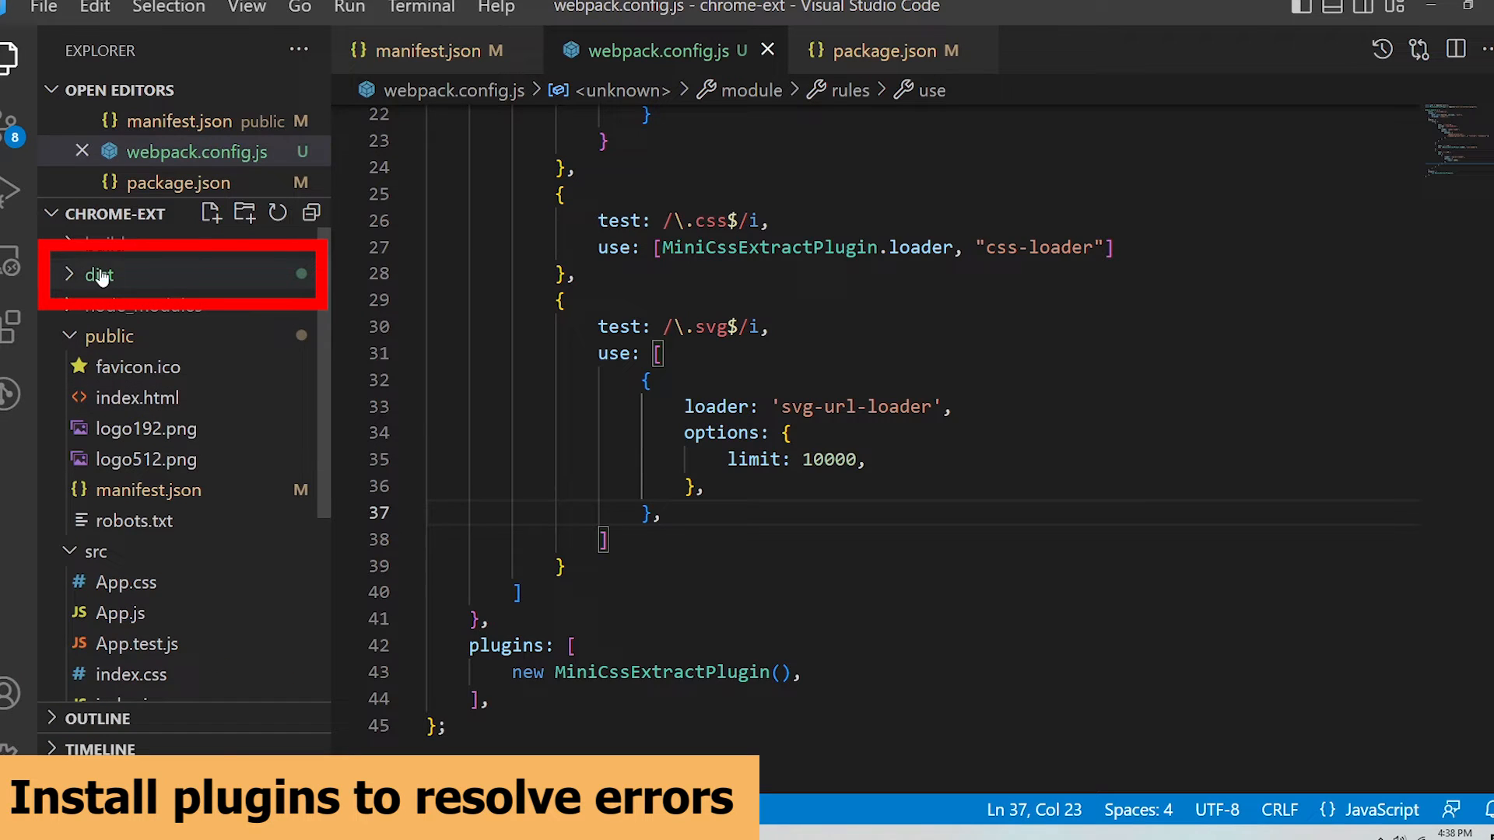
mouse_move(85, 275)
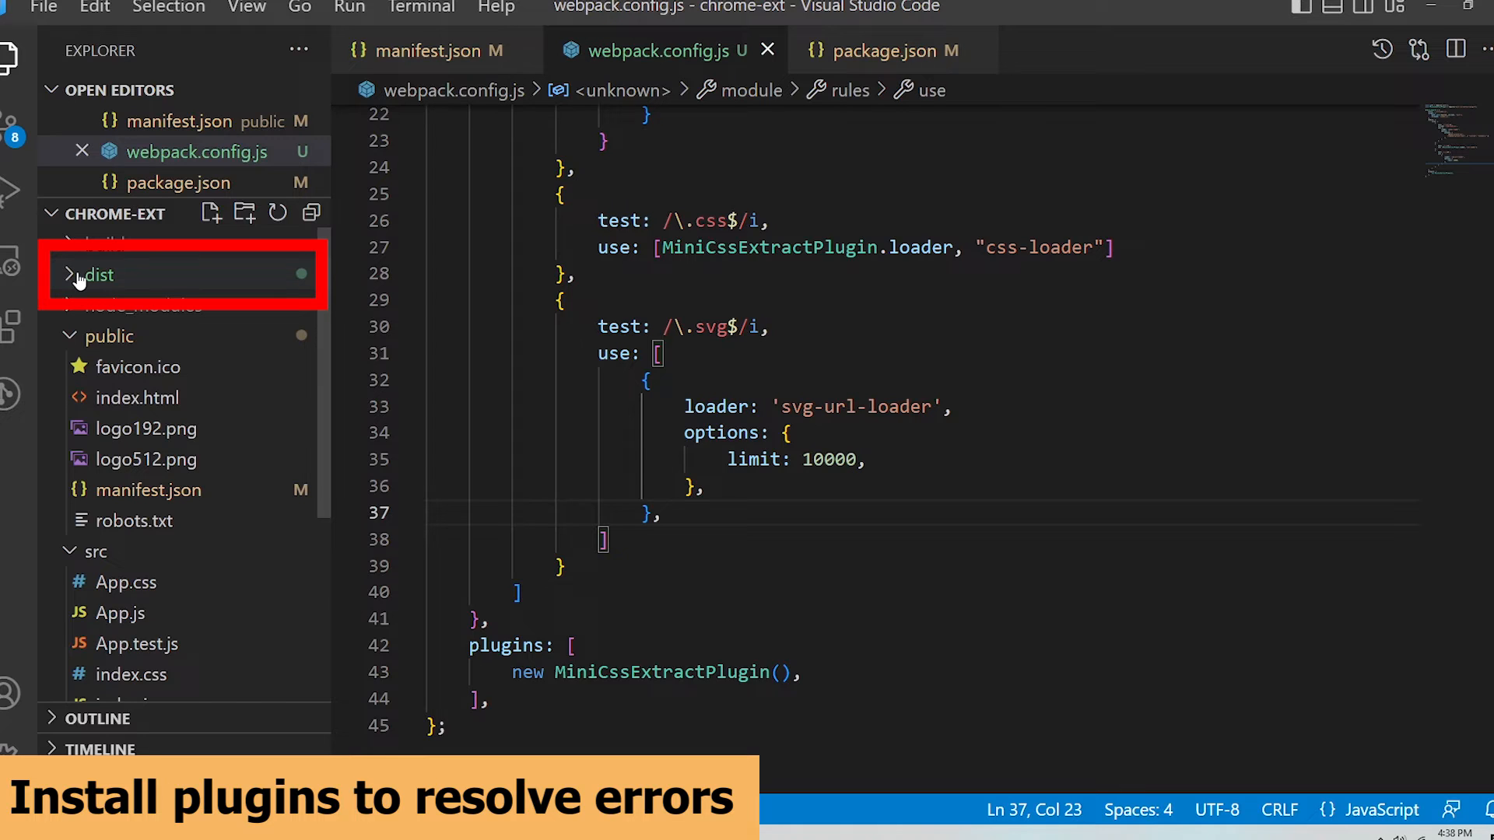
Step: Expand dist to confirm 131.js, main.css, main.js and main.js.LICENSE.txt were built
click(92, 274)
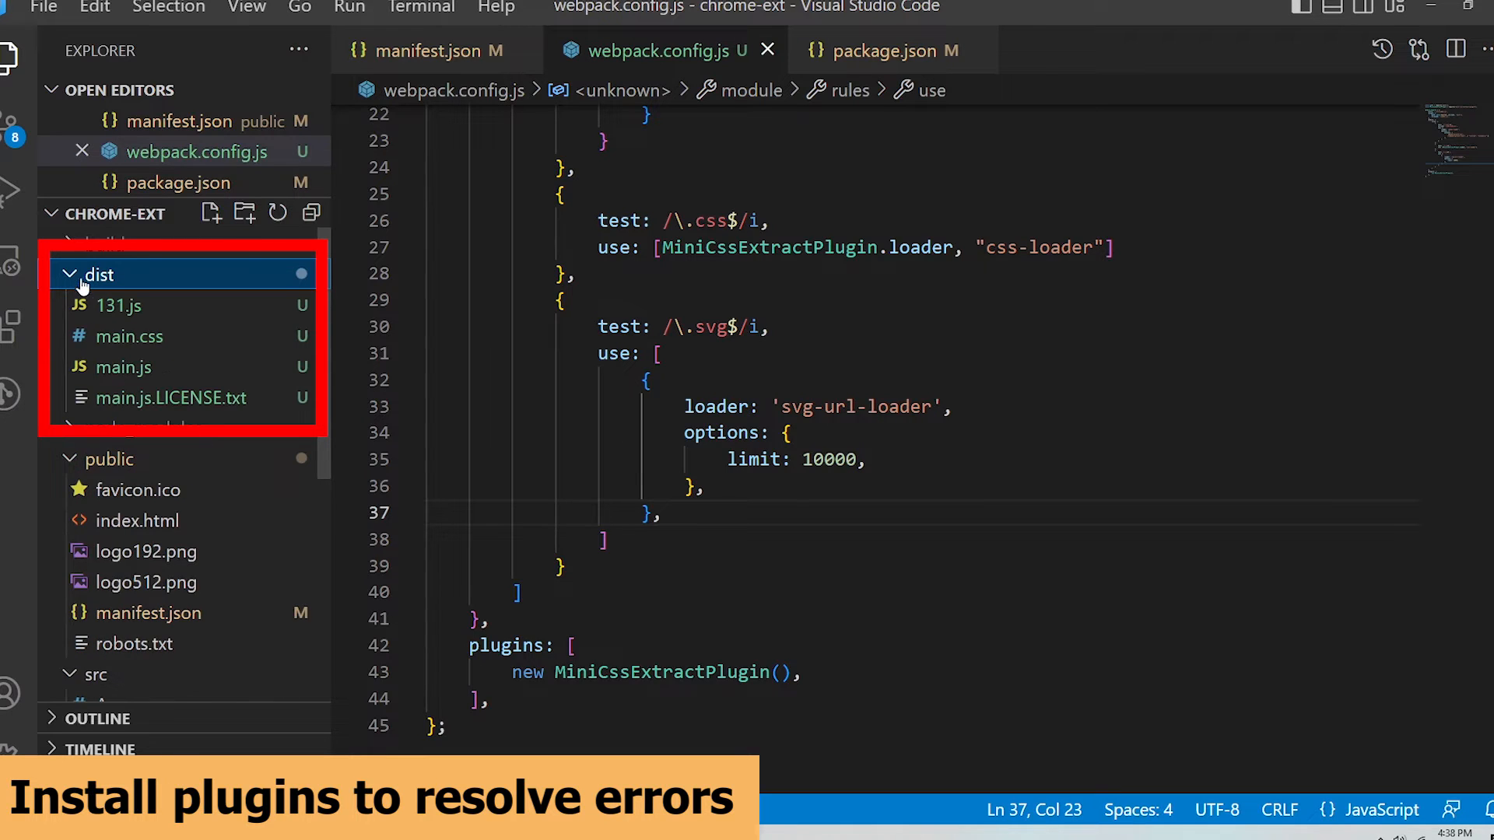
mouse_move(125, 367)
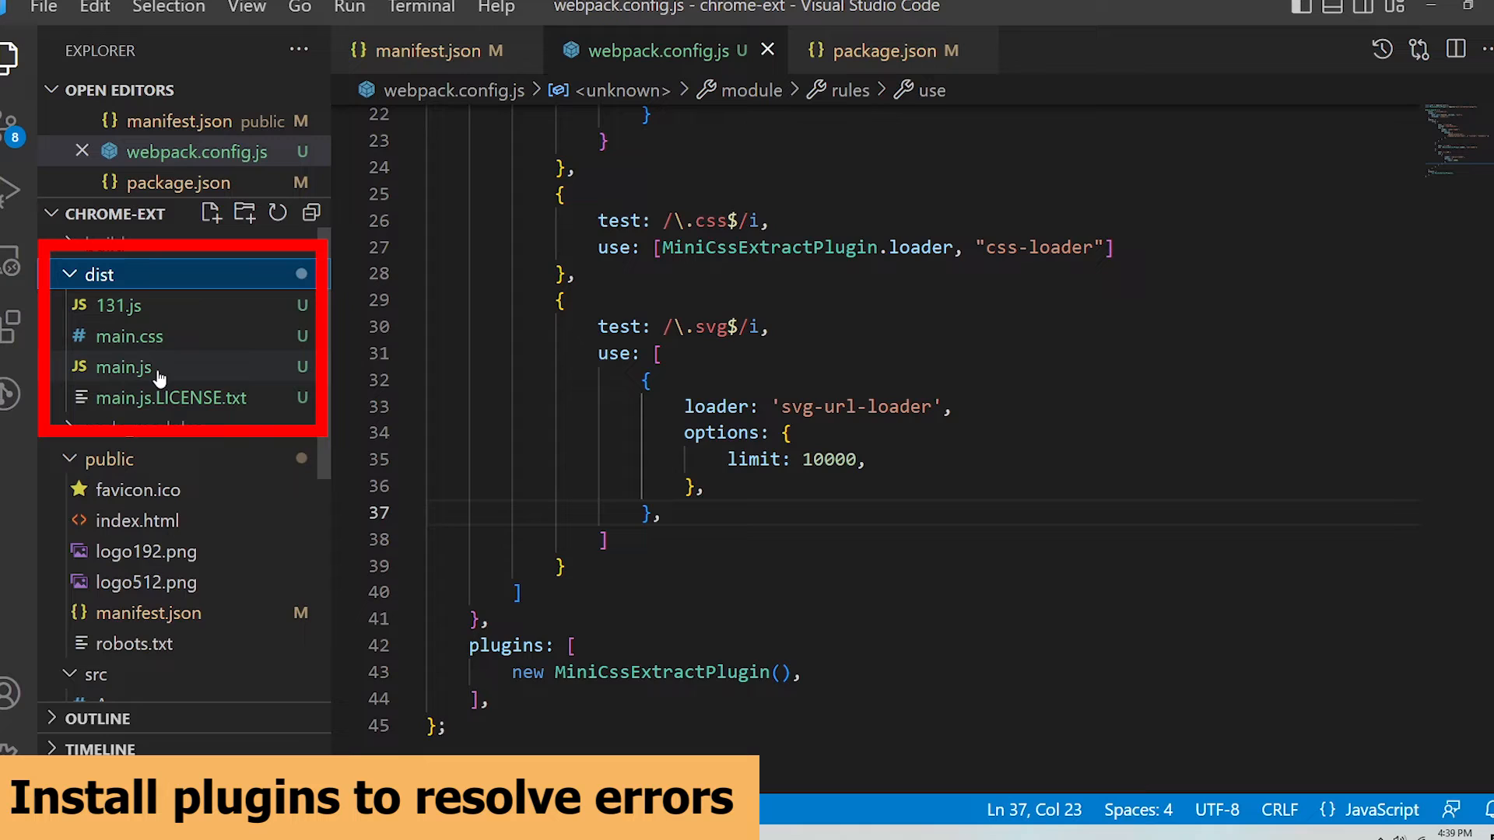
mouse_move(129, 336)
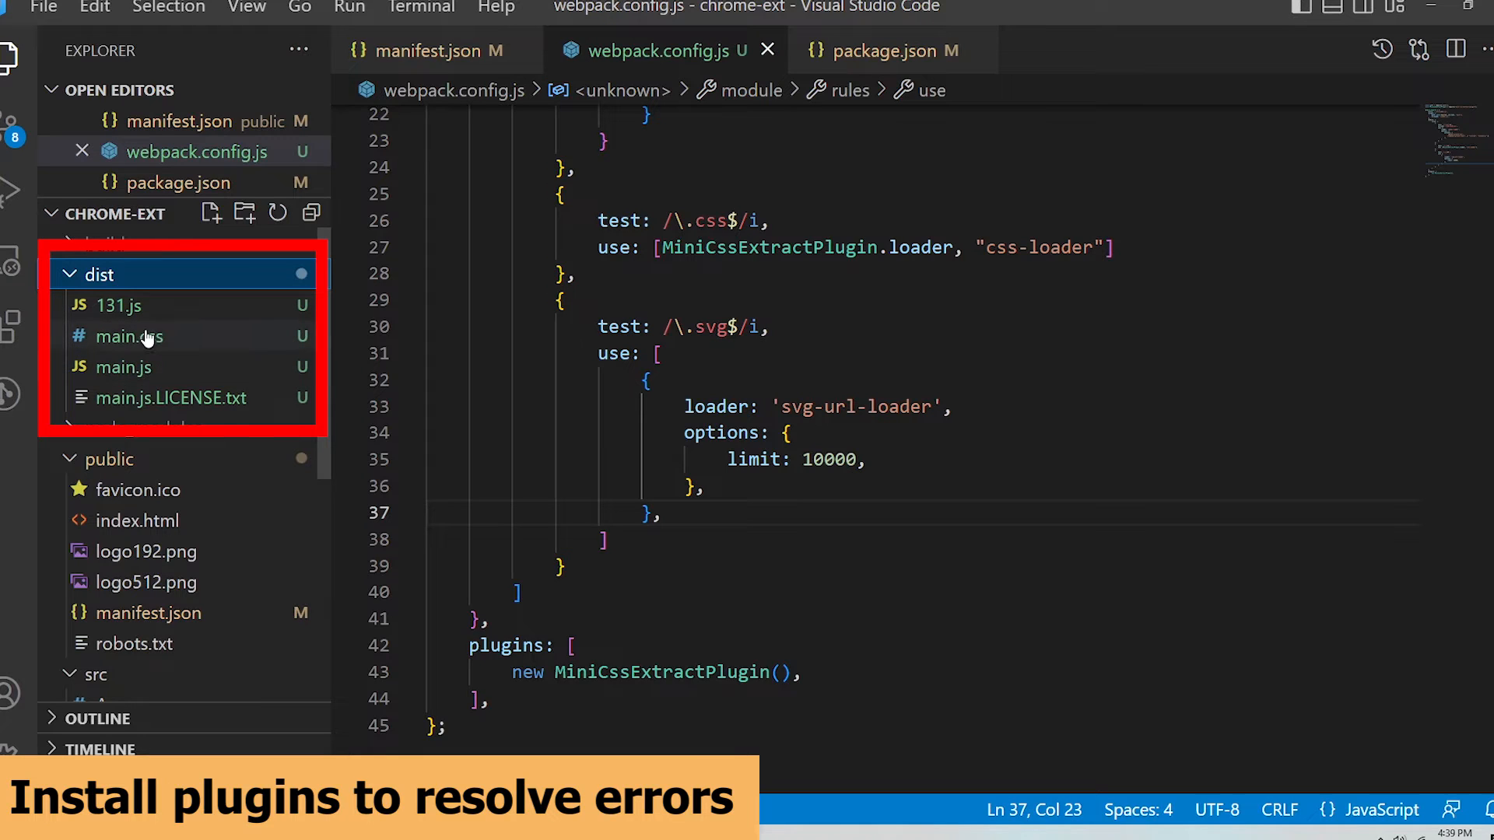
mouse_move(118, 305)
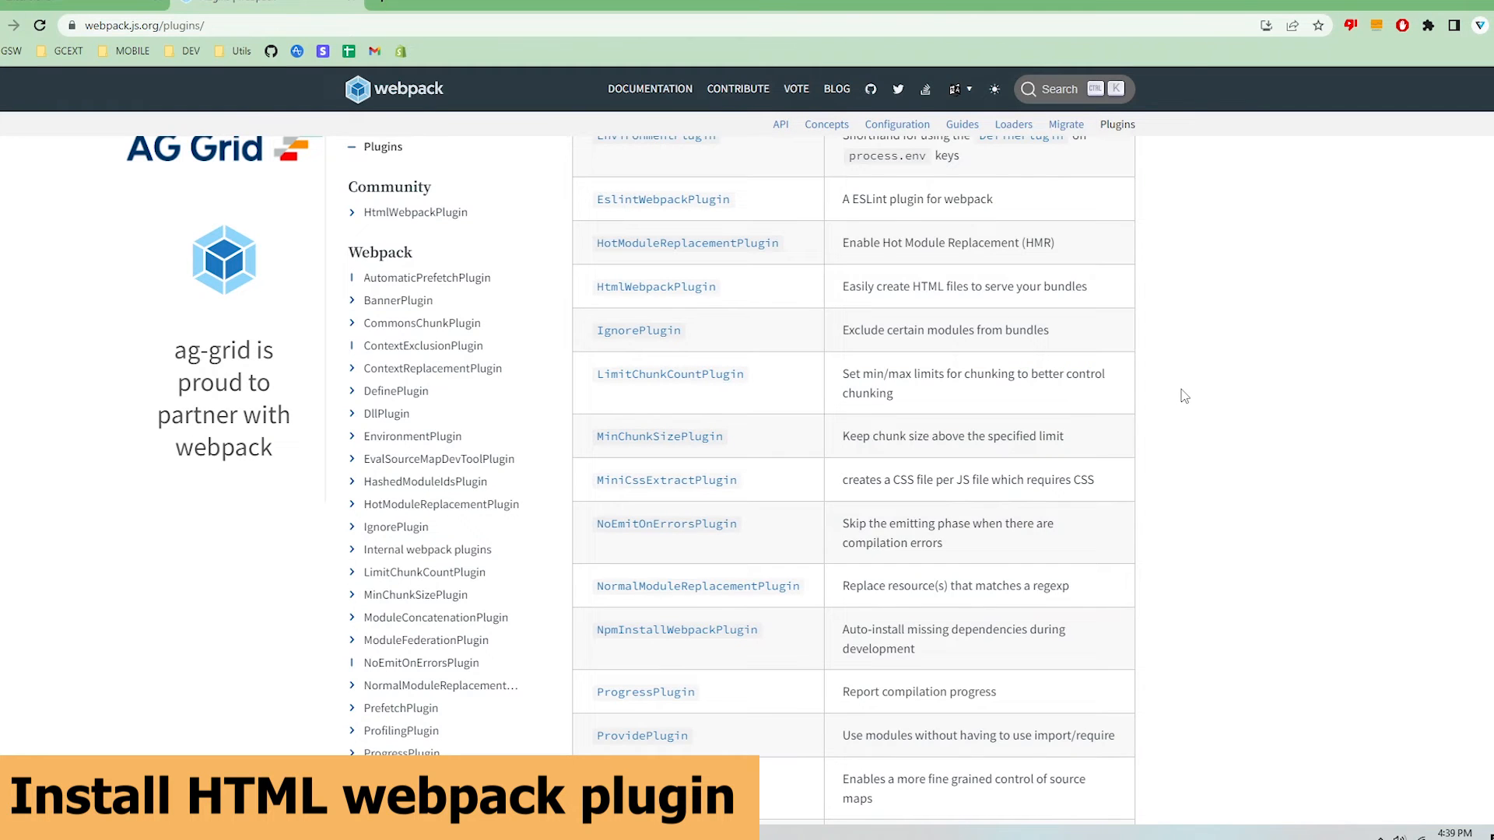
Step: Navigate from the Plugins table to the HtmlWebpackPlugin documentation page
scroll(up, 3)
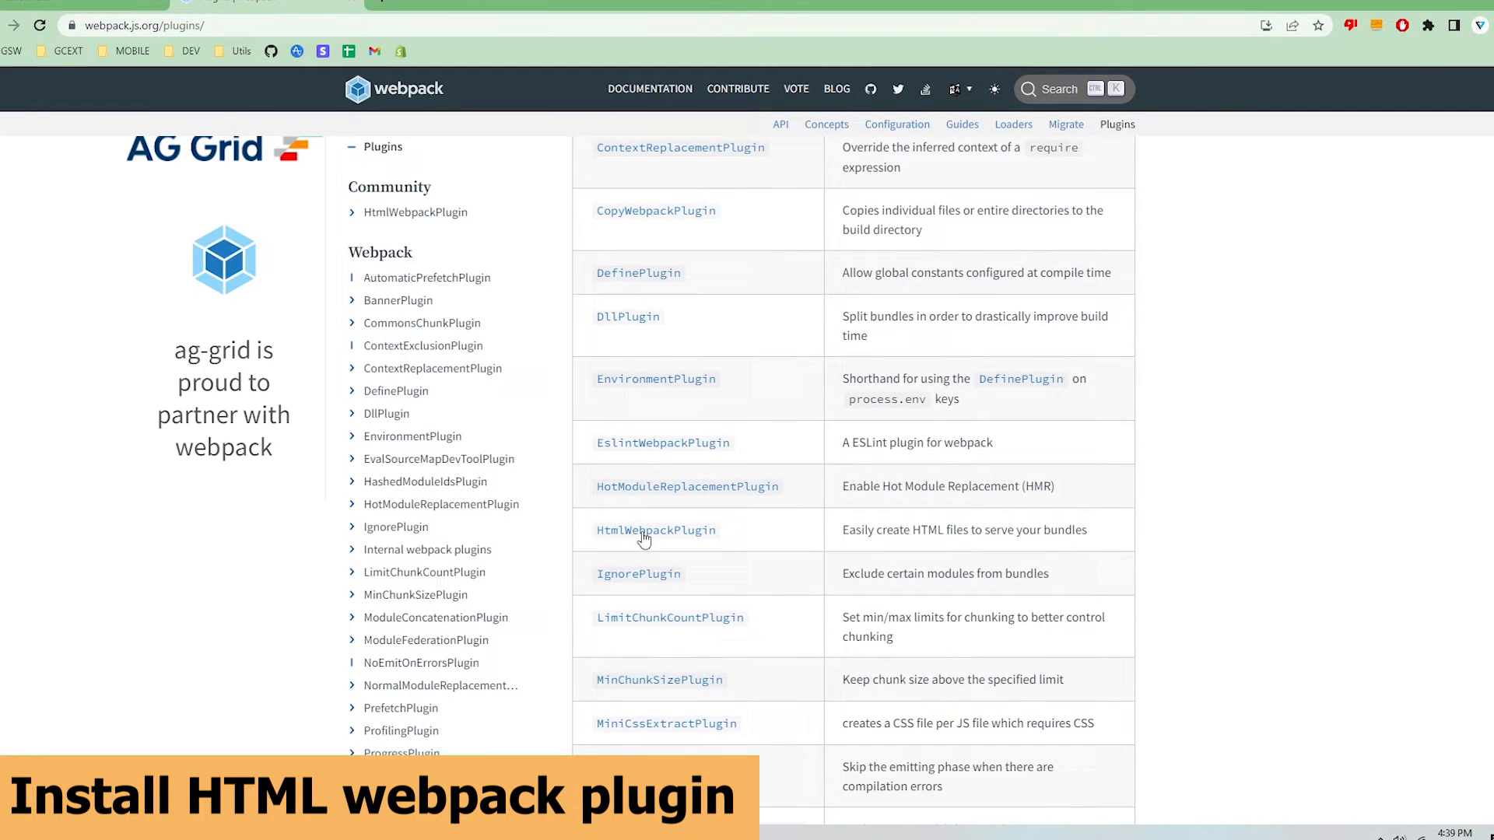
click(655, 529)
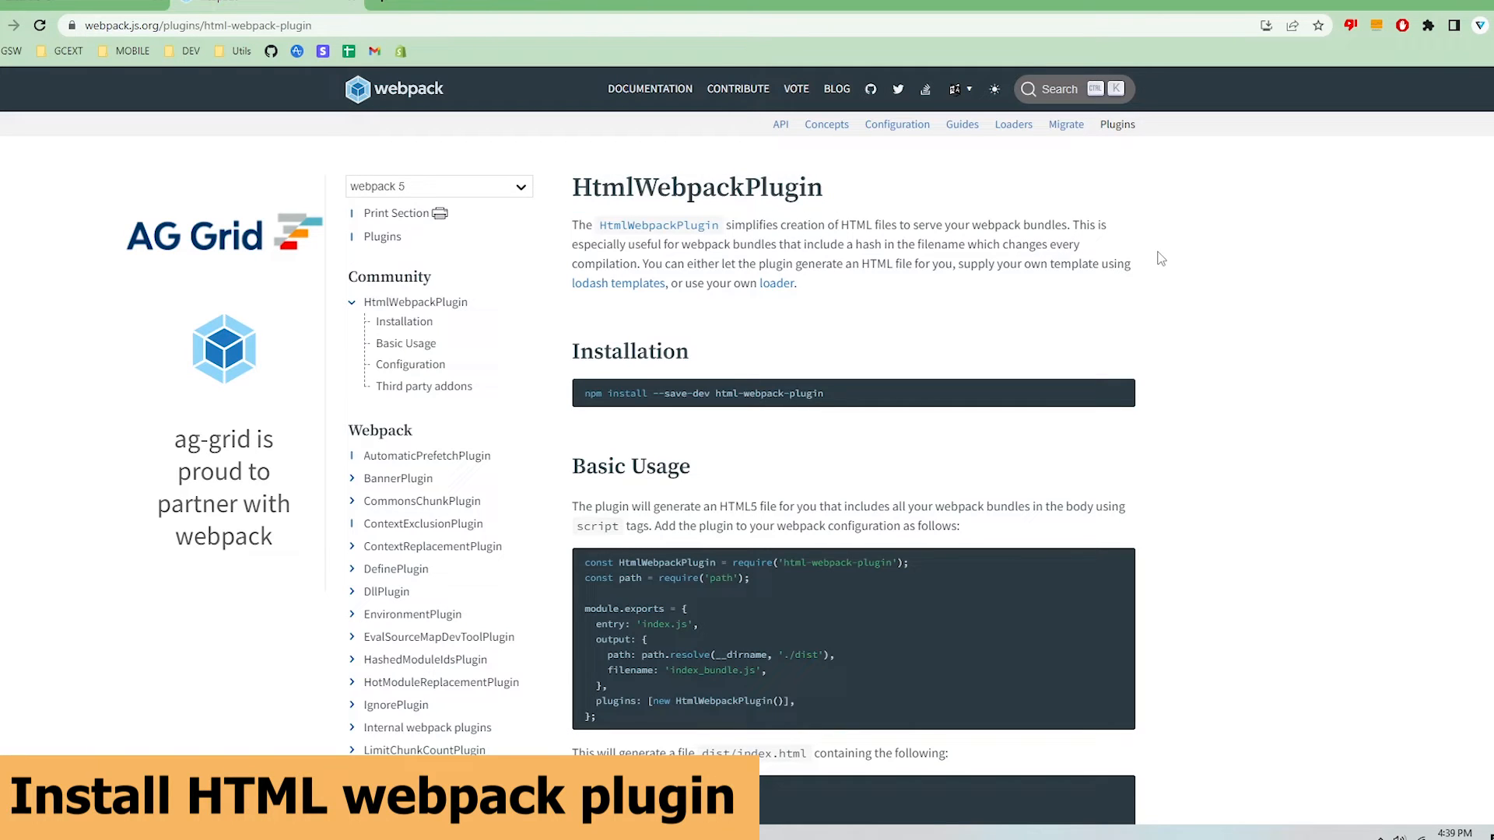
right_click(703, 392)
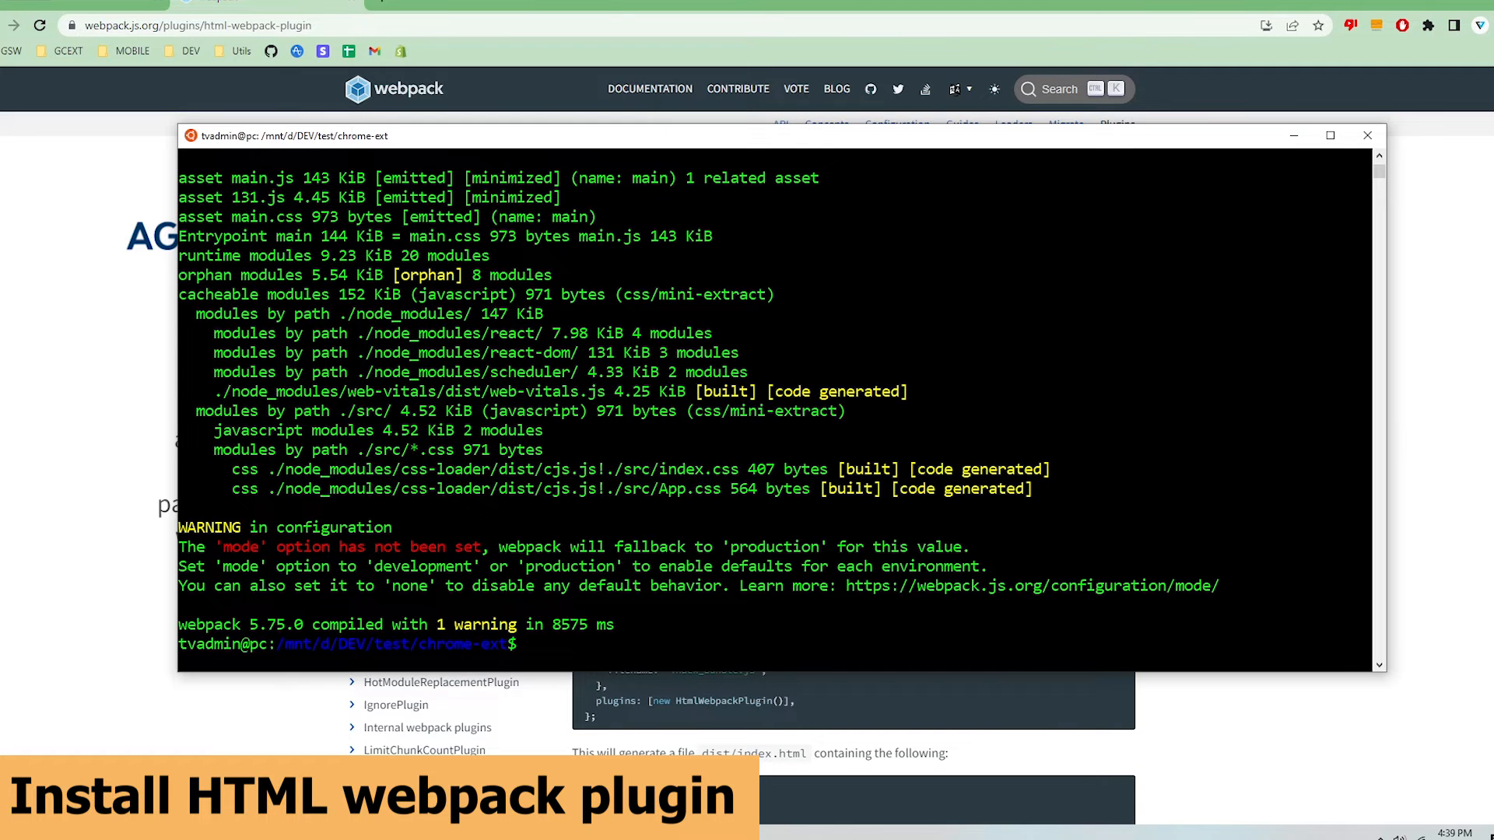
Step: Clear the terminal of the earlier webpack build output
text(clear)
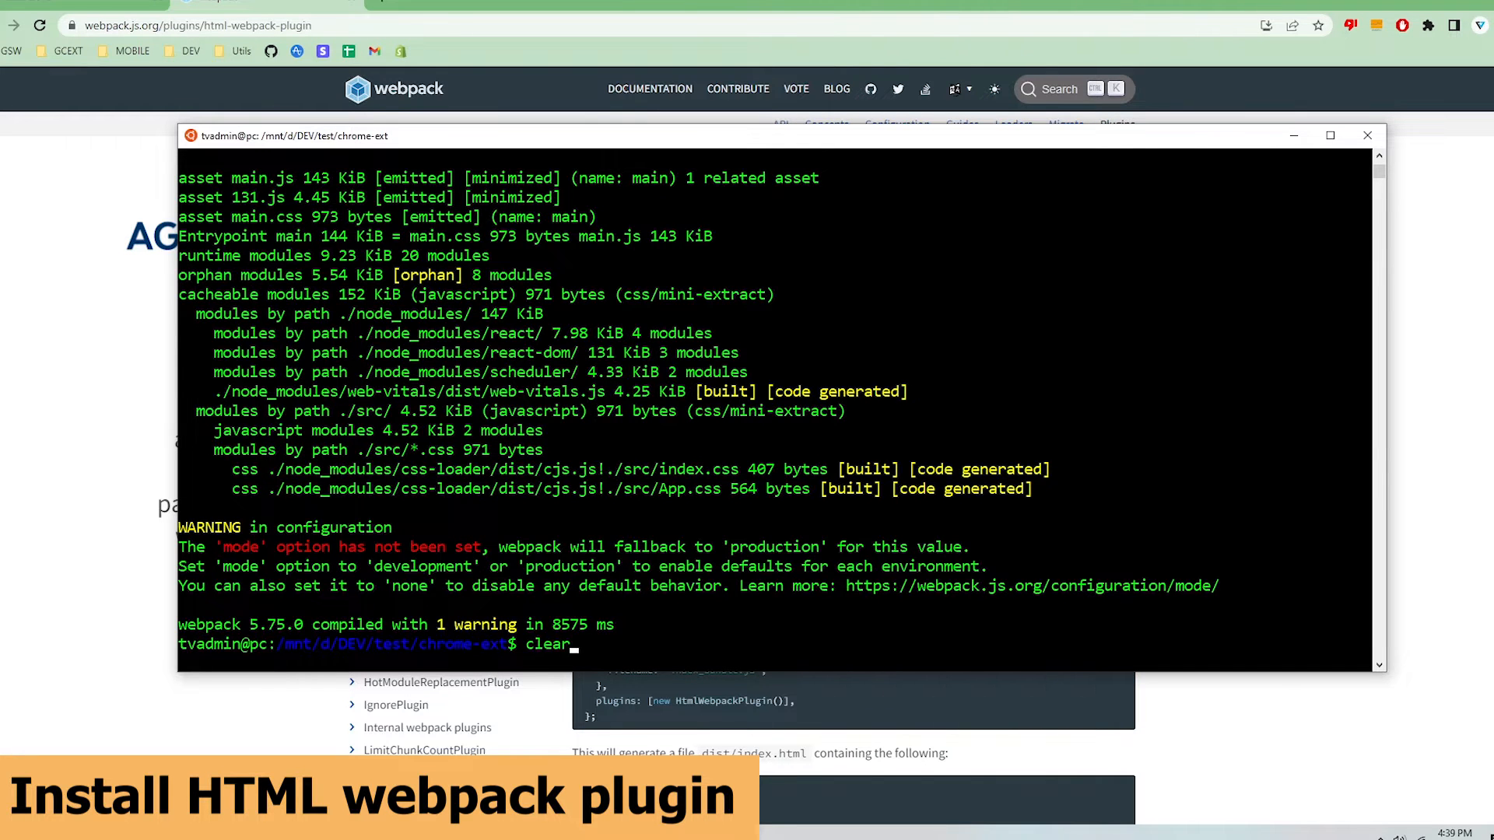
key(Return)
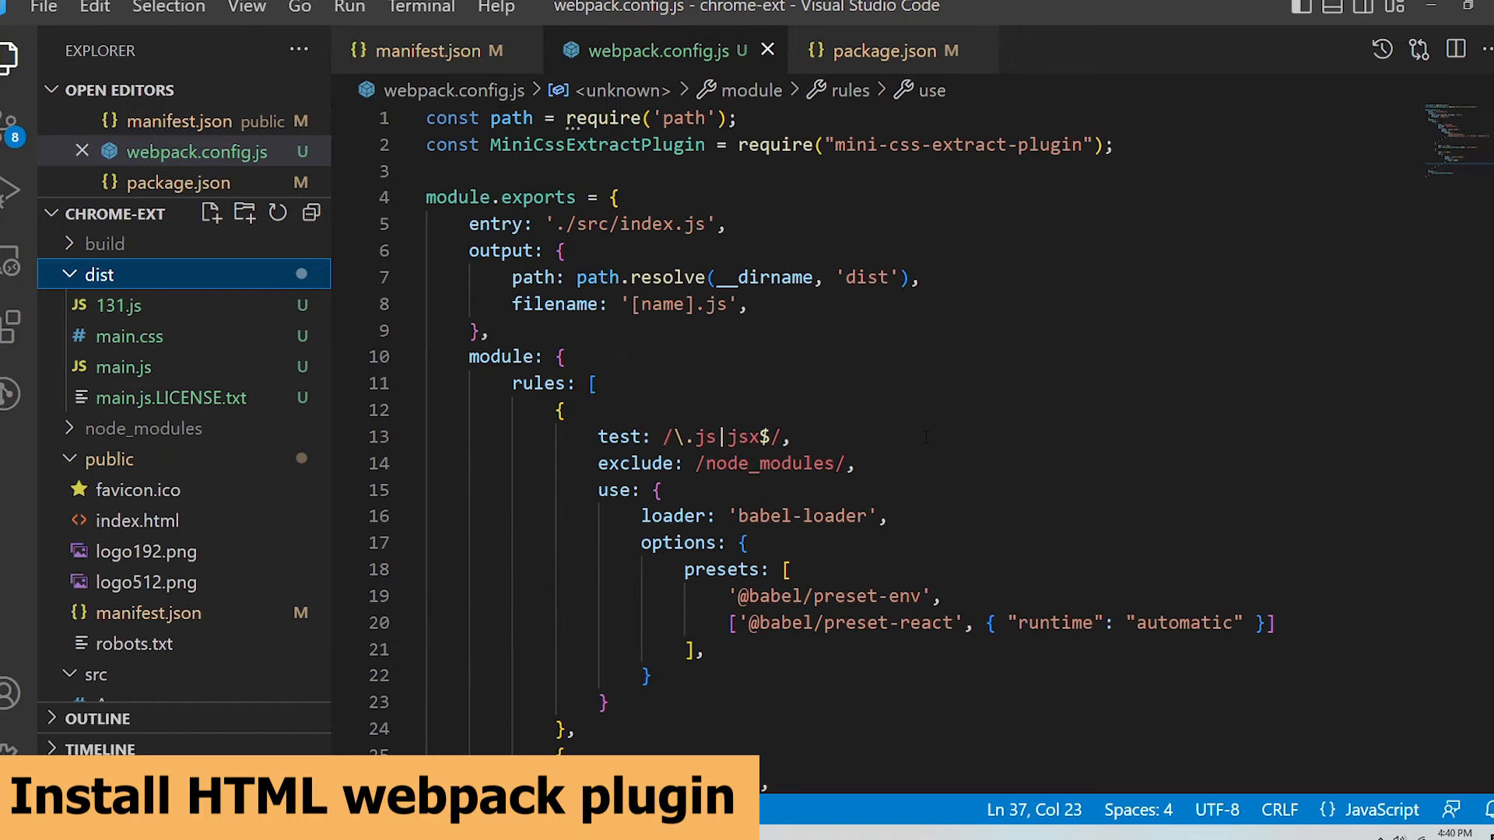
Step: Register new HtmlWebpackPlugin with template './public/index.html' and filename 'popup.html'
key(Enter)
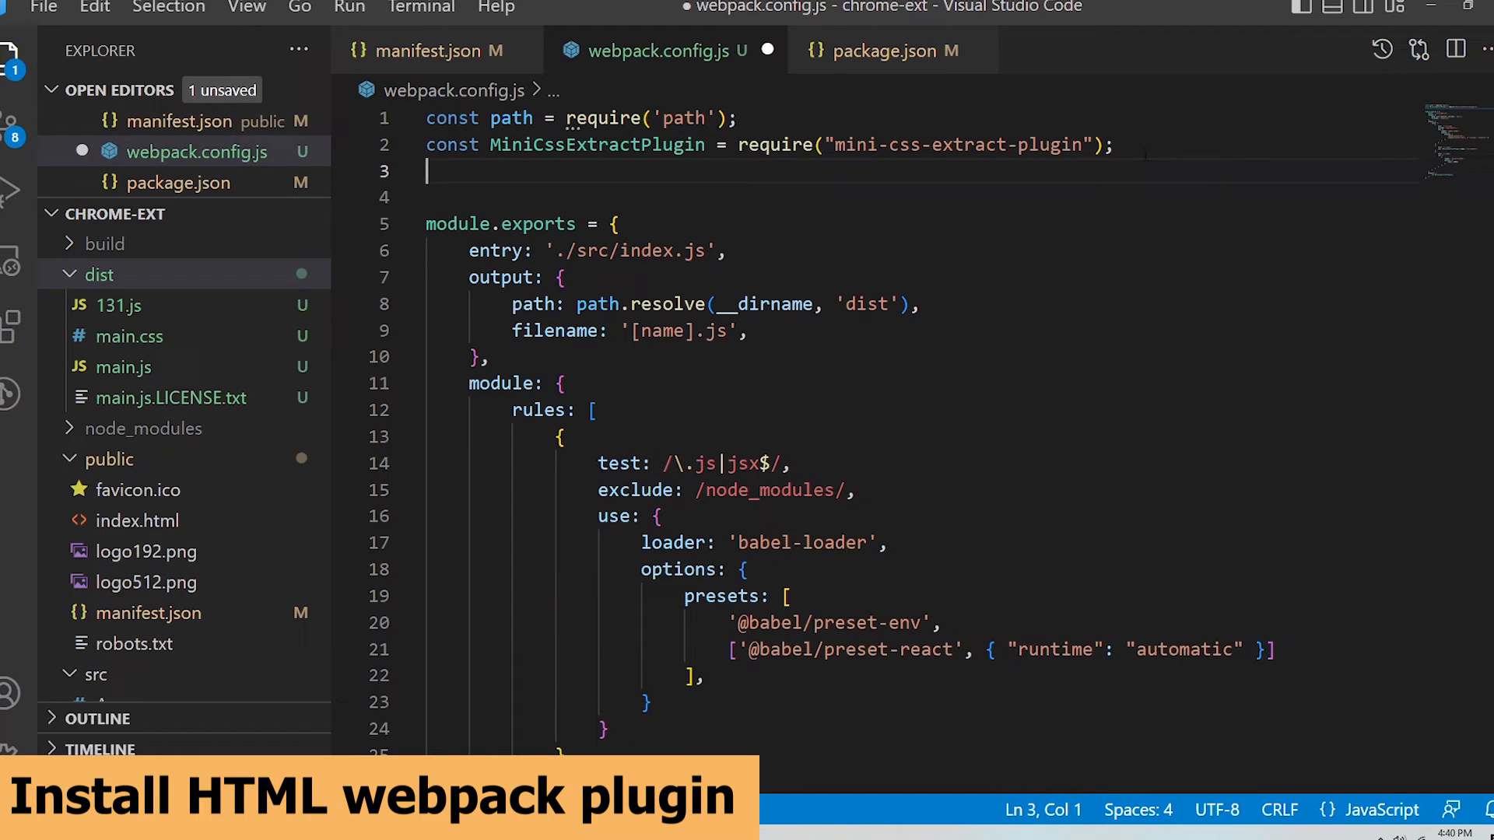
scroll(down, 3)
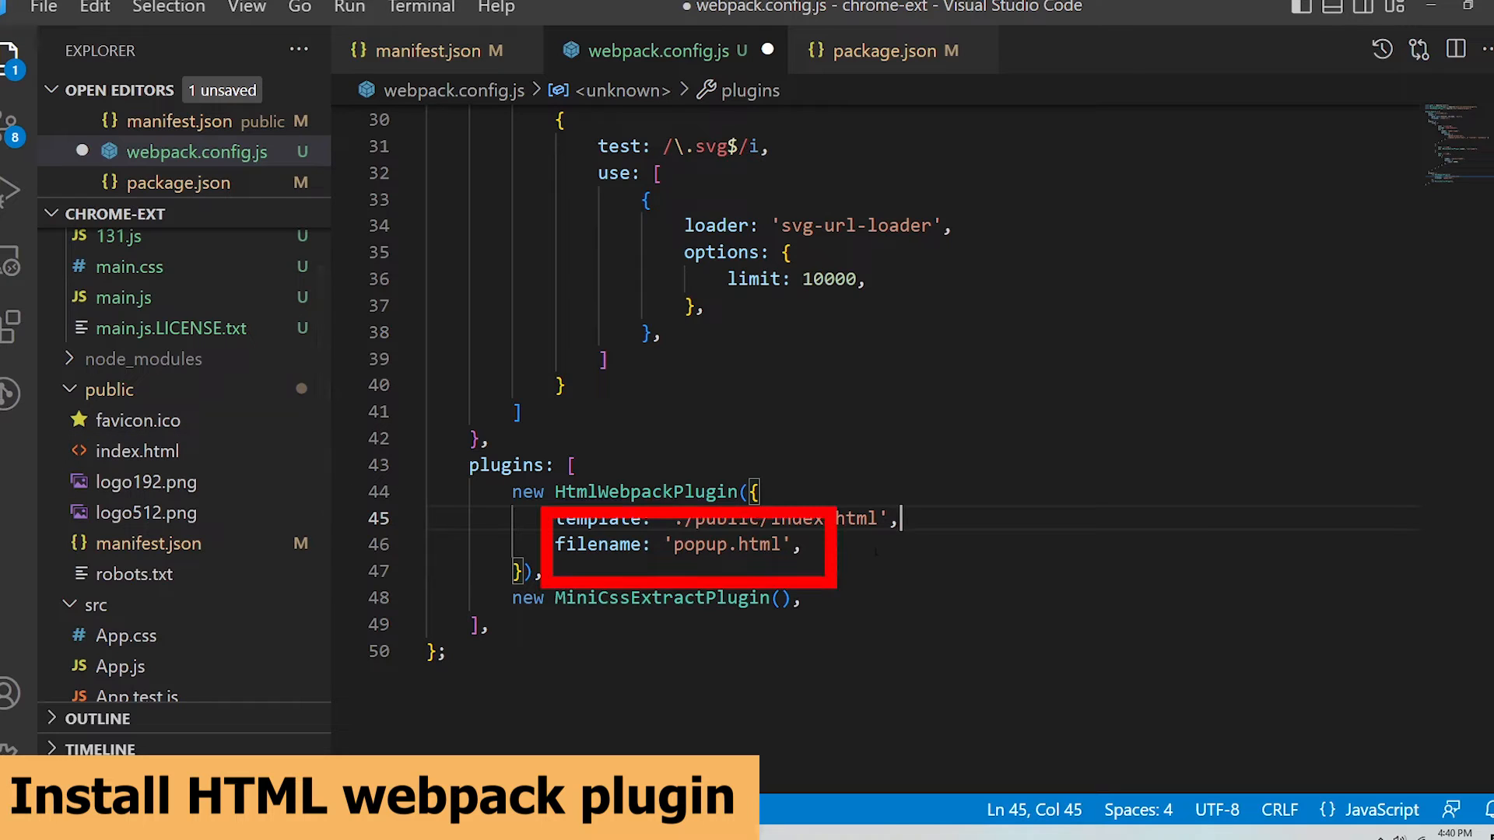
mouse_move(220, 512)
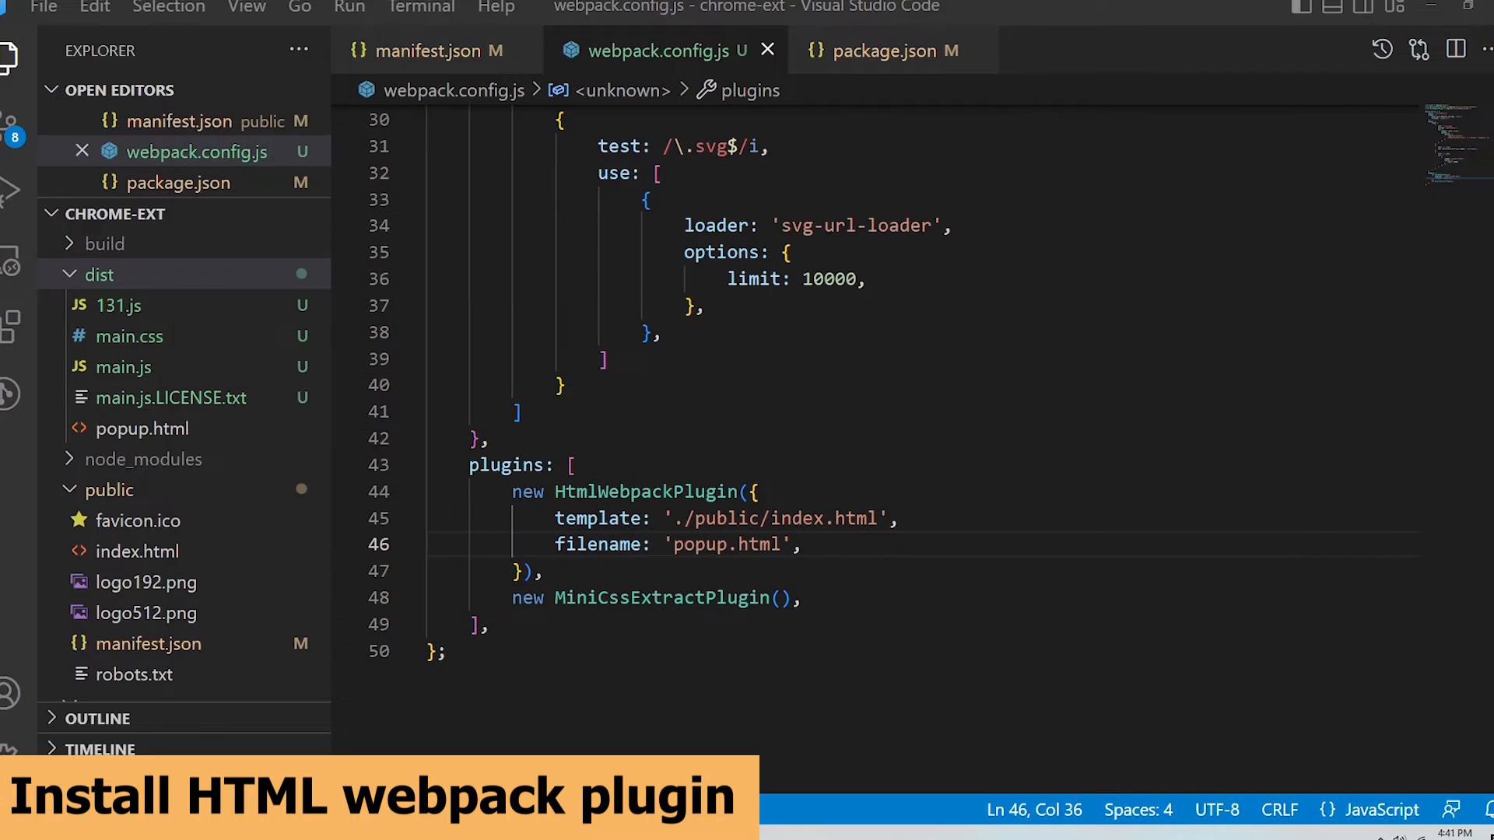
mouse_move(143, 429)
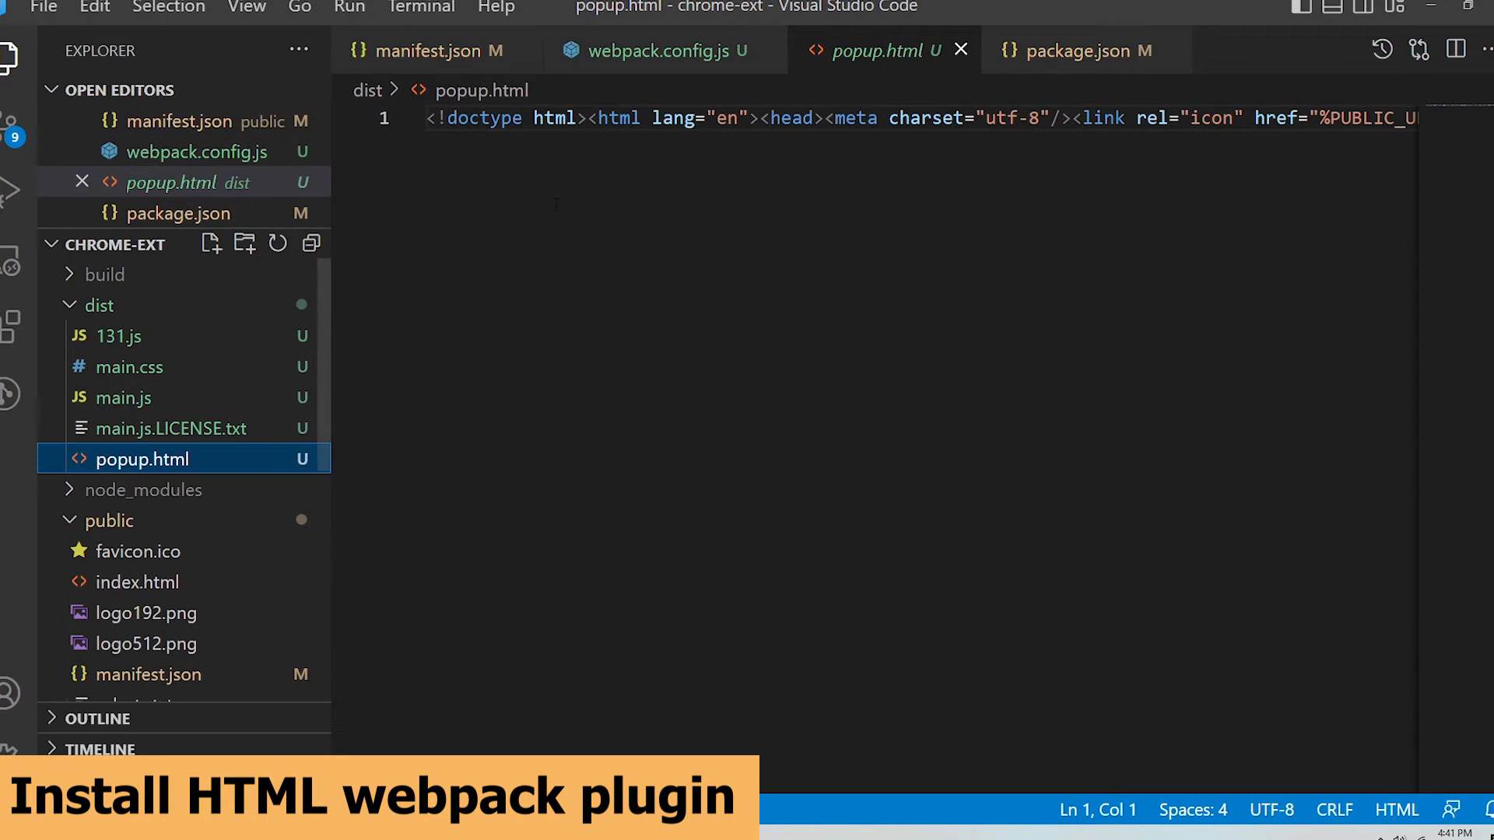
Step: Reformat the one-line dist/popup.html into readable lines loading main.js and main.css
key(ctrl+a)
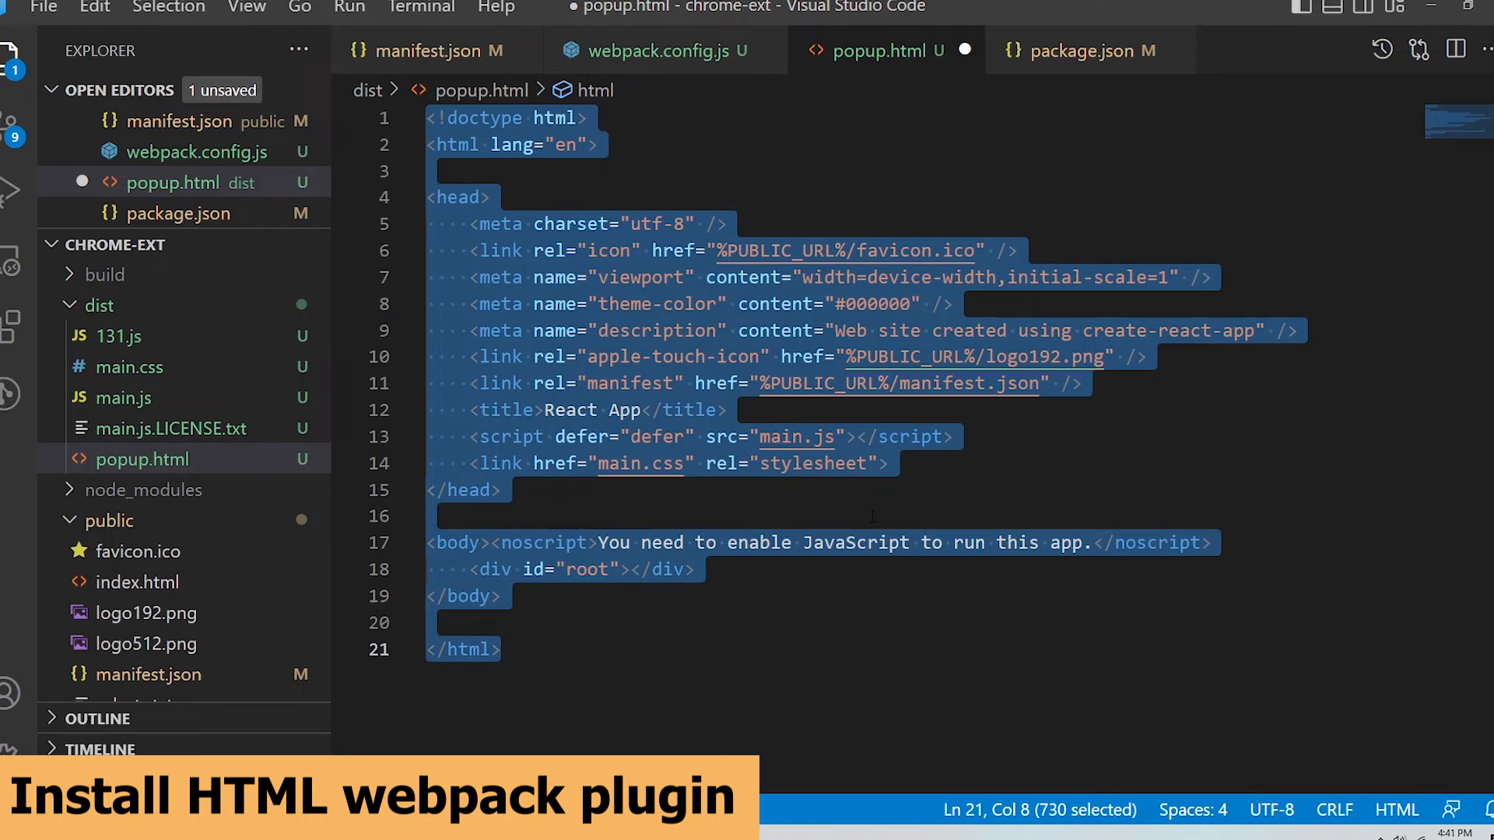
click(763, 516)
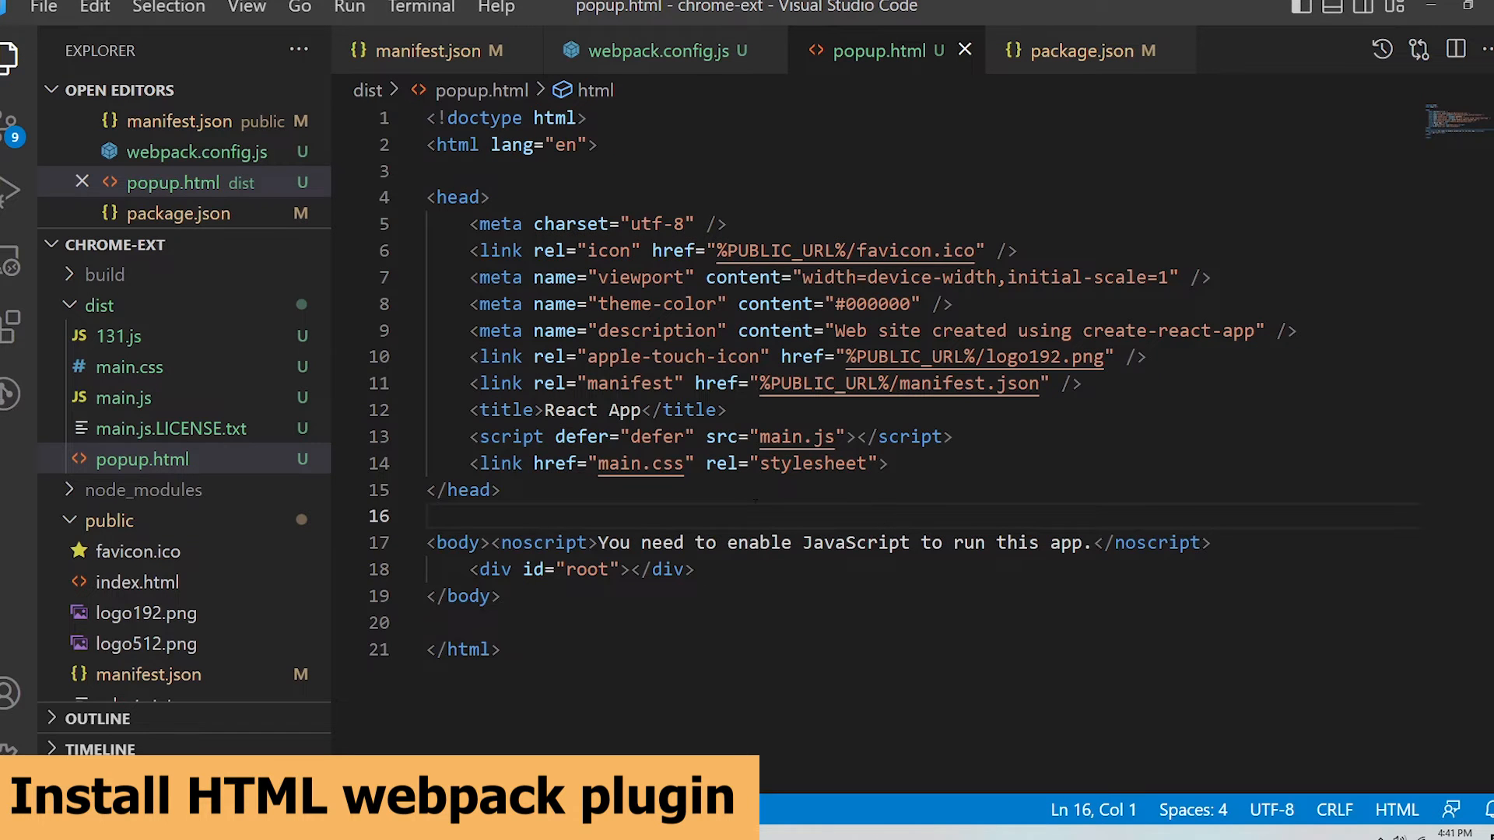
click(660, 464)
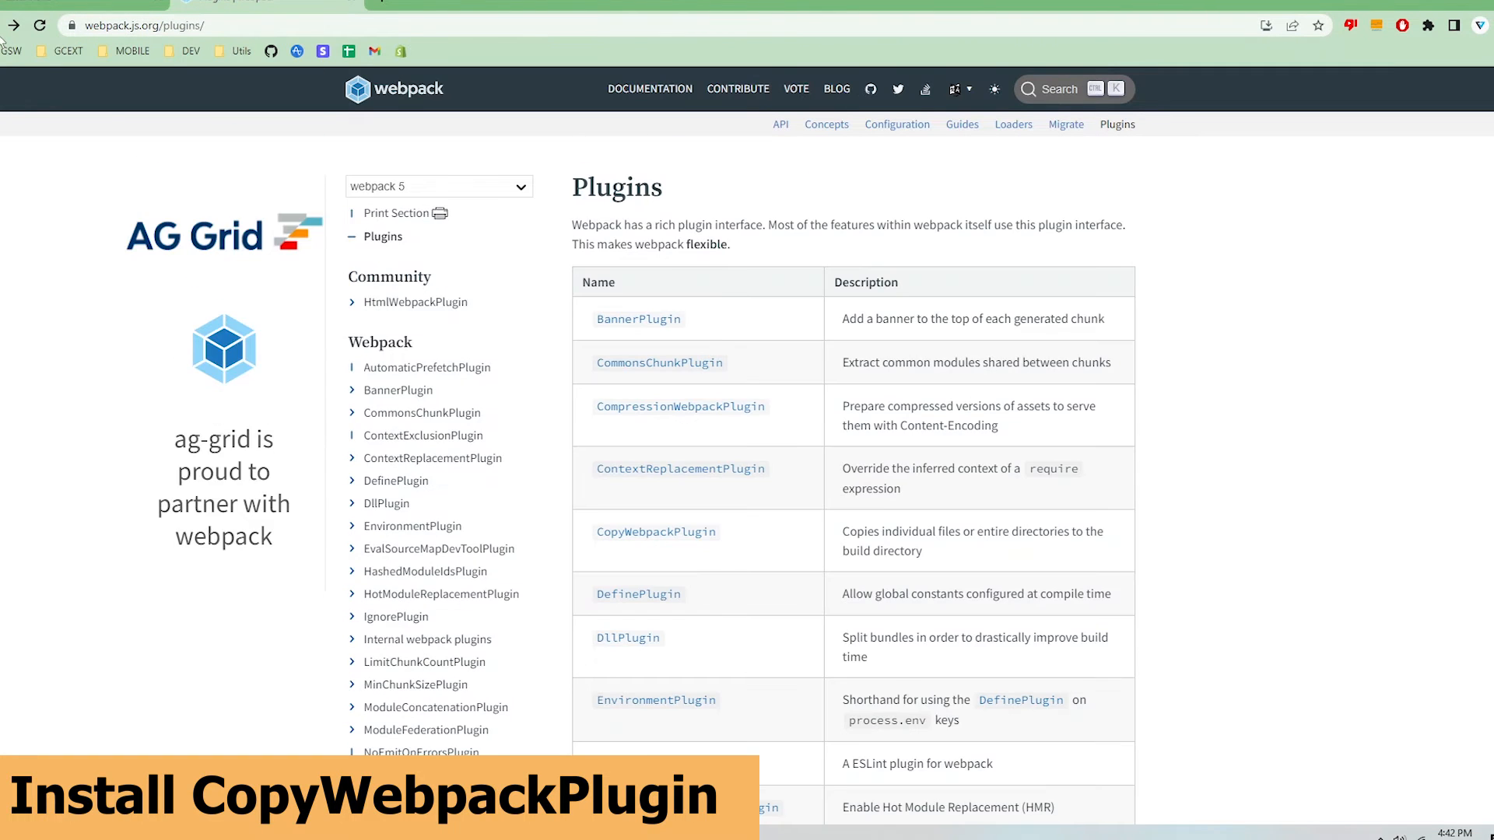
mouse_move(619, 532)
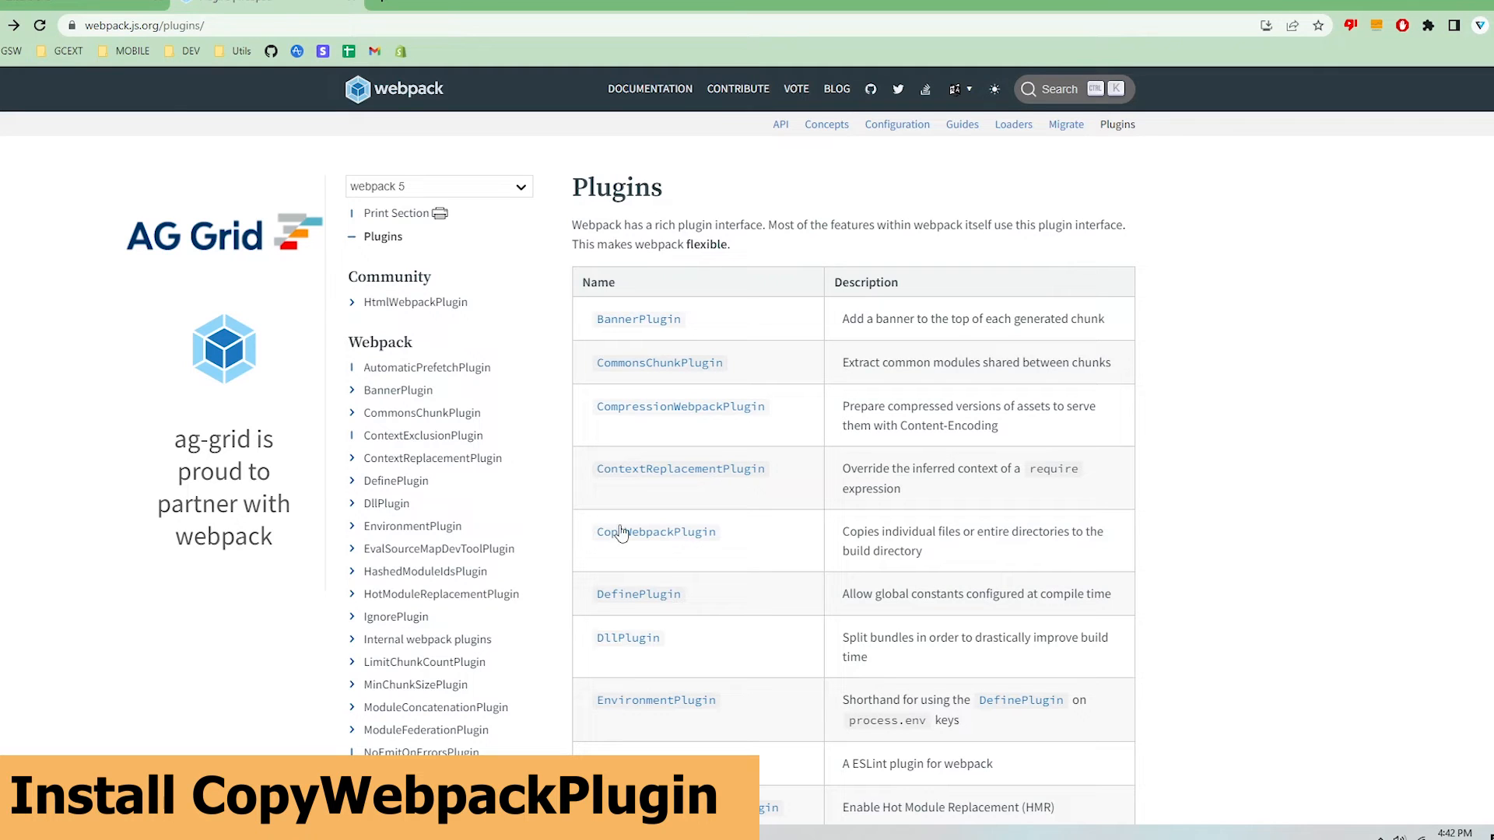
Step: Go to the CopyWebpackPlugin page and select its npm install command for copying
click(655, 532)
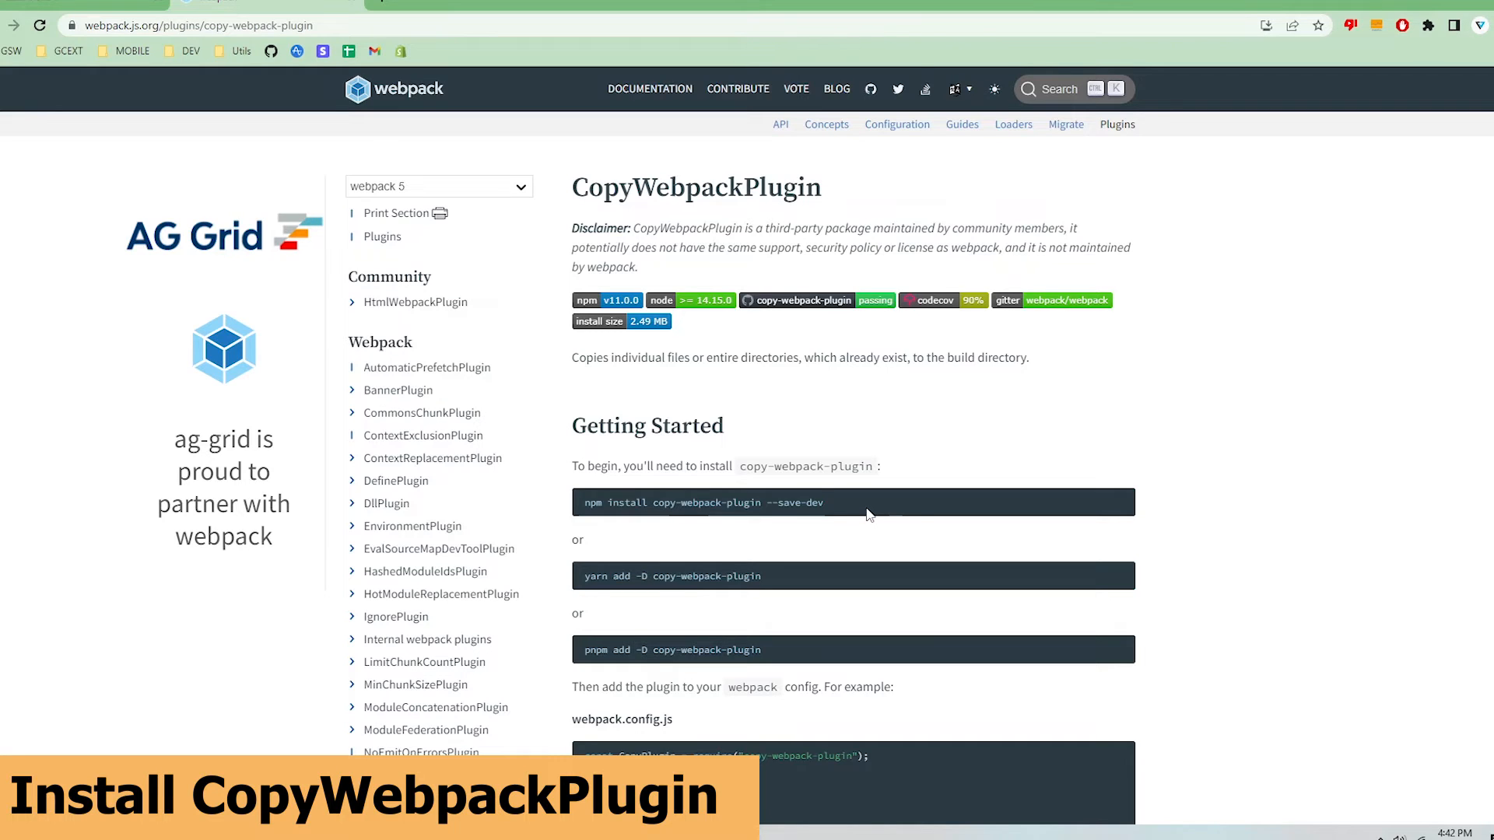
triple_click(703, 503)
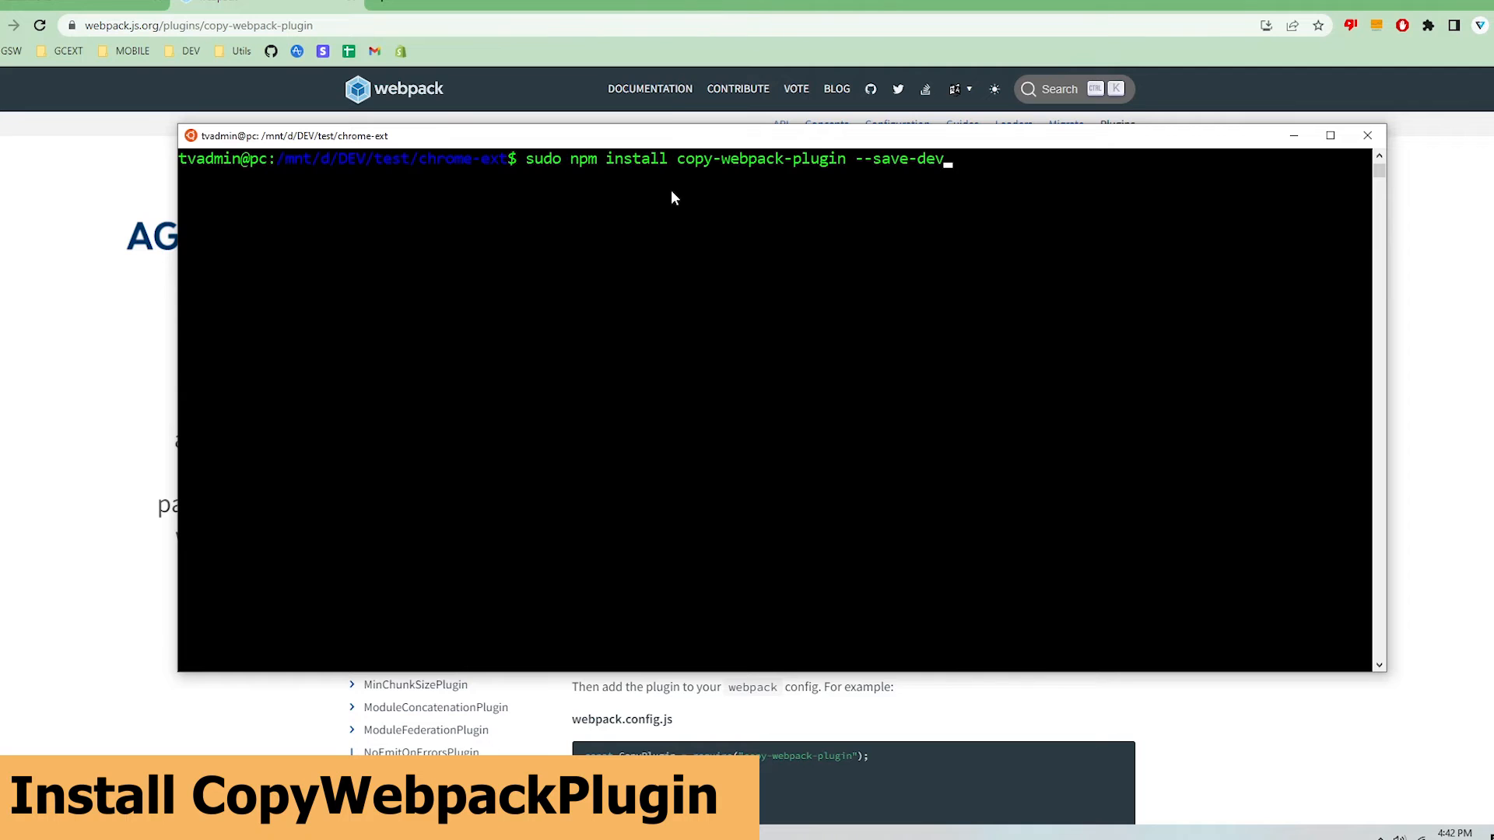
Step: Run sudo npm install copy-webpack-plugin --save-dev
key(Return)
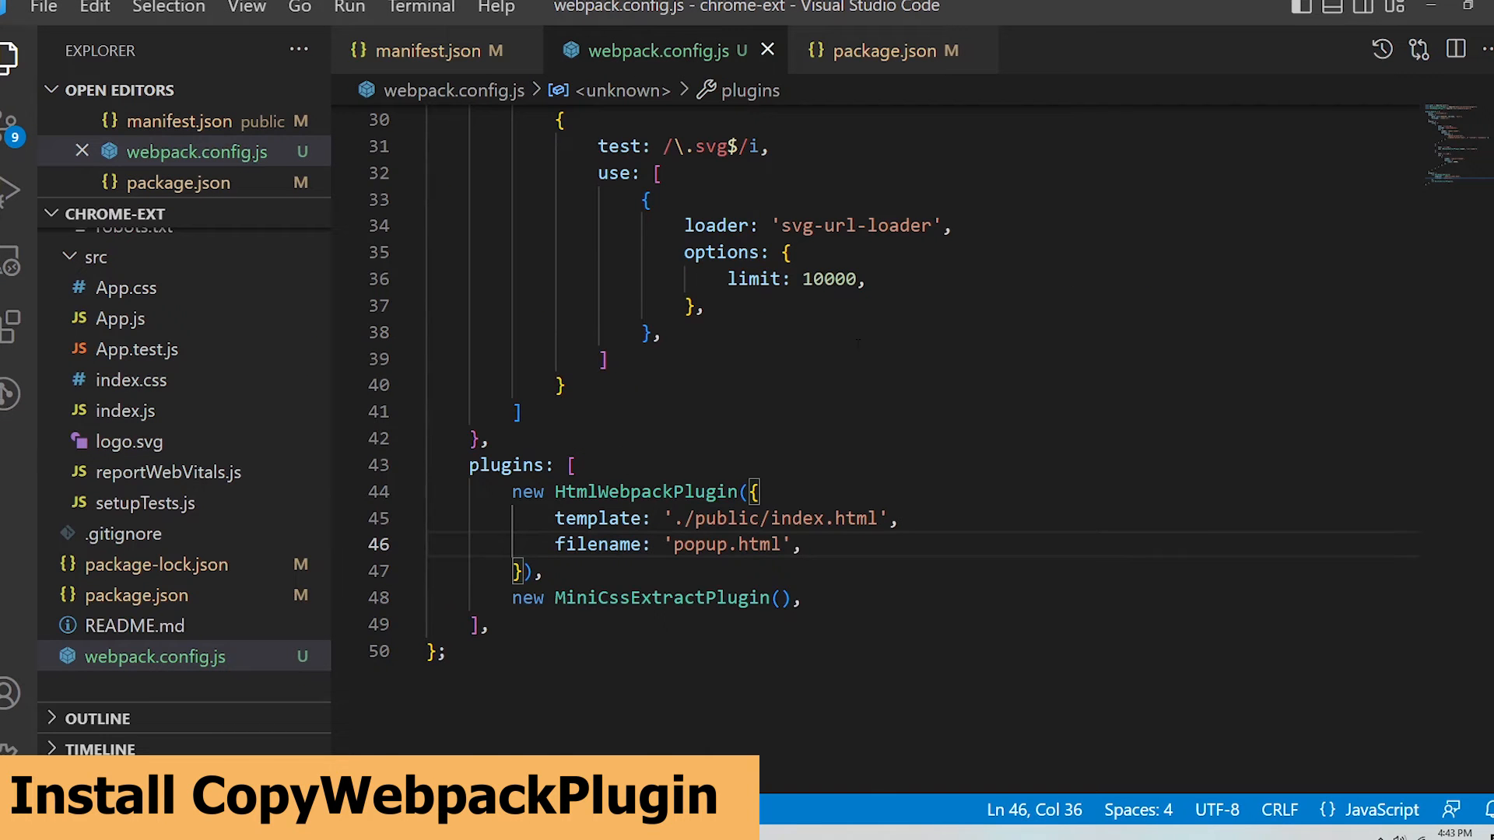
Step: Require copy-webpack-plugin as CopyPlugin and register it in plugins copying from the public folder
scroll(up, 3)
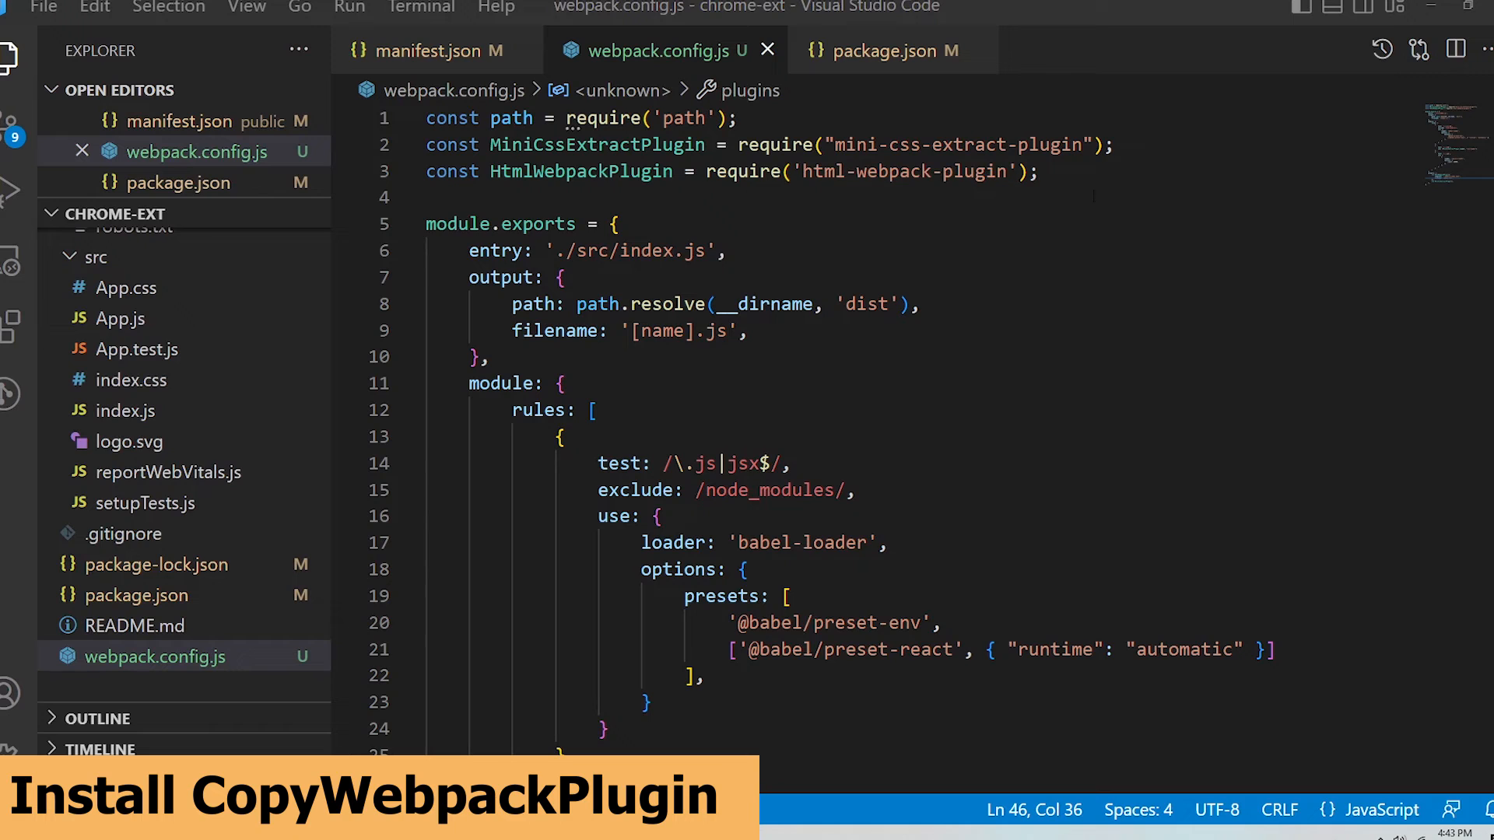
text(const CopyPlugin = require("copy-webpack-plugin");)
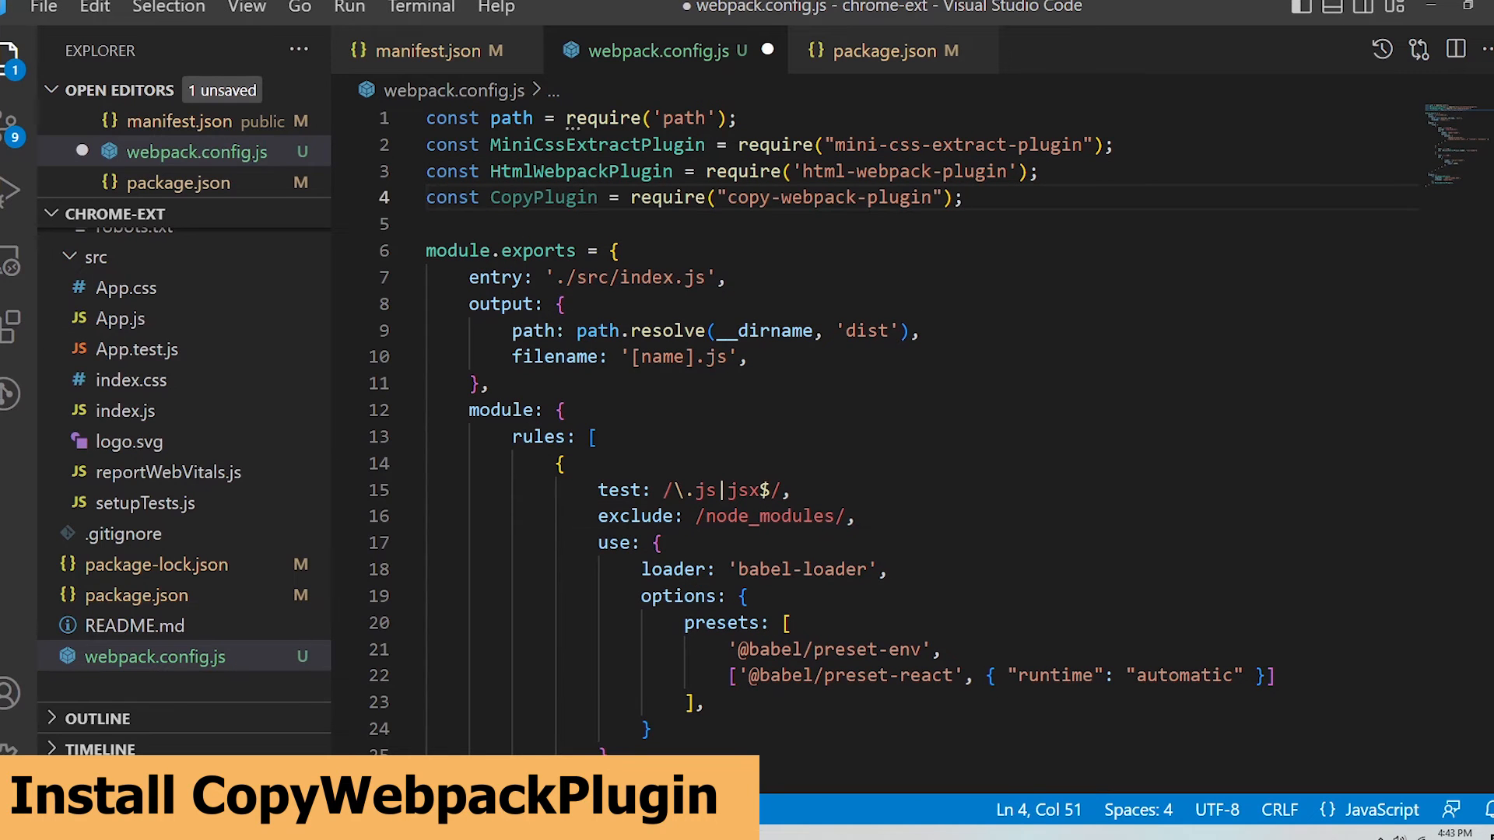
scroll(down, 3)
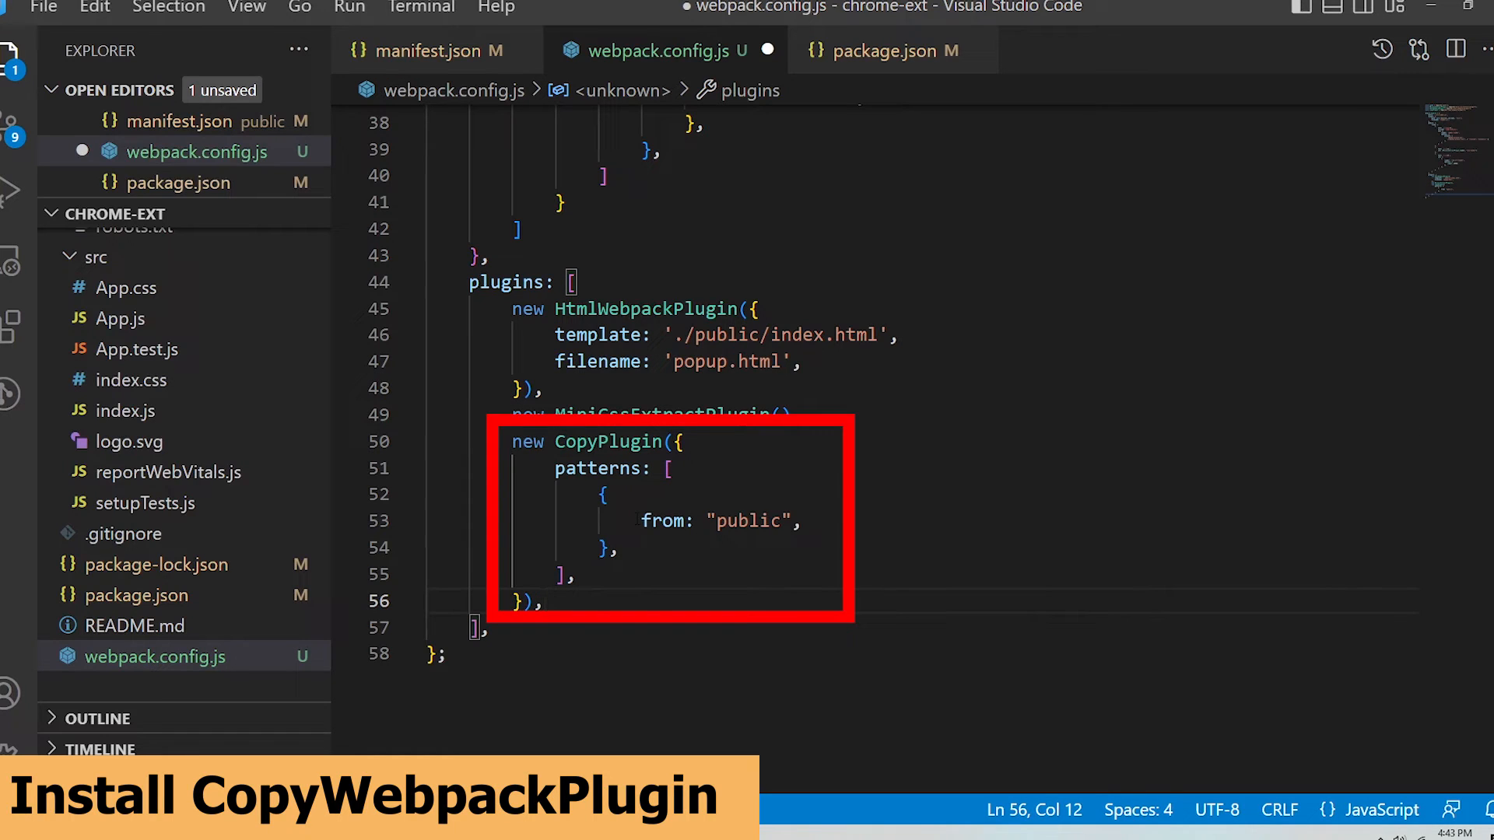
click(803, 521)
text(npm run b)
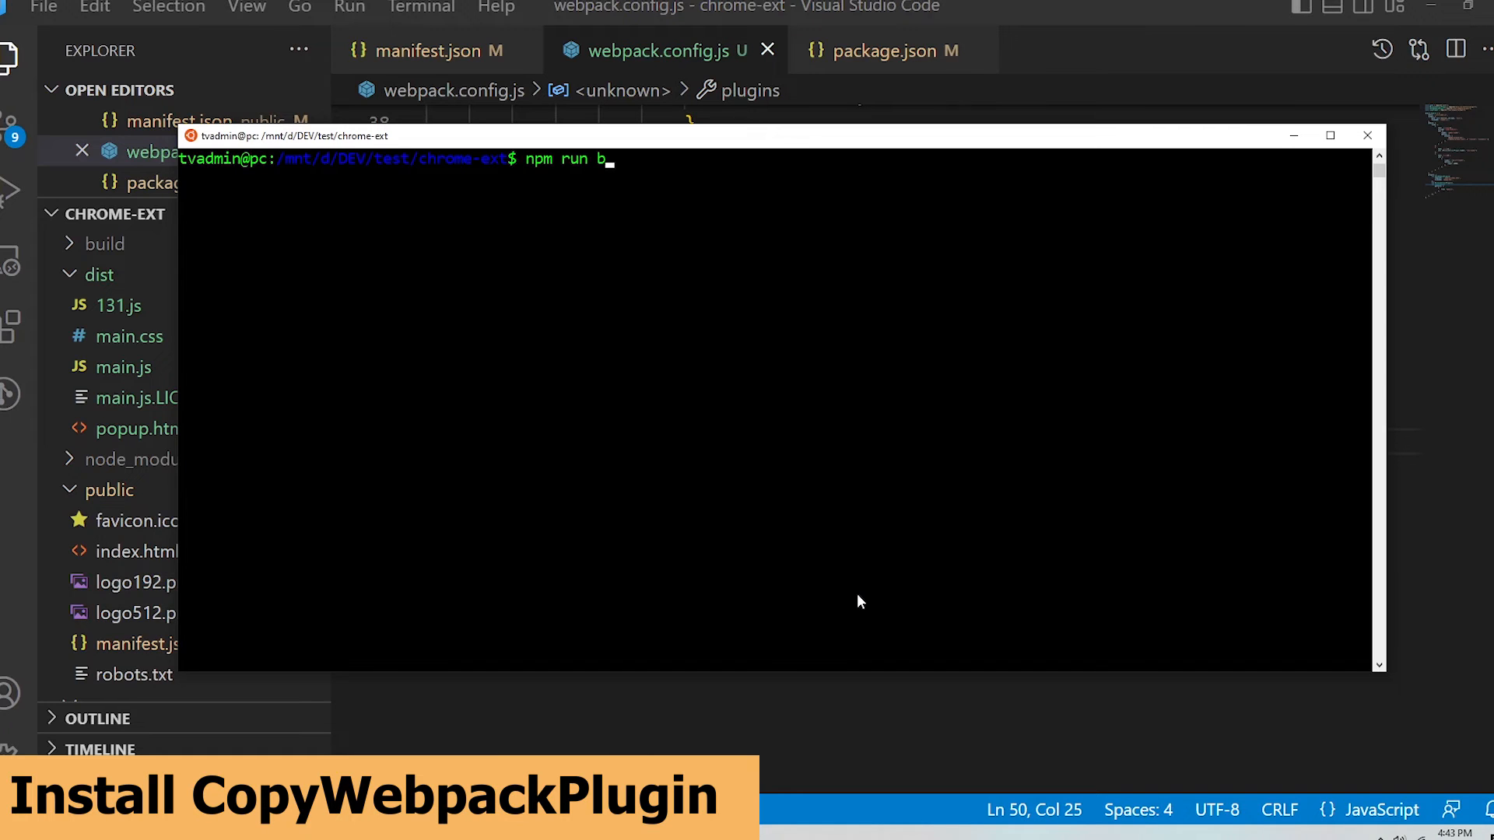
Step: Run npm run build so dist gains manifest.json, favicon, logos and other public files
key(Return)
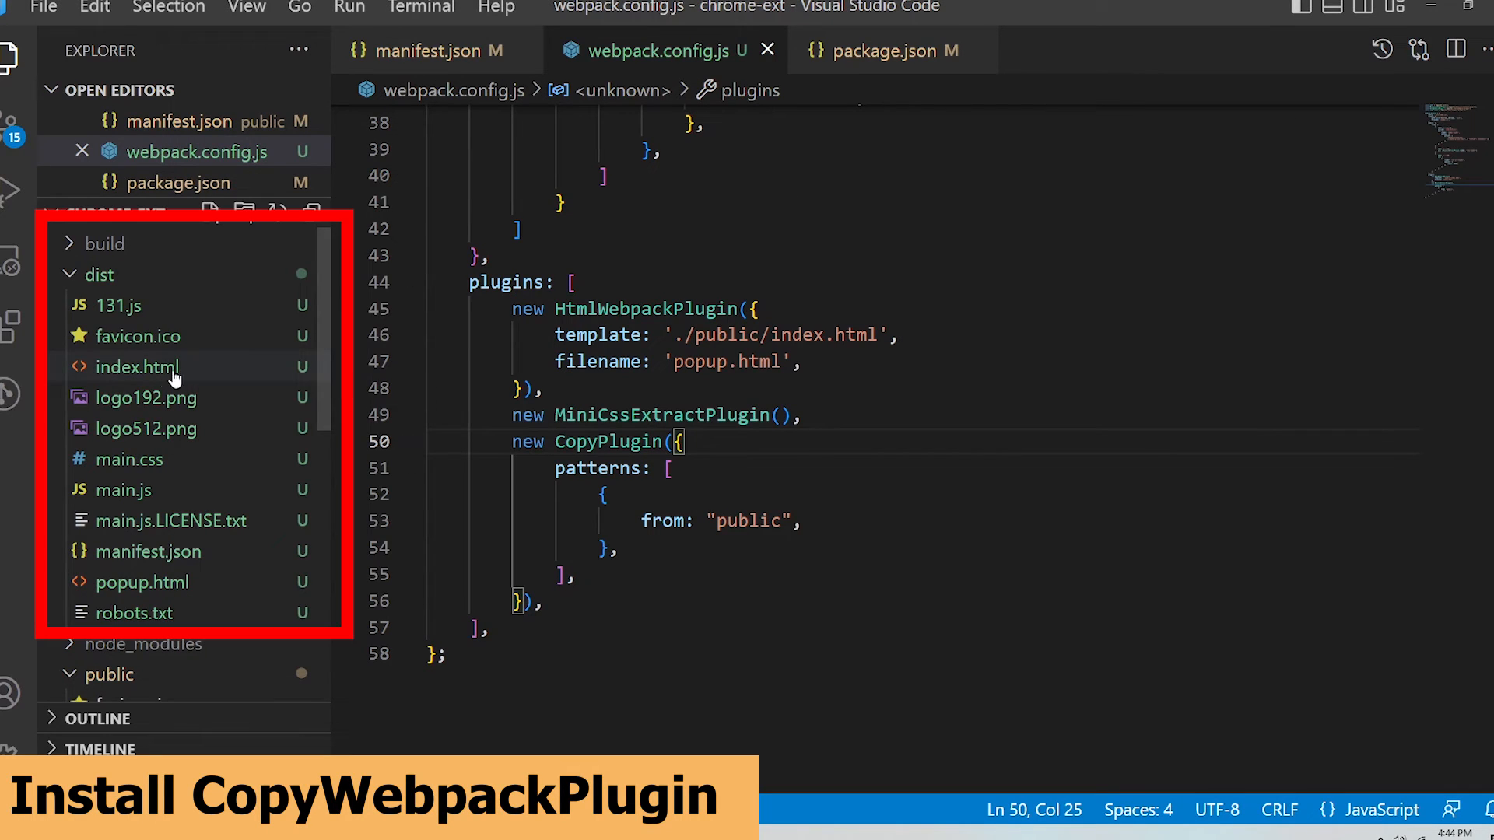
mouse_move(143, 551)
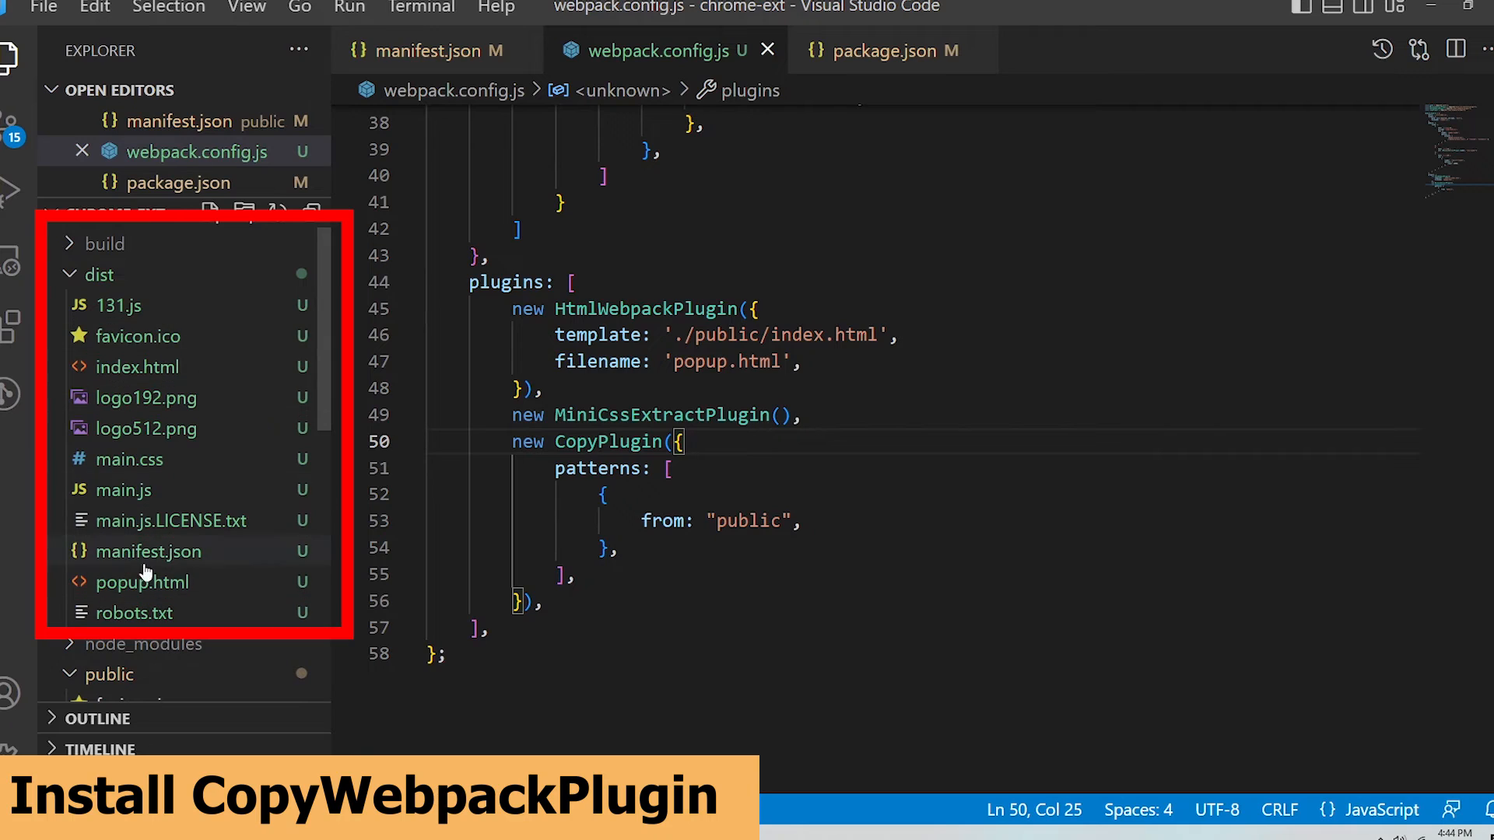
mouse_move(188, 555)
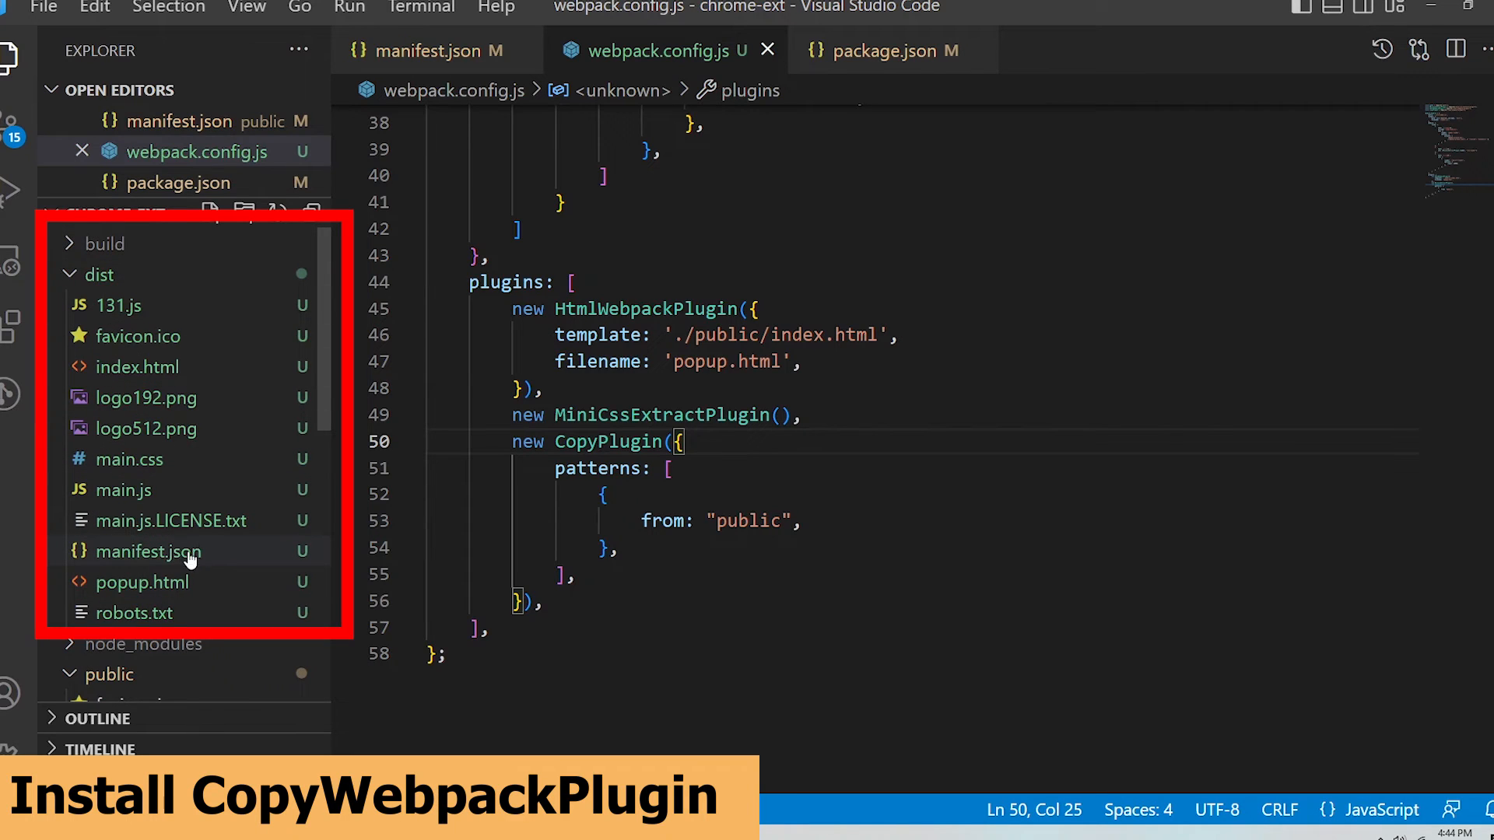
mouse_move(150, 551)
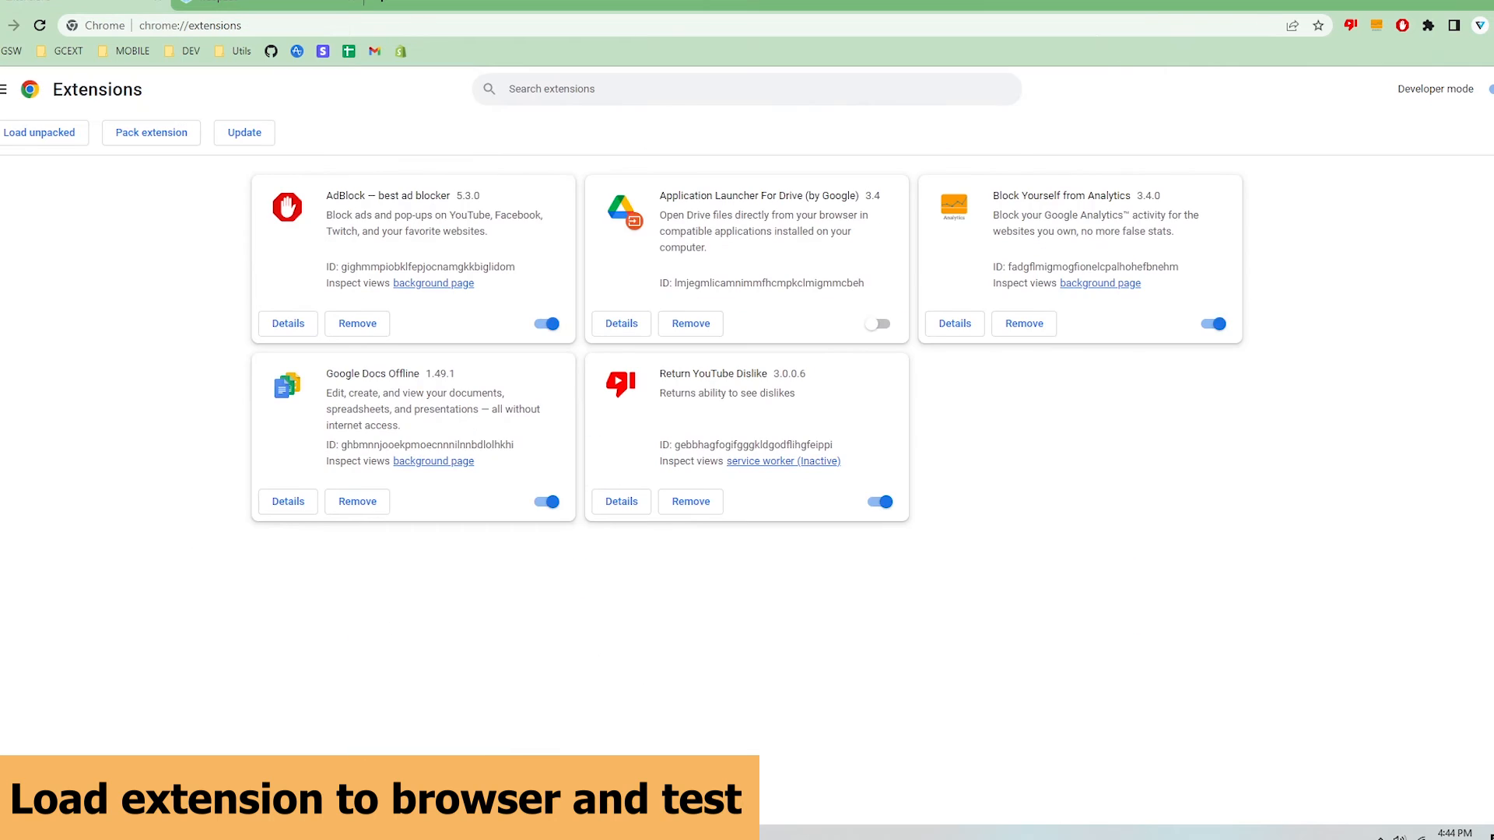
mouse_move(1398, 95)
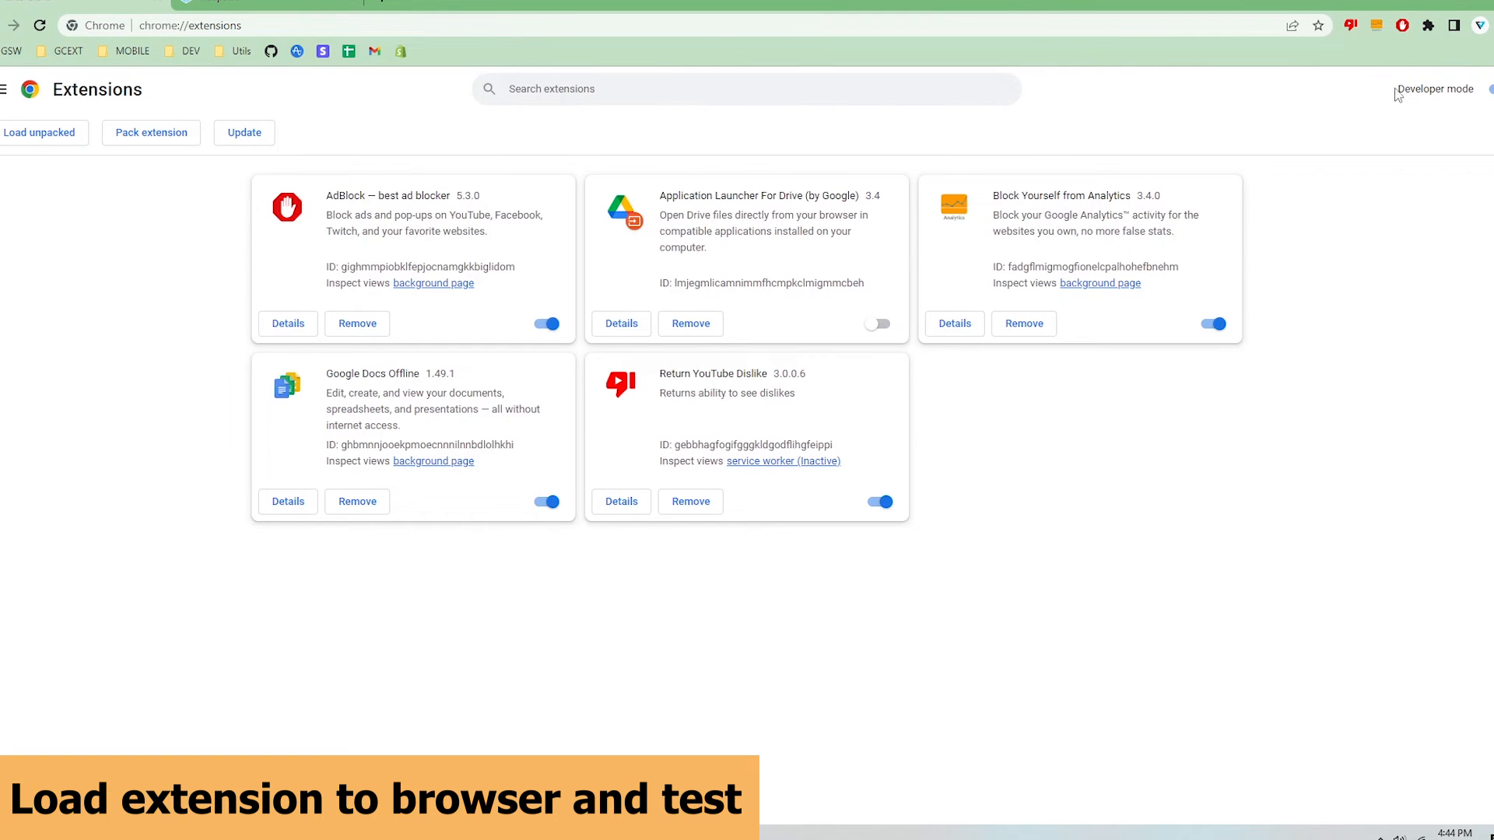
mouse_move(39, 132)
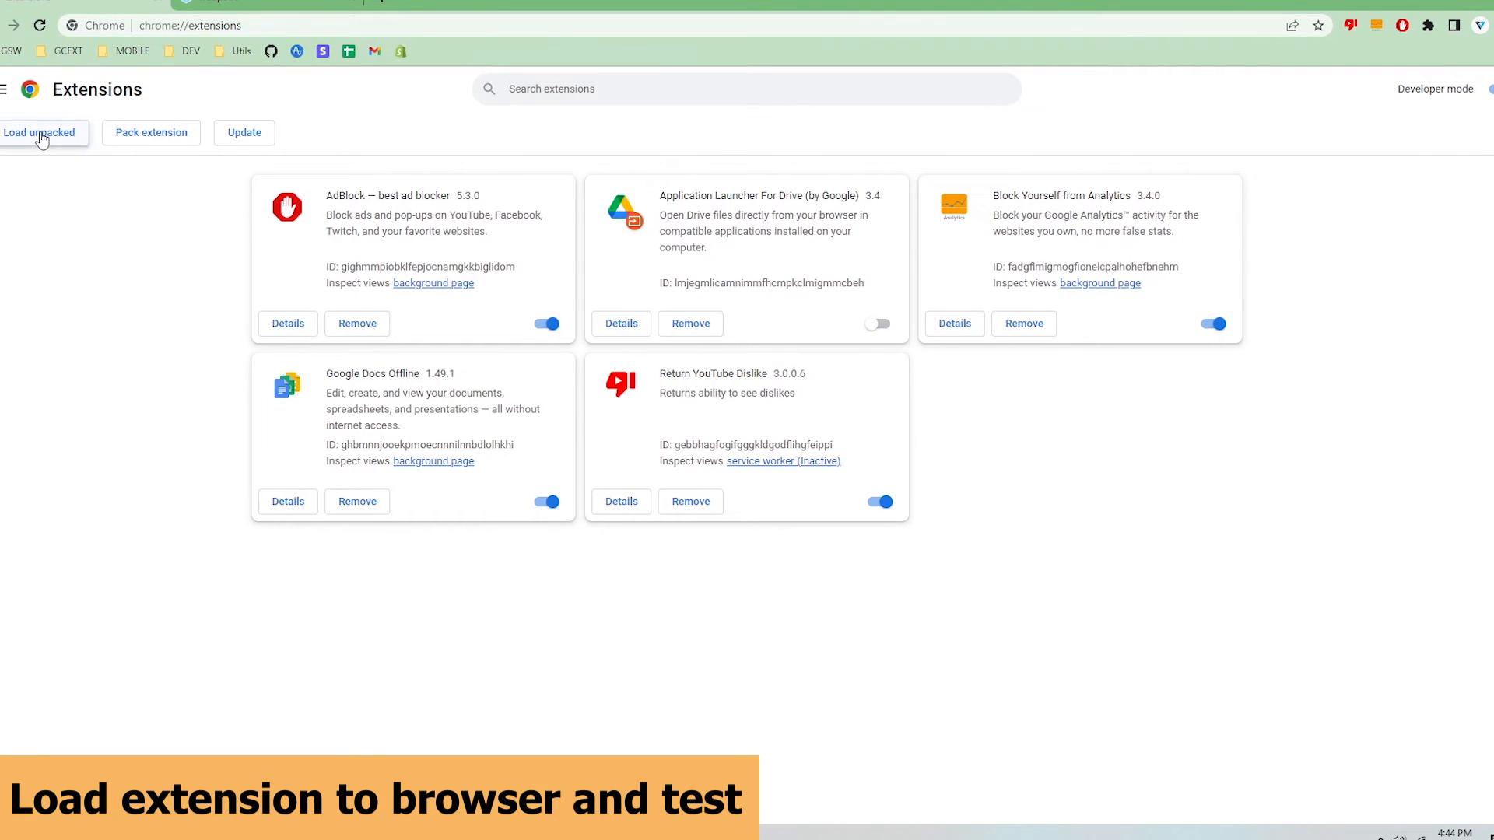
Step: Load dist as an unpacked Chrome Extension Demo, pin it, and view its React starter popup
click(38, 132)
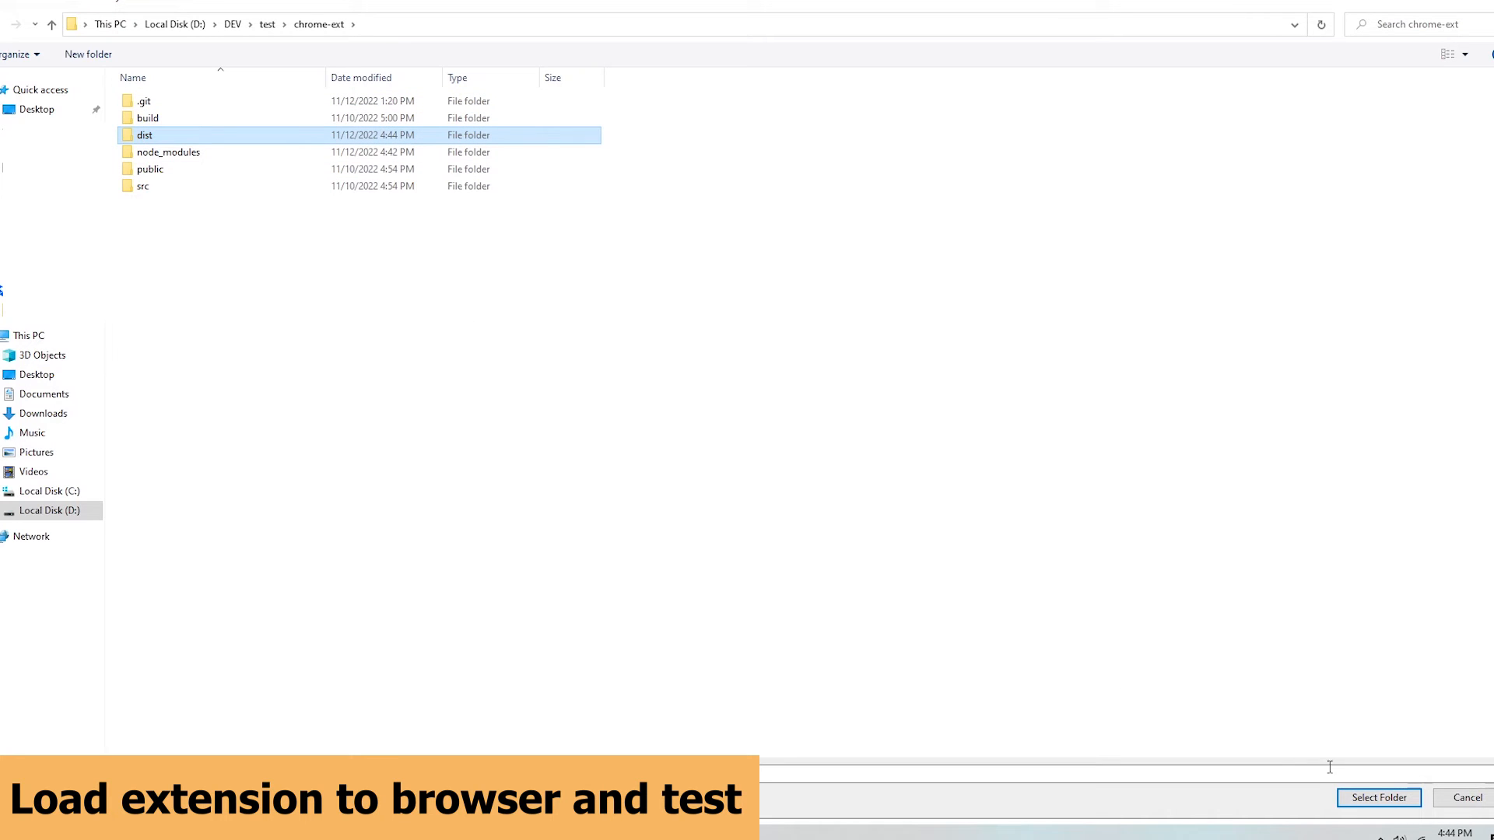
click(1377, 797)
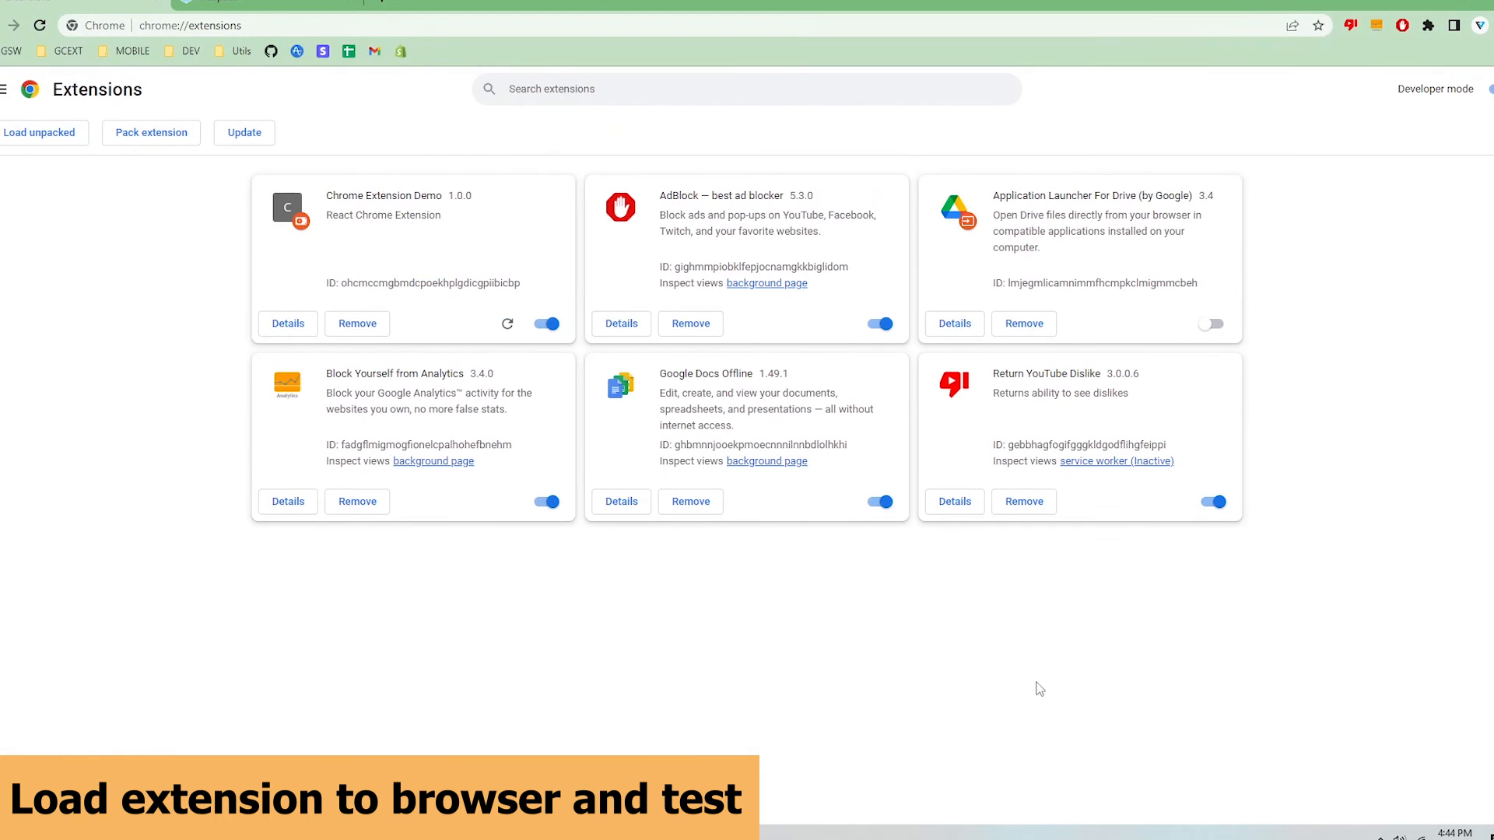
mouse_move(1212, 125)
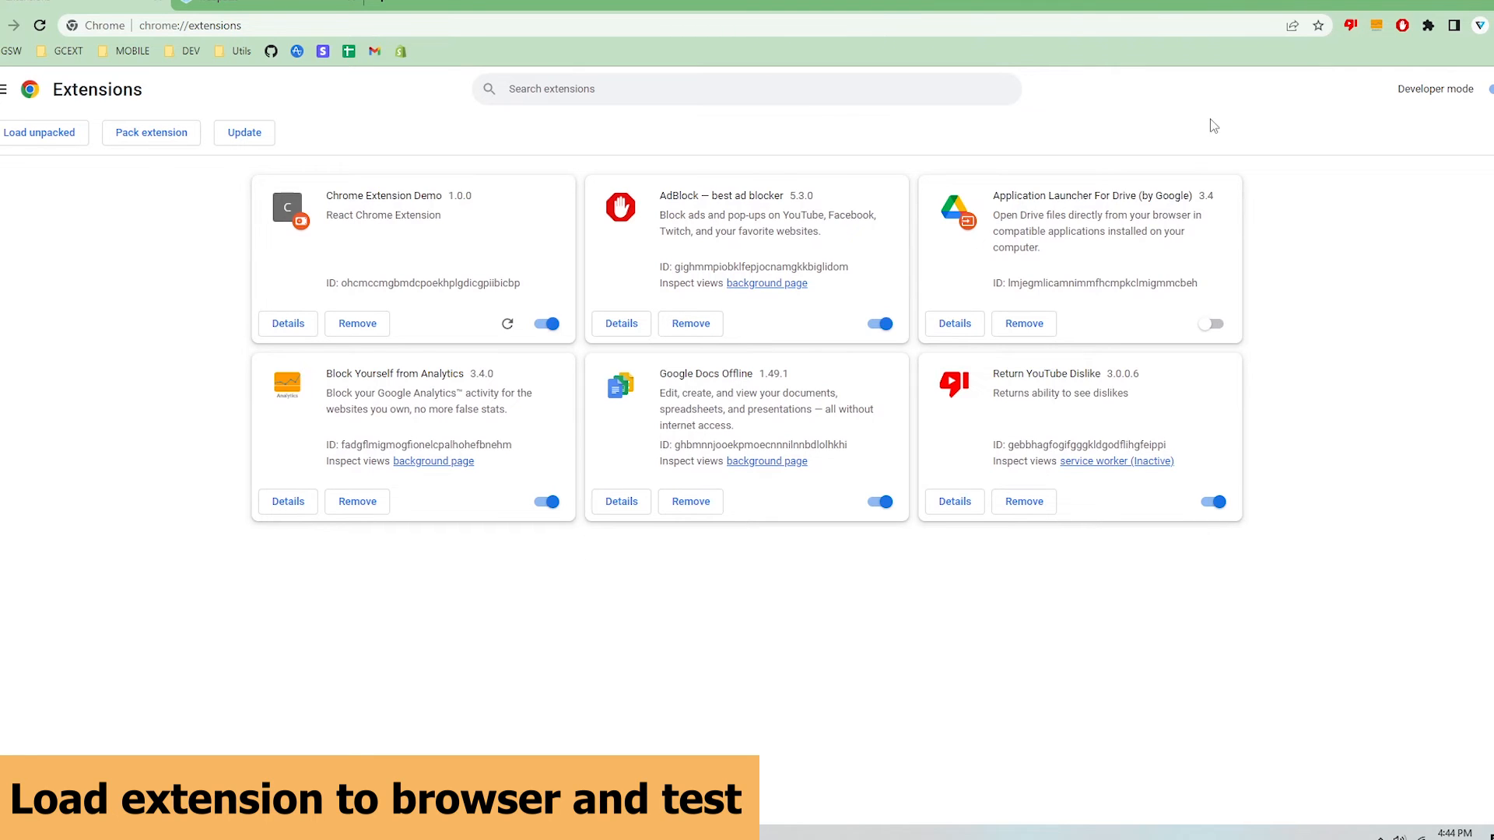
click(1427, 27)
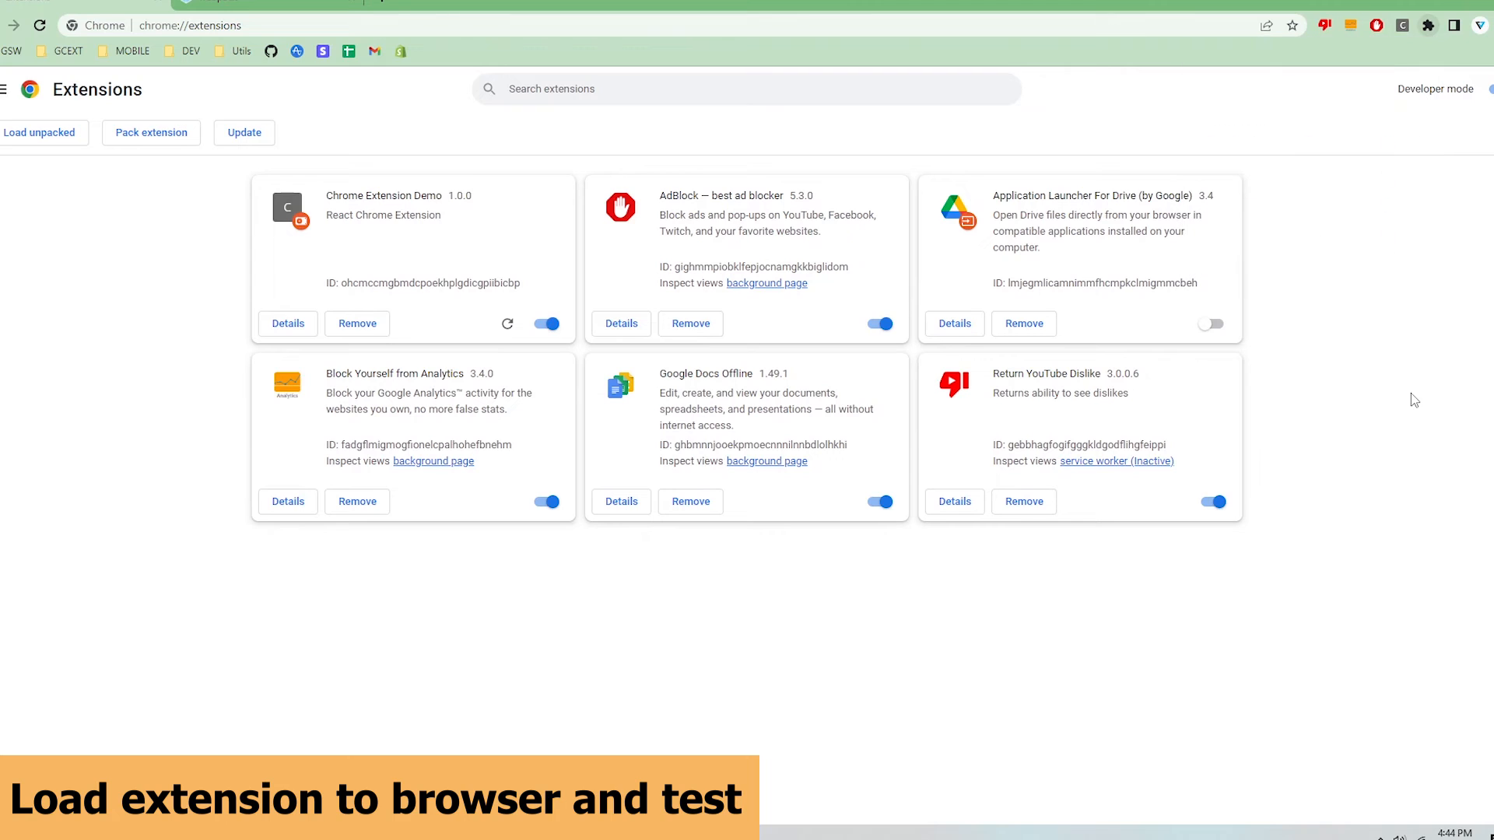
click(1402, 27)
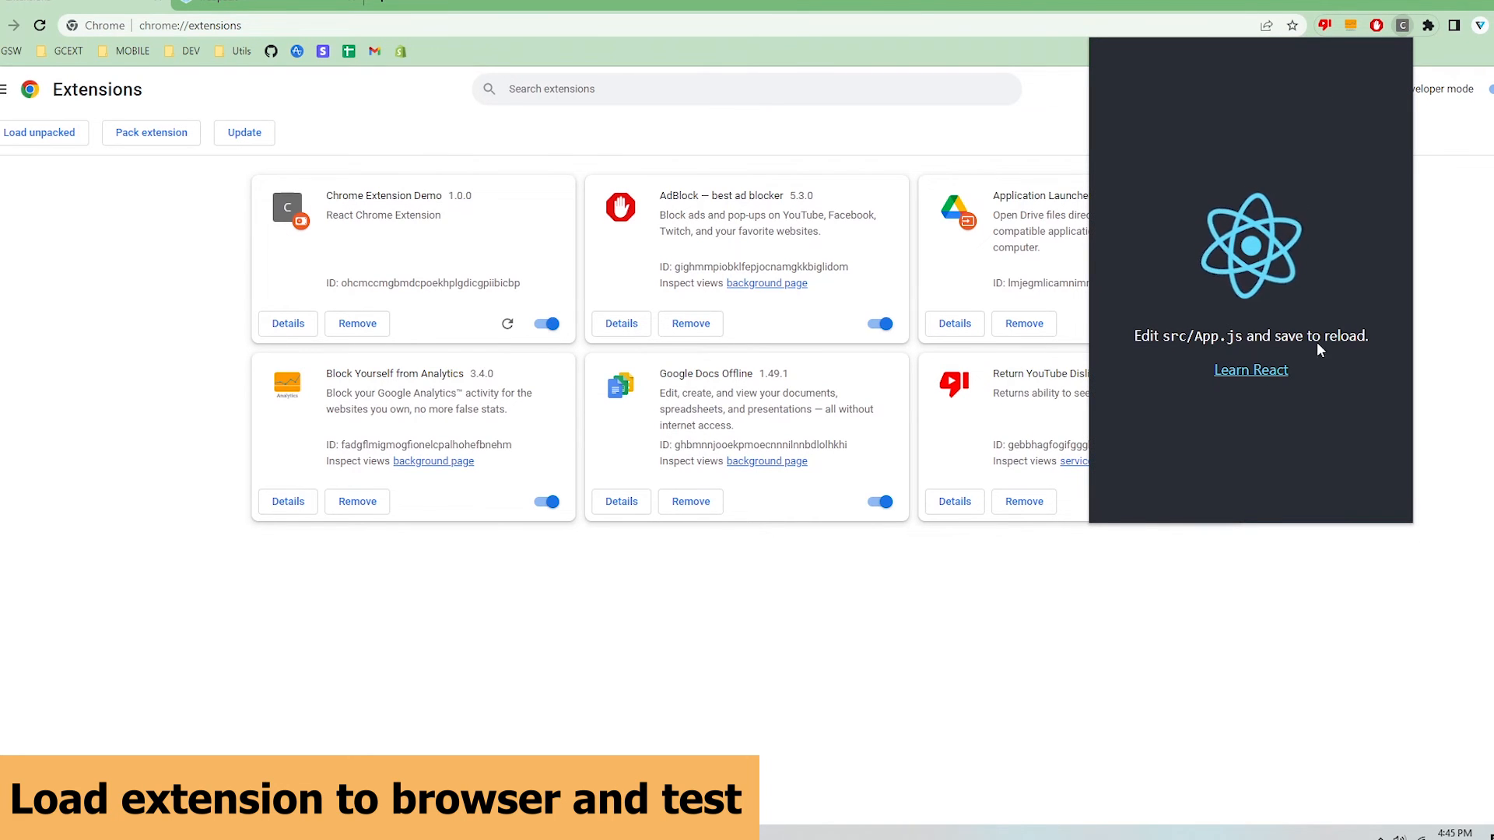
mouse_move(1245, 672)
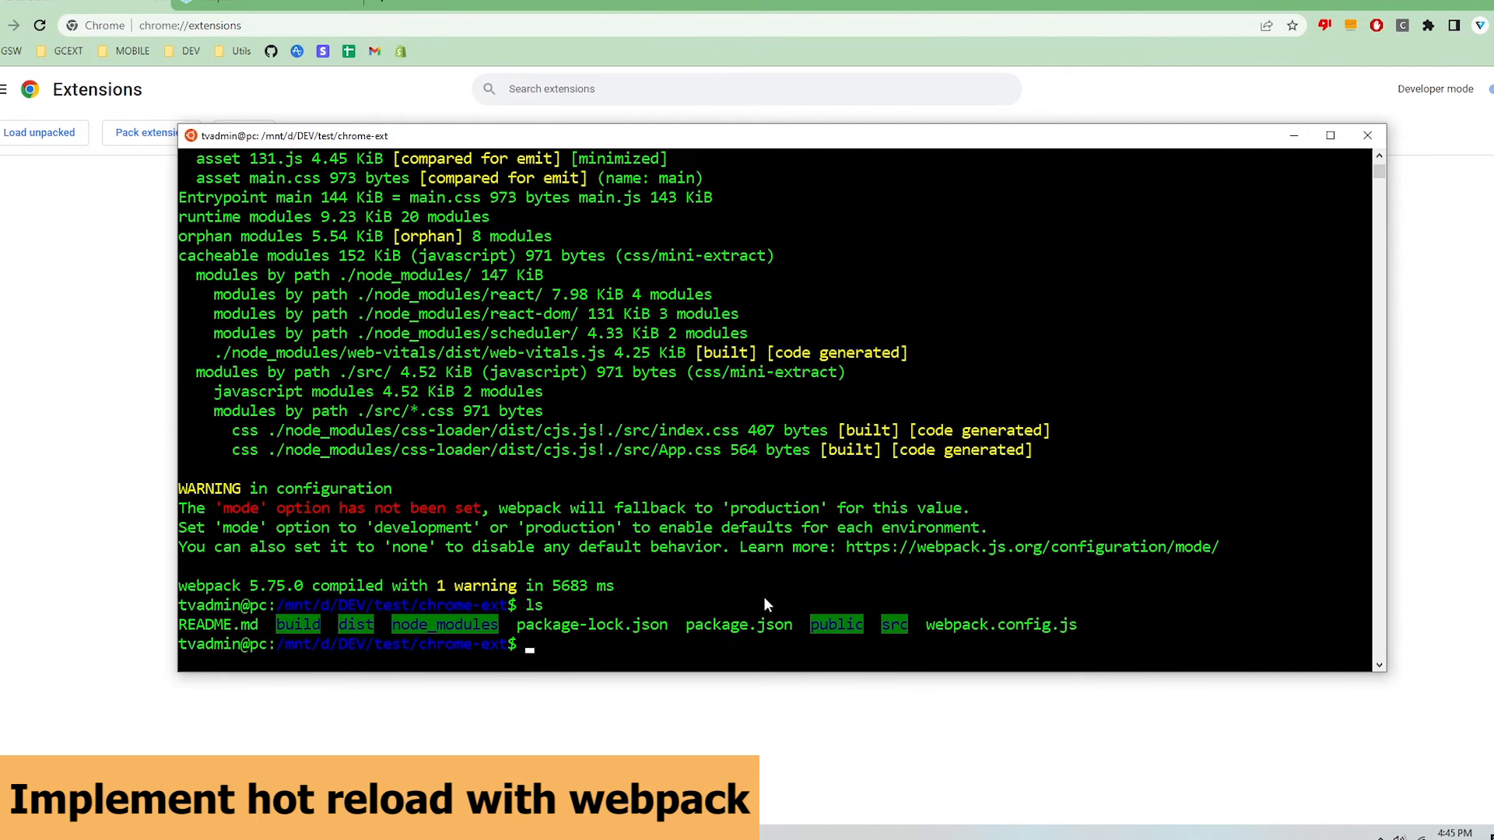
Step: Copy webpack.config.js to a new webpack.dev.js with cp in the terminal
text(cp webp)
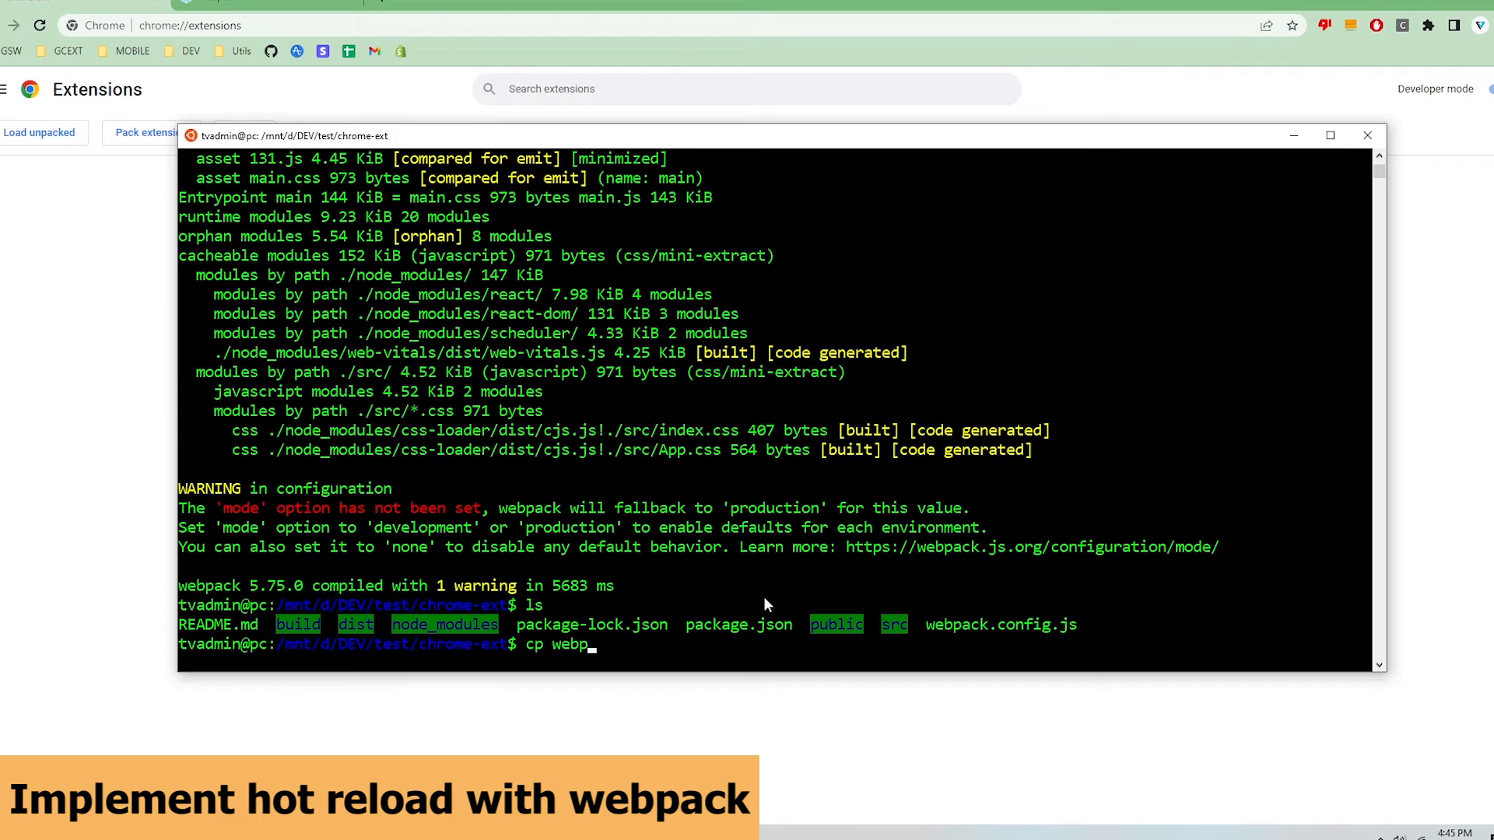
text(ack.config.js webpack.co.js)
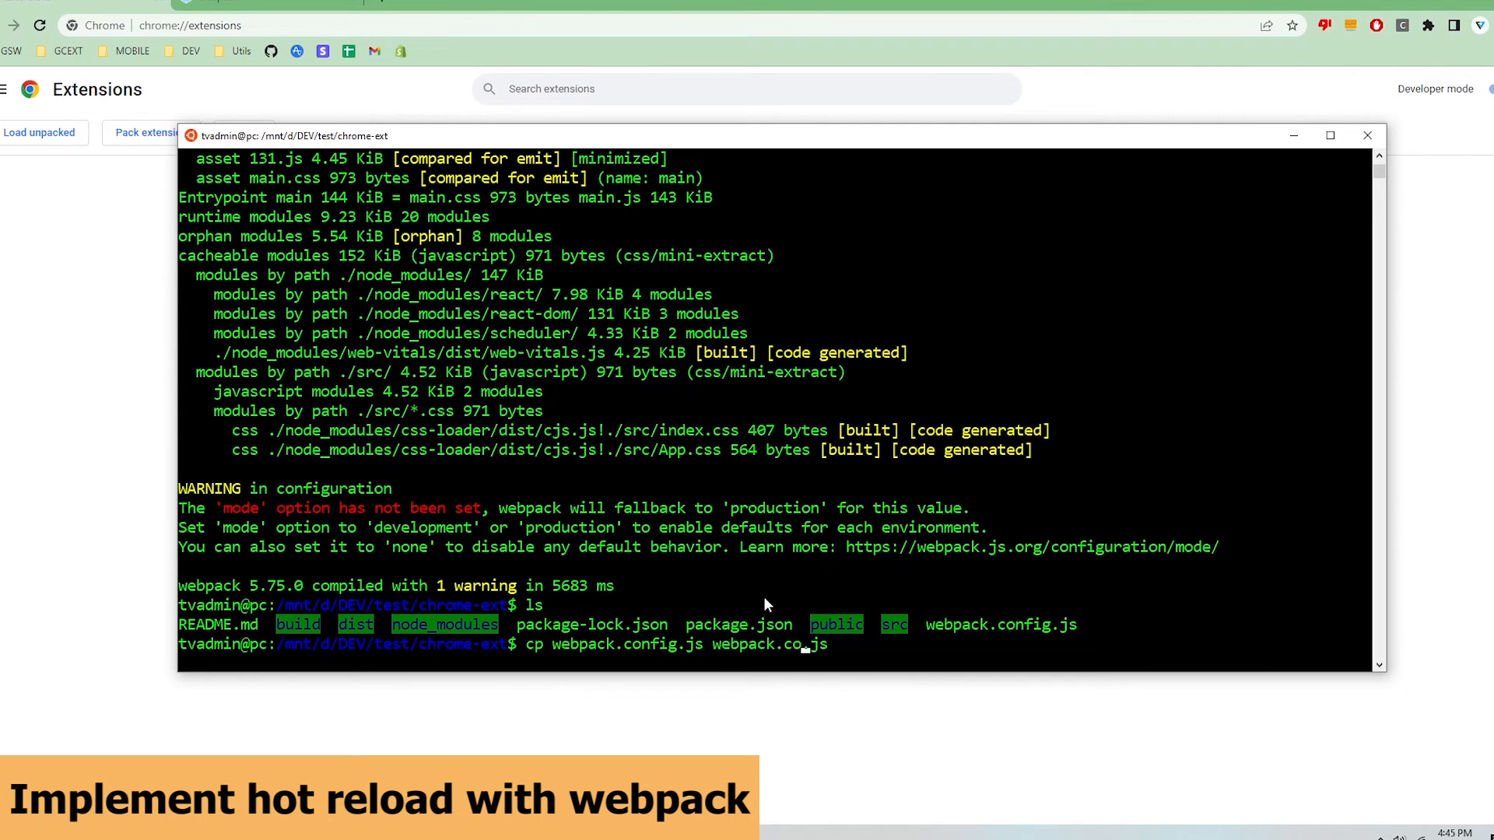
text(dev)
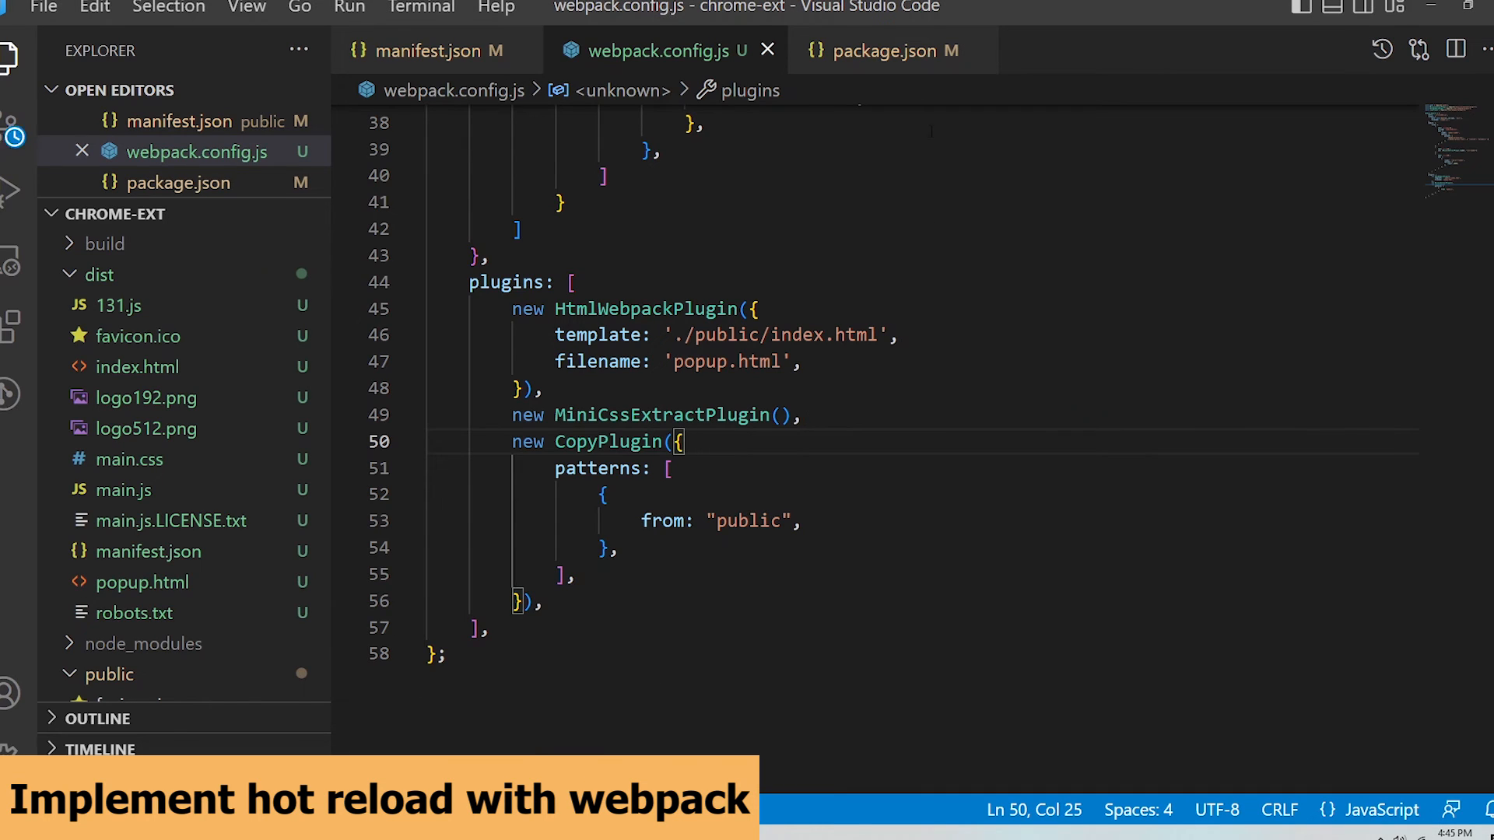
Step: In webpack.dev.js set mode 'development' and devtool 'inline-source-map'
text(webpac)
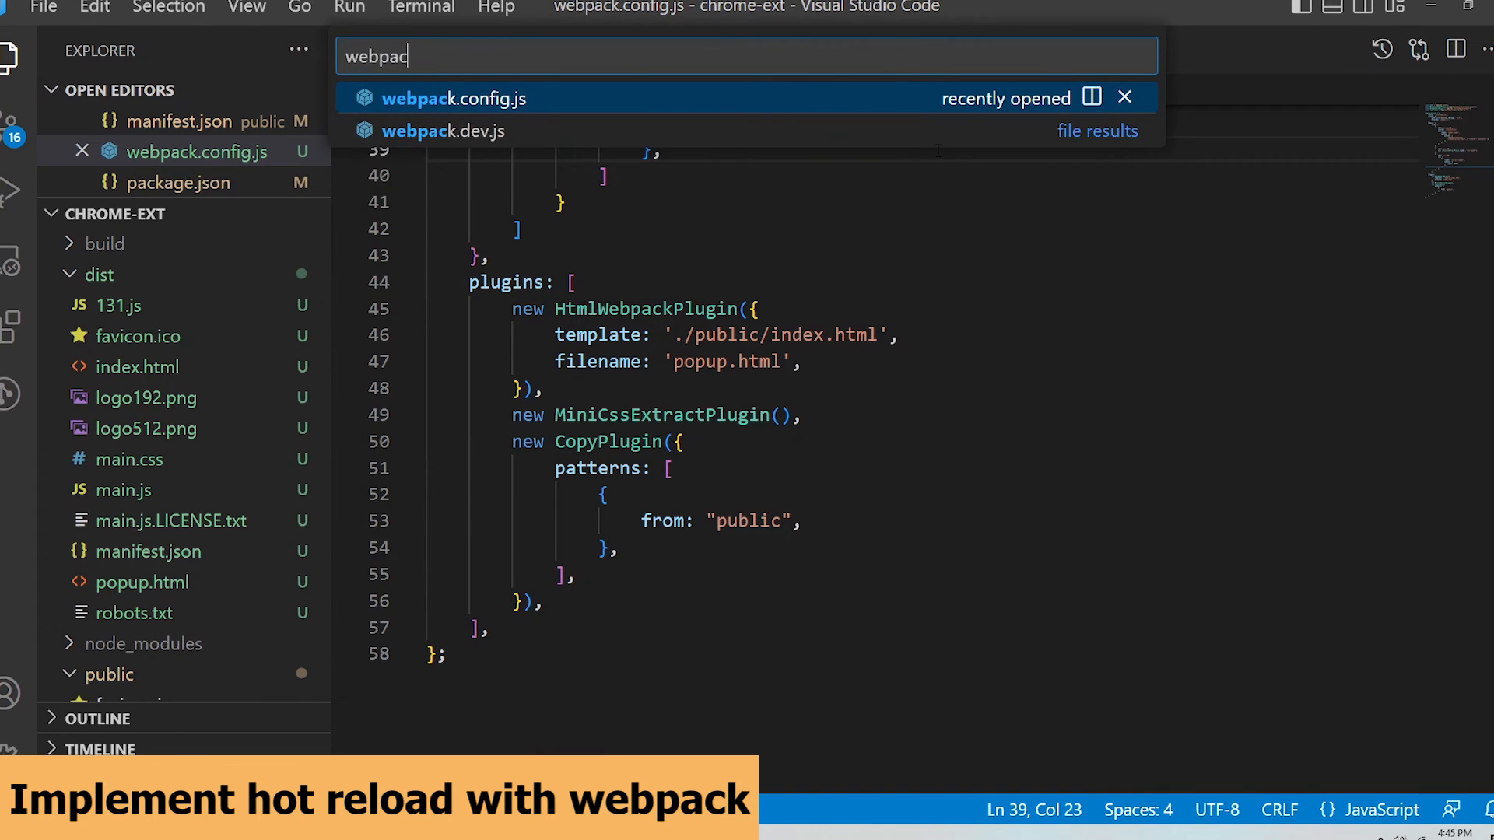
click(441, 131)
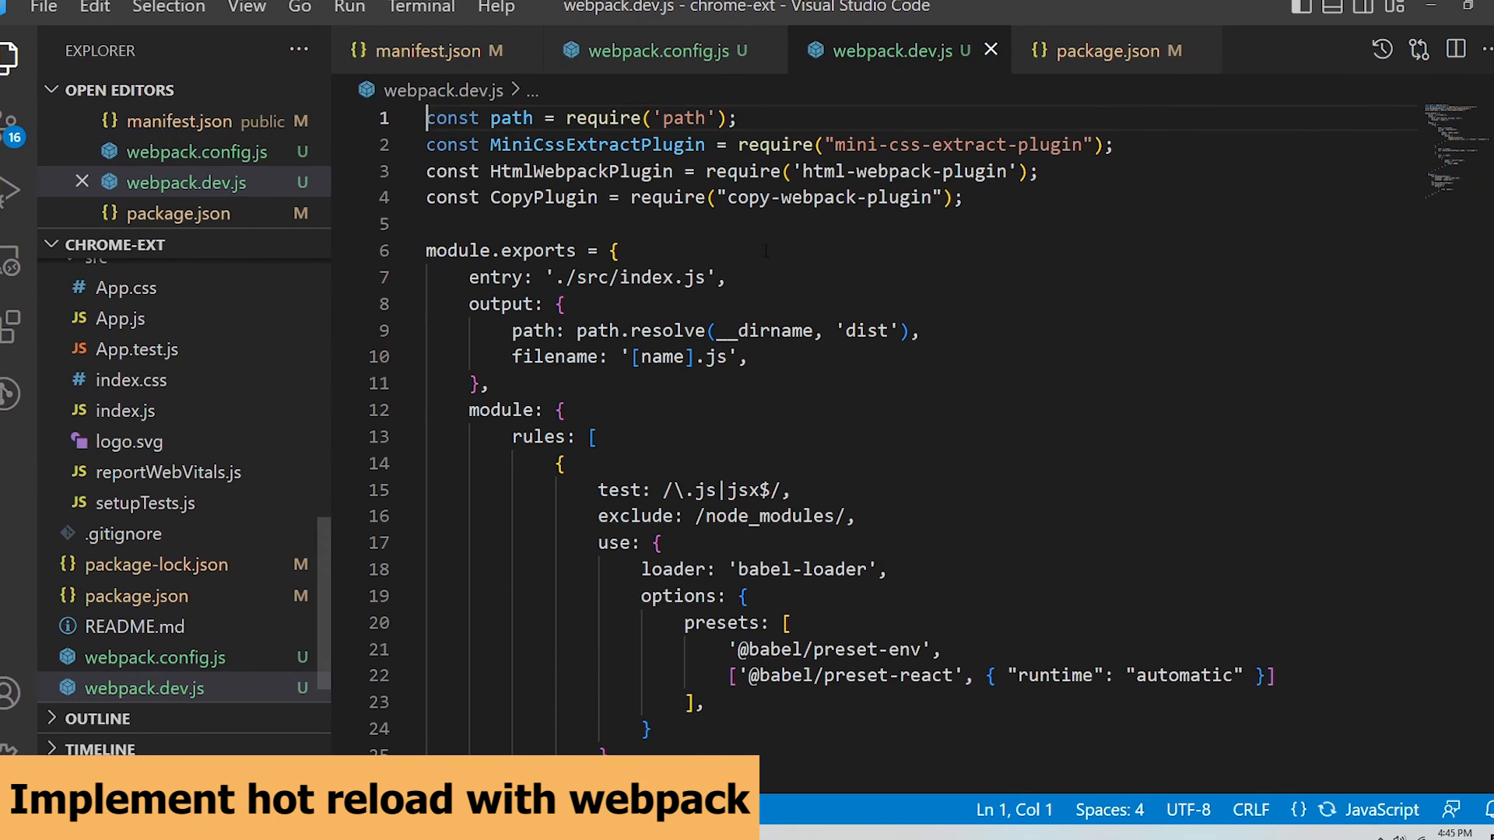
text(module)
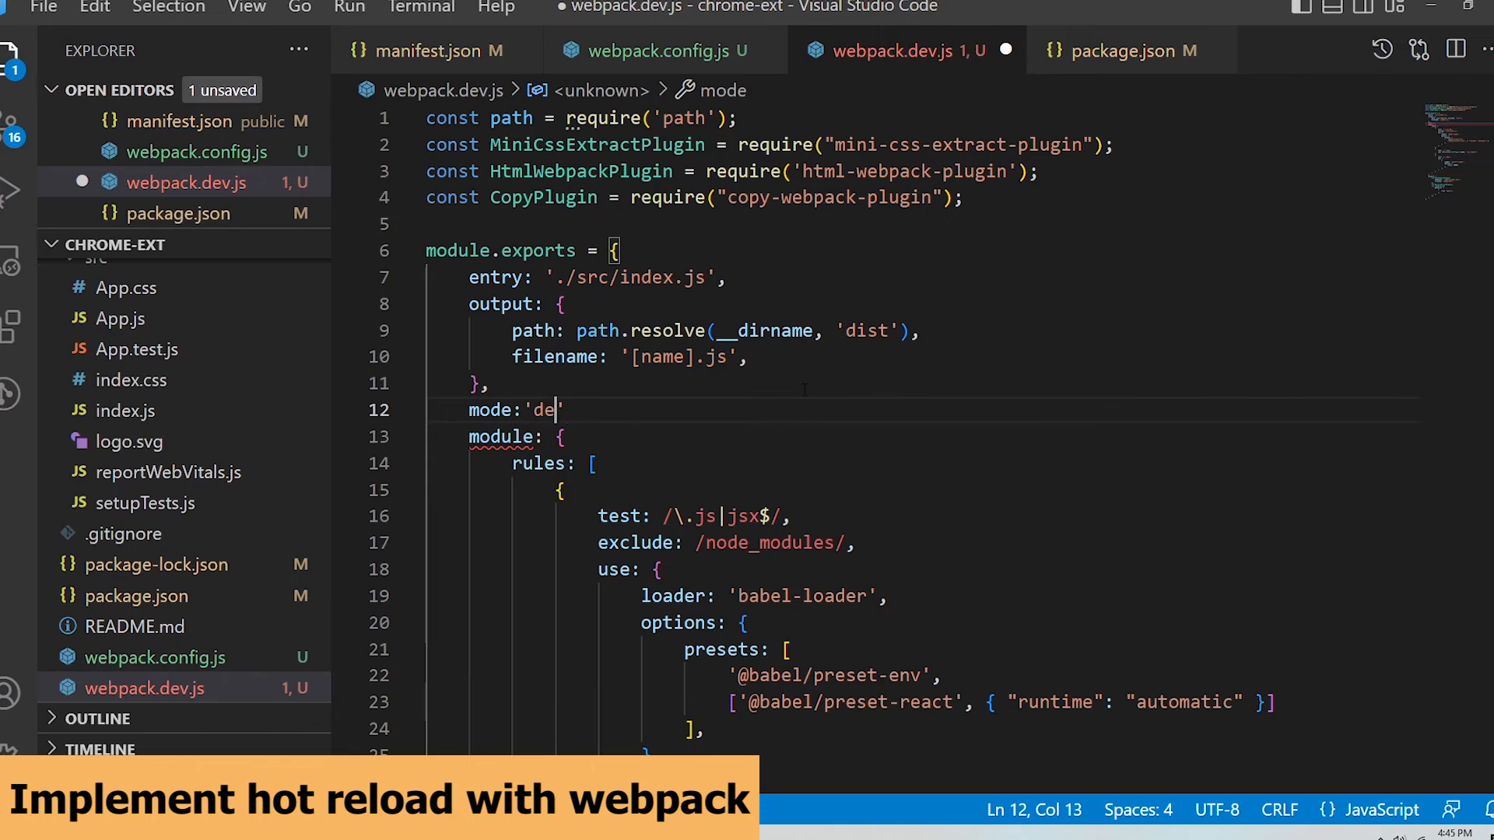
text(velopment',)
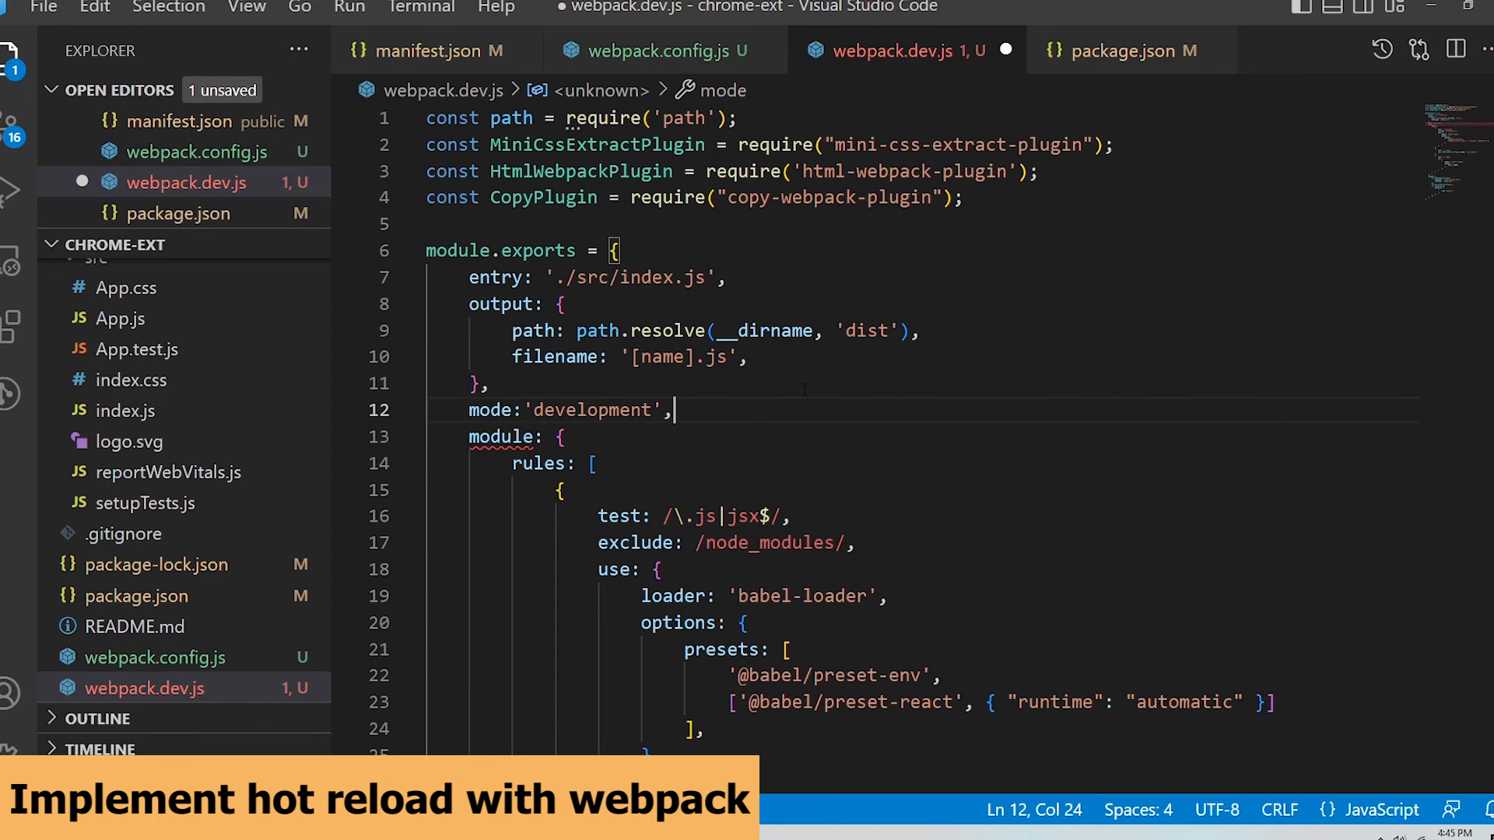
text(dev)
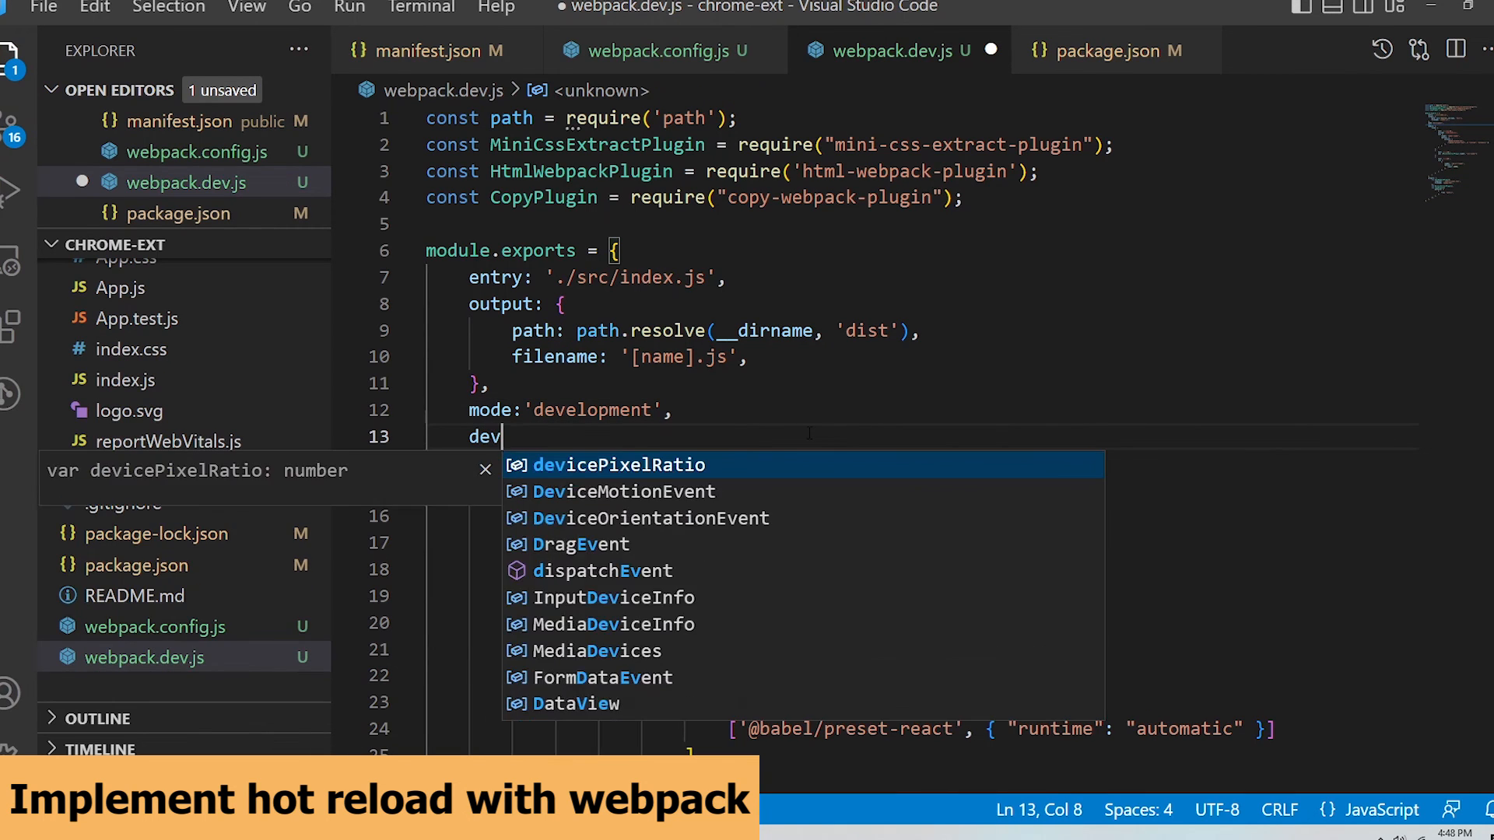
text(tool)
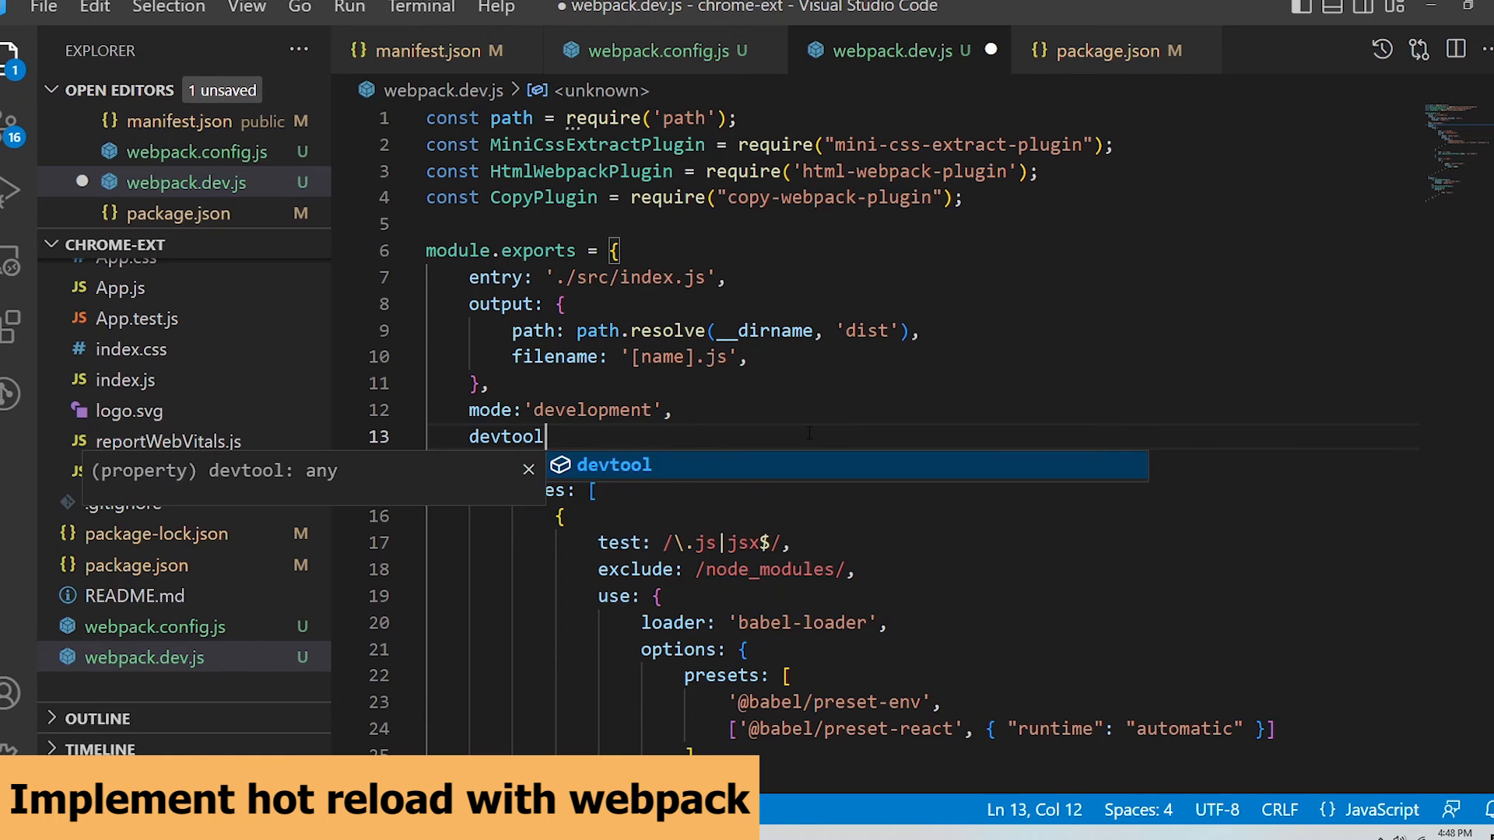
text(: 'inline-s')
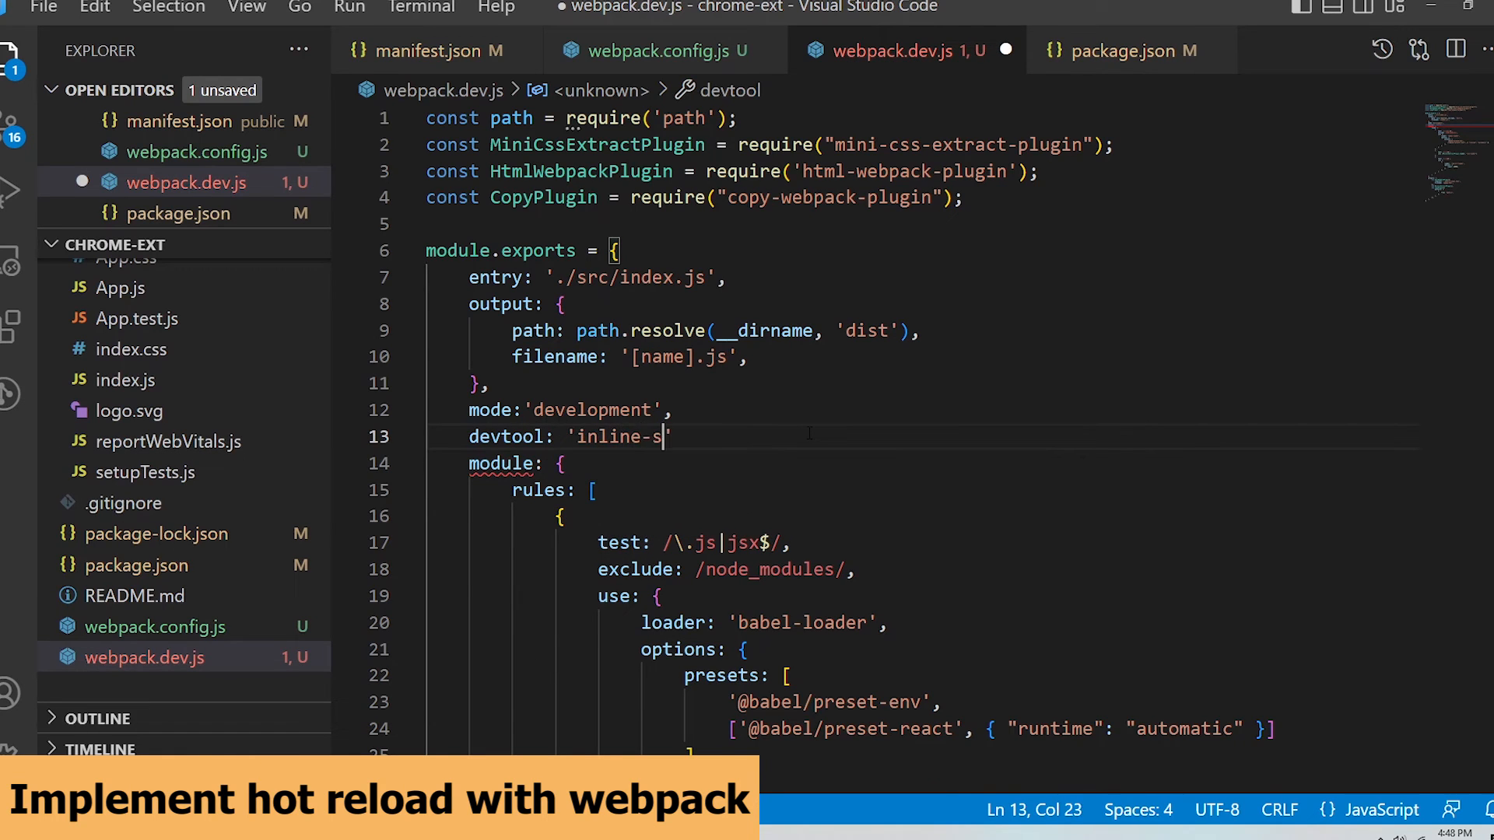
text(ource-map)
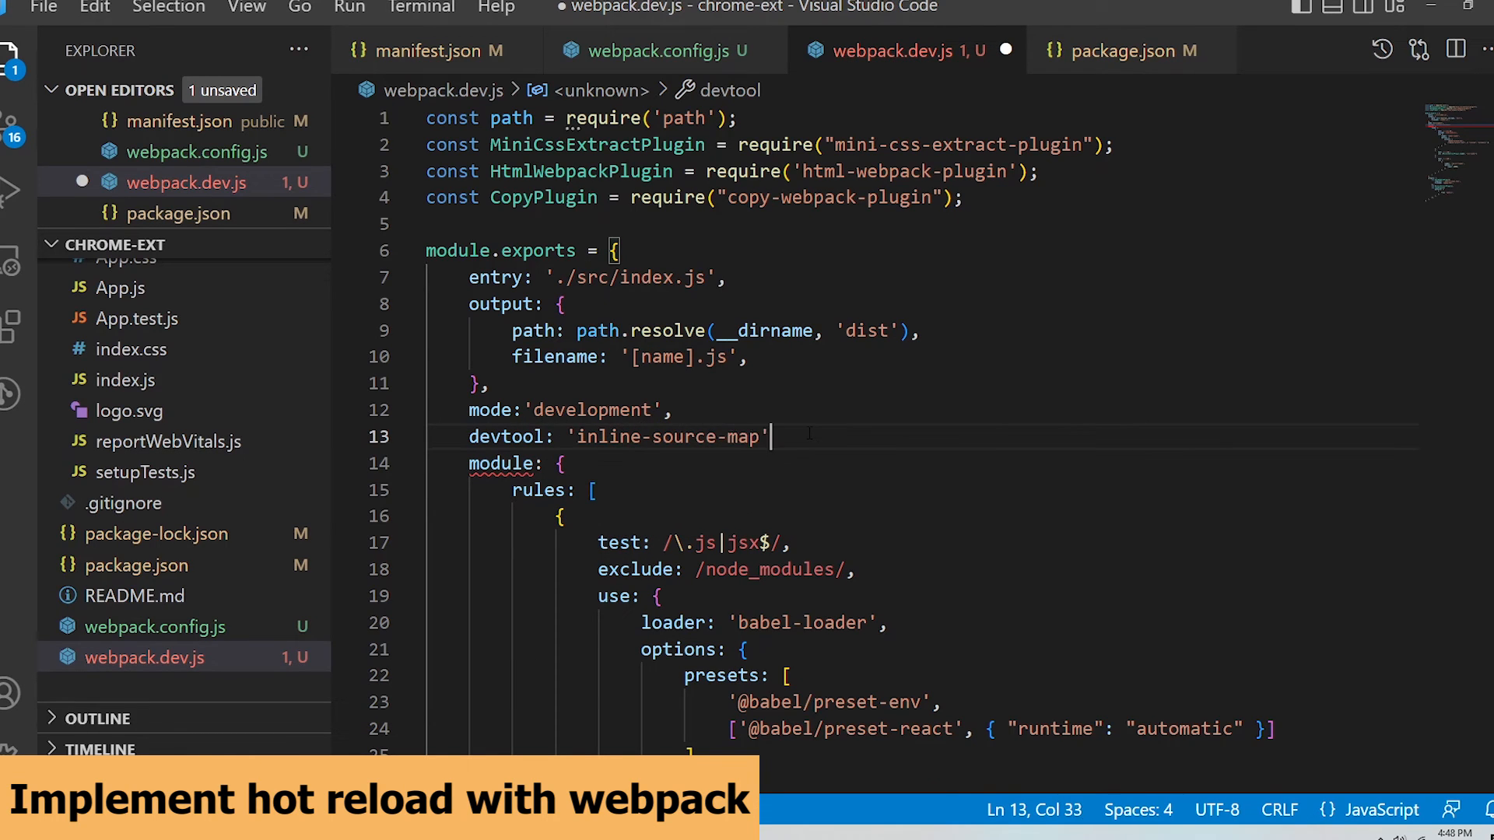
text(,)
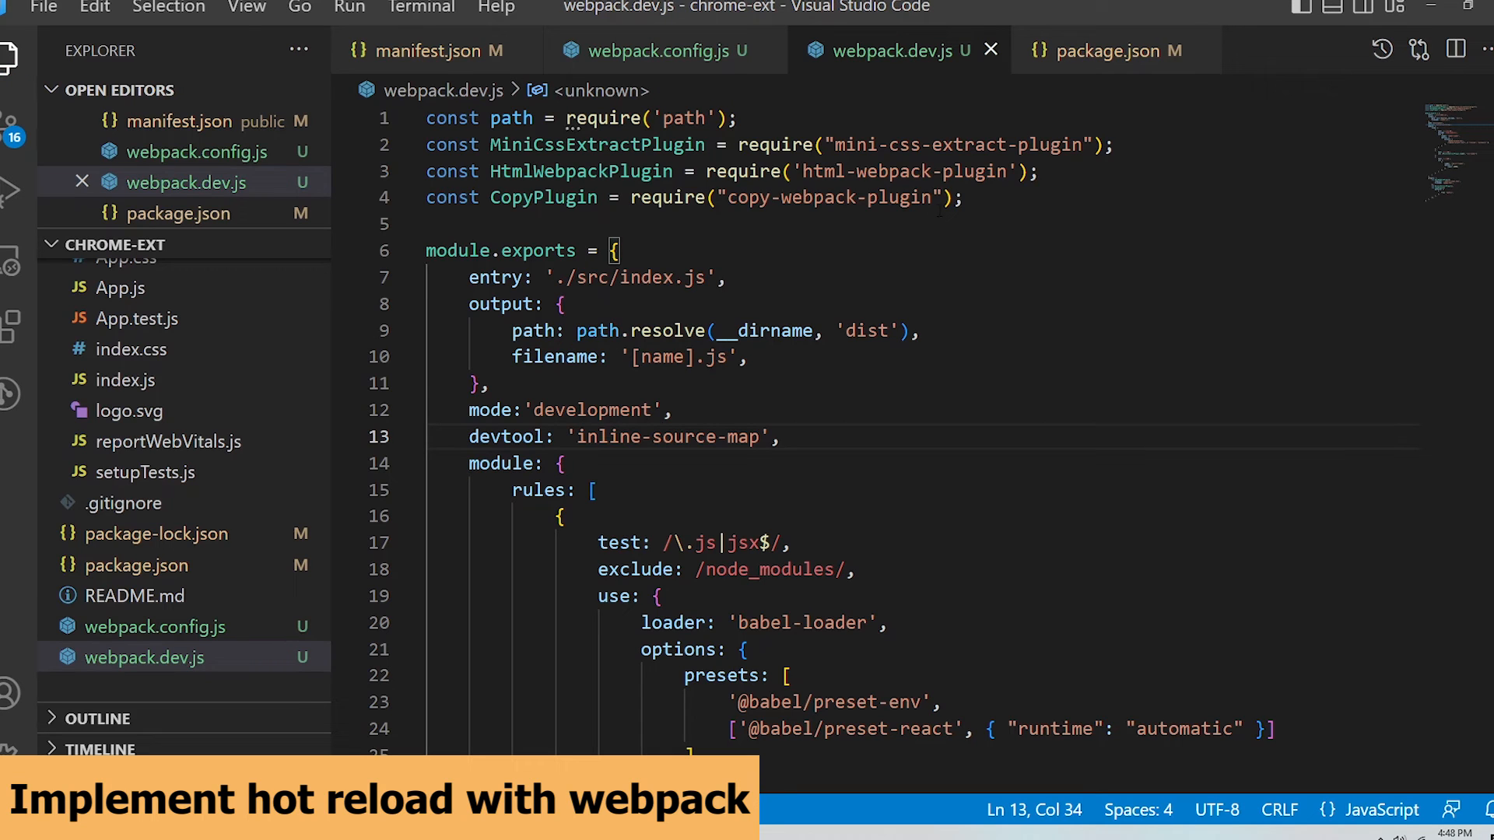
Step: Add a package.json dev script: webpack --watch --config webpack.dev.js
click(1105, 49)
text("dev": "webpack --)
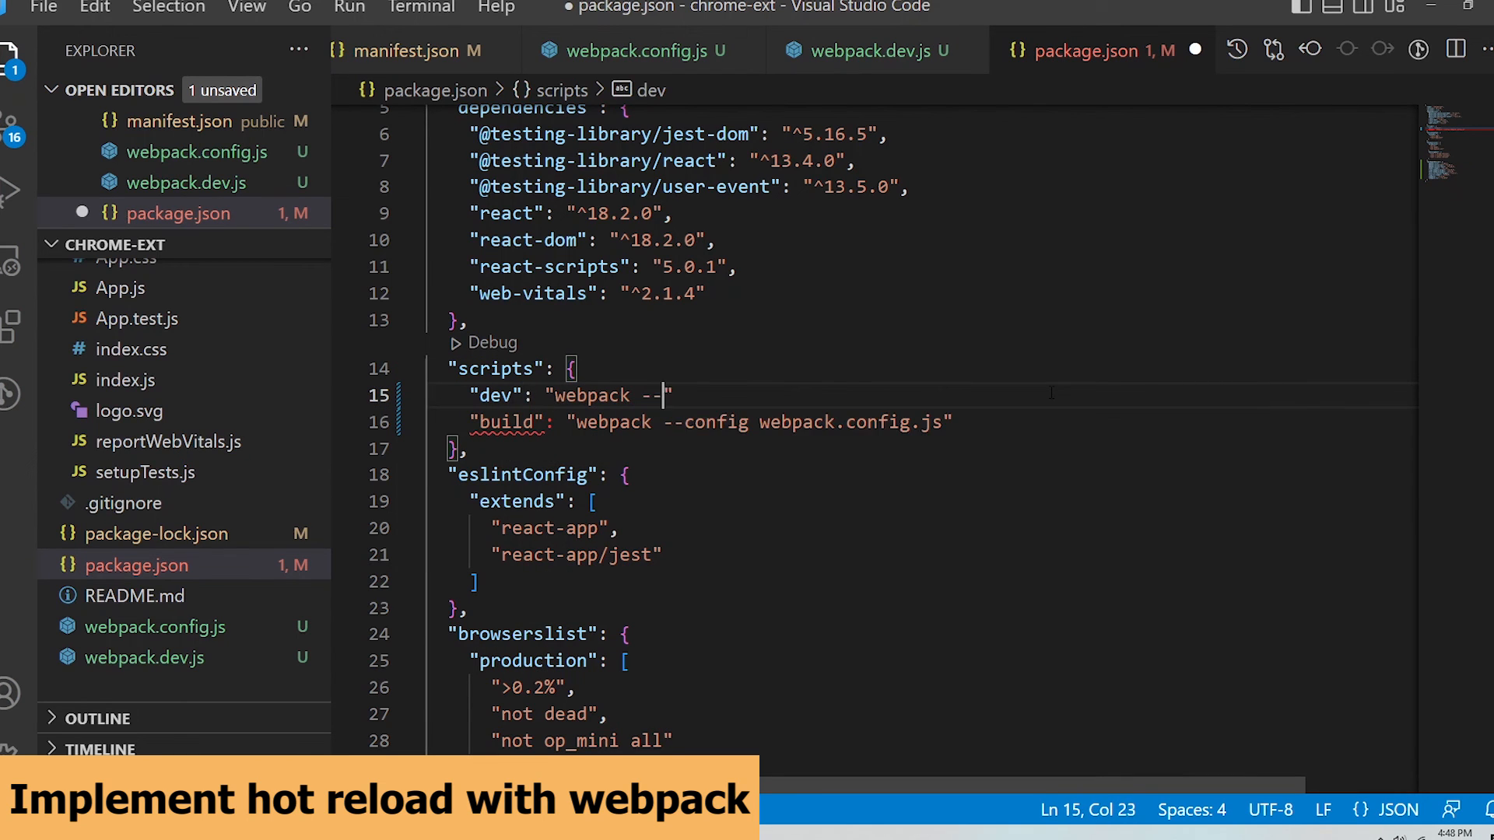
text(watch --config)
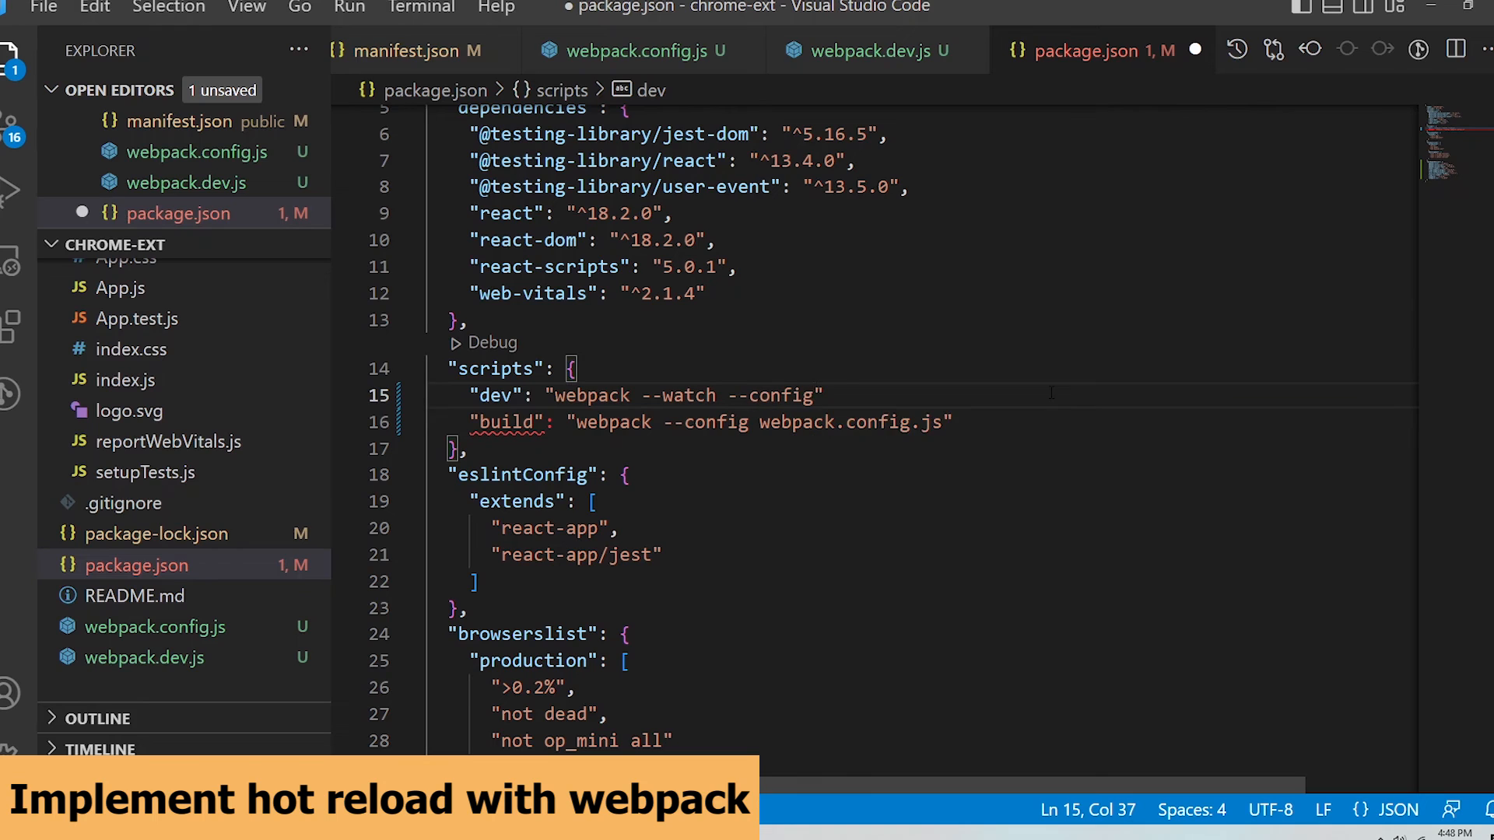
text(webpack.dev.js)
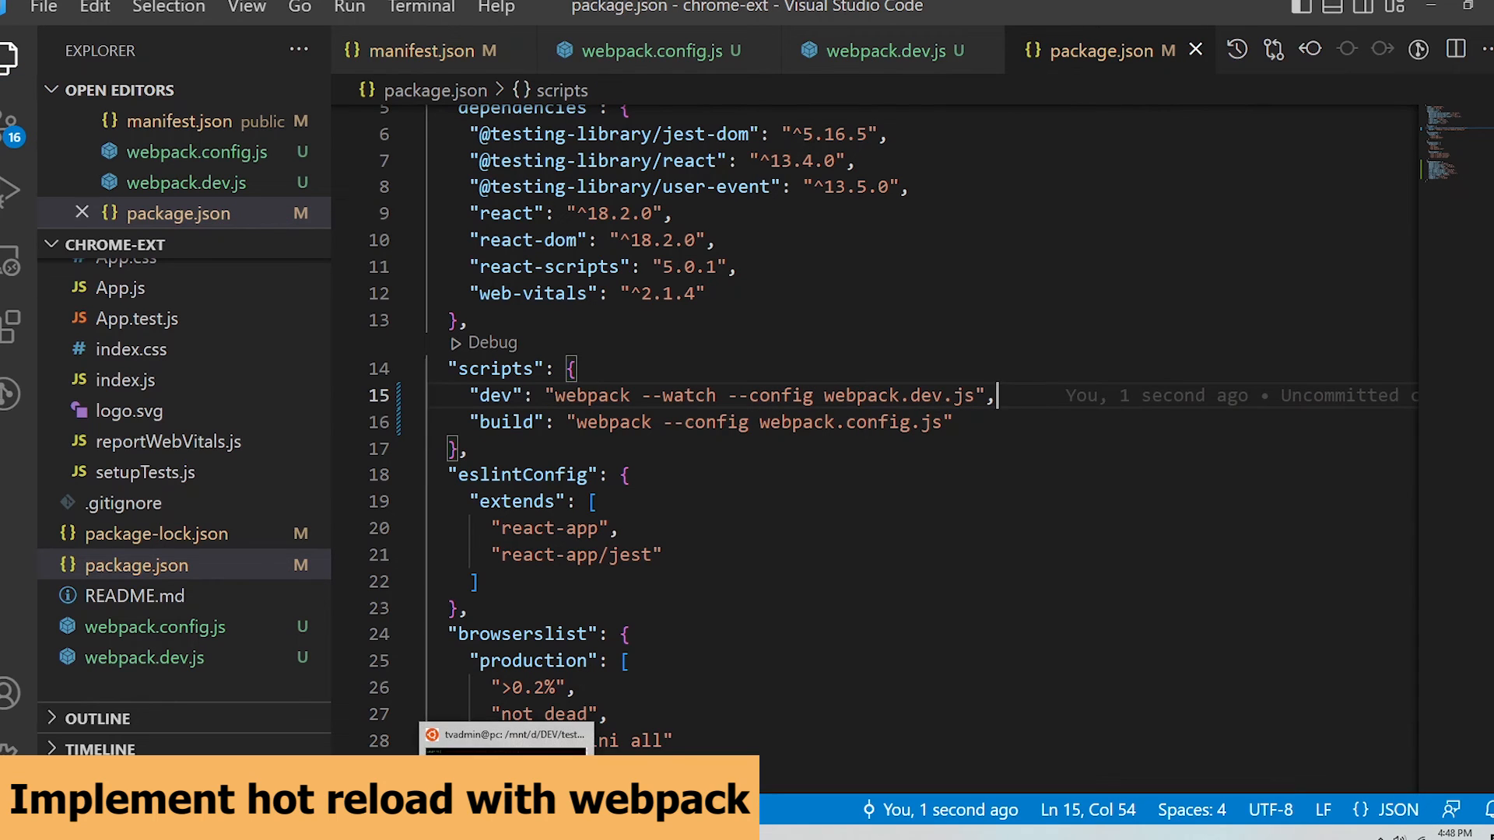
Step: Run the dev watch script in the terminal and check the extension popup still loads
click(507, 737)
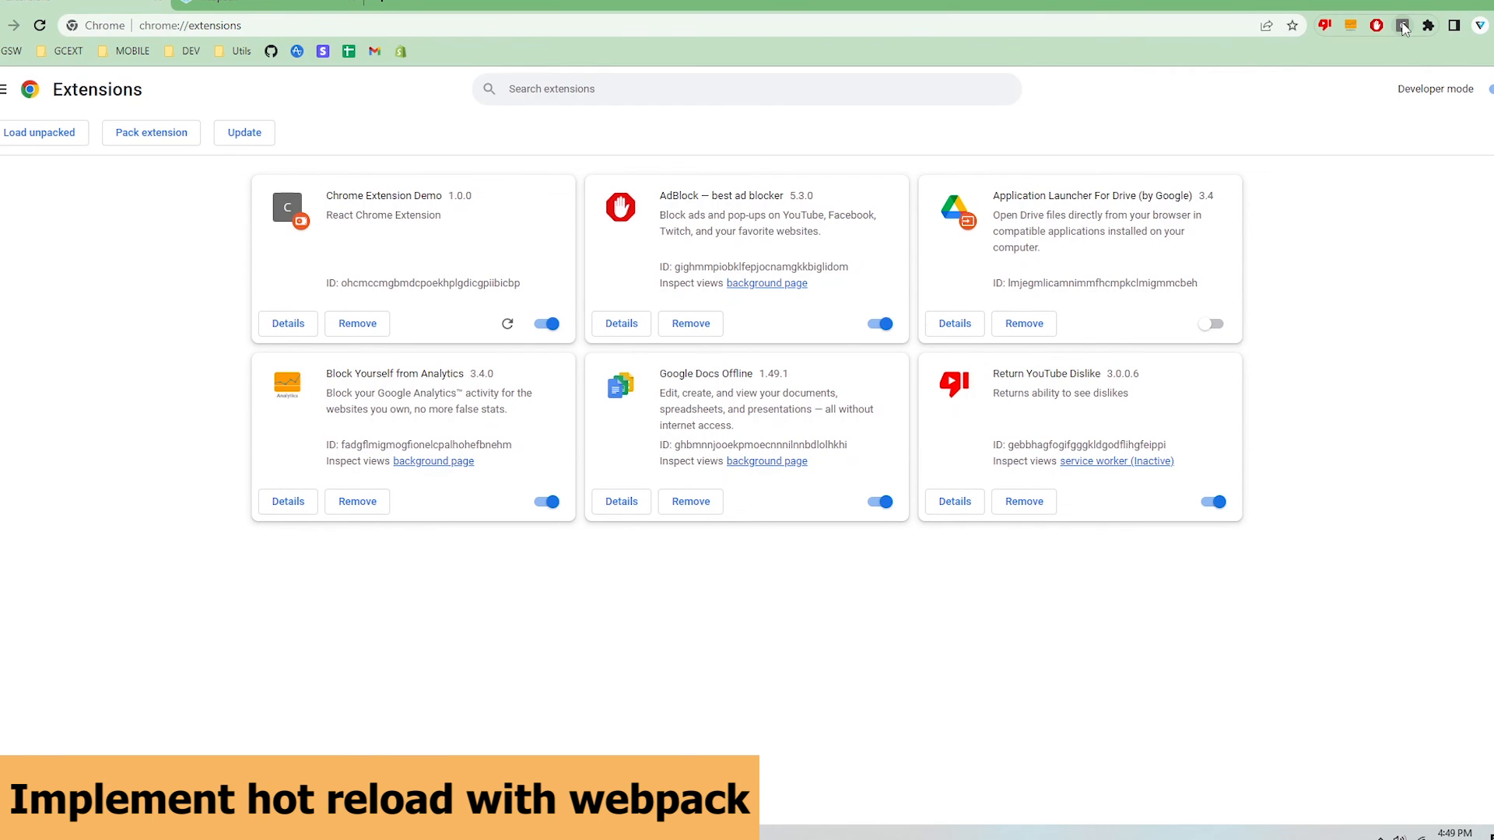
click(1402, 25)
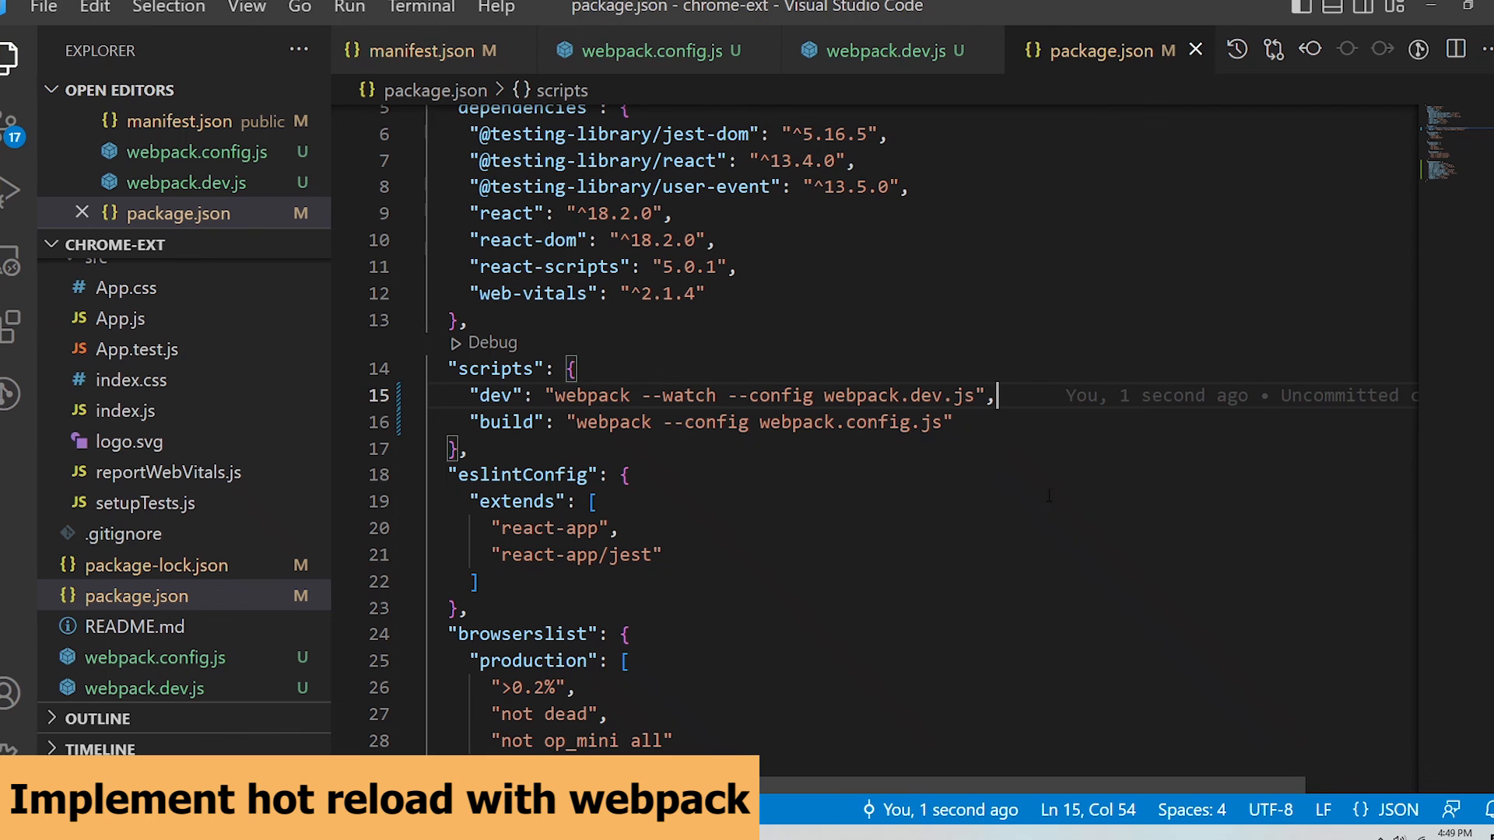
click(119, 348)
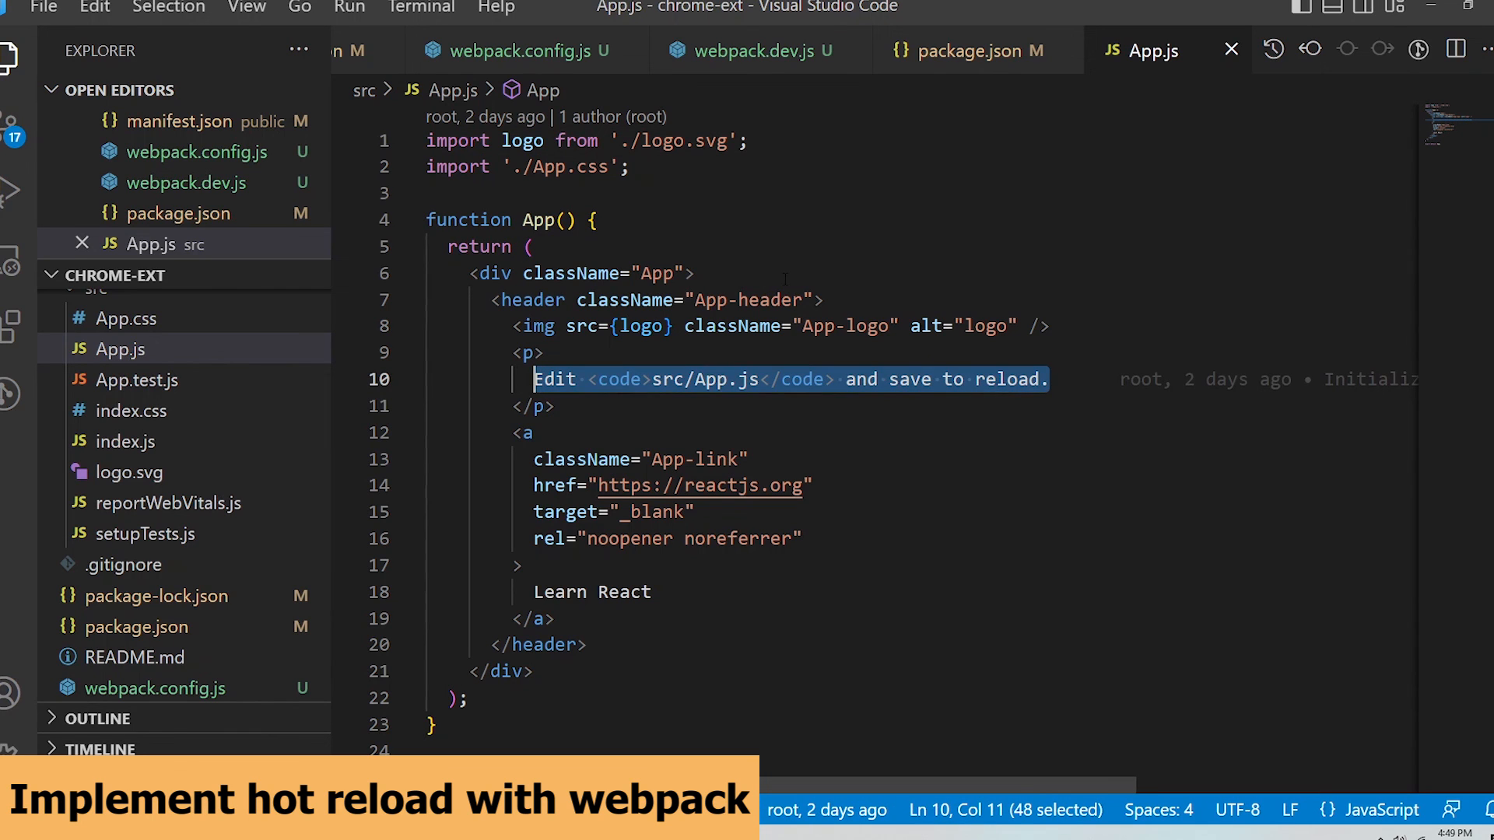
Step: Change the App.js paragraph to Hello World!, save, and confirm the popup shows it
text(Hello World)
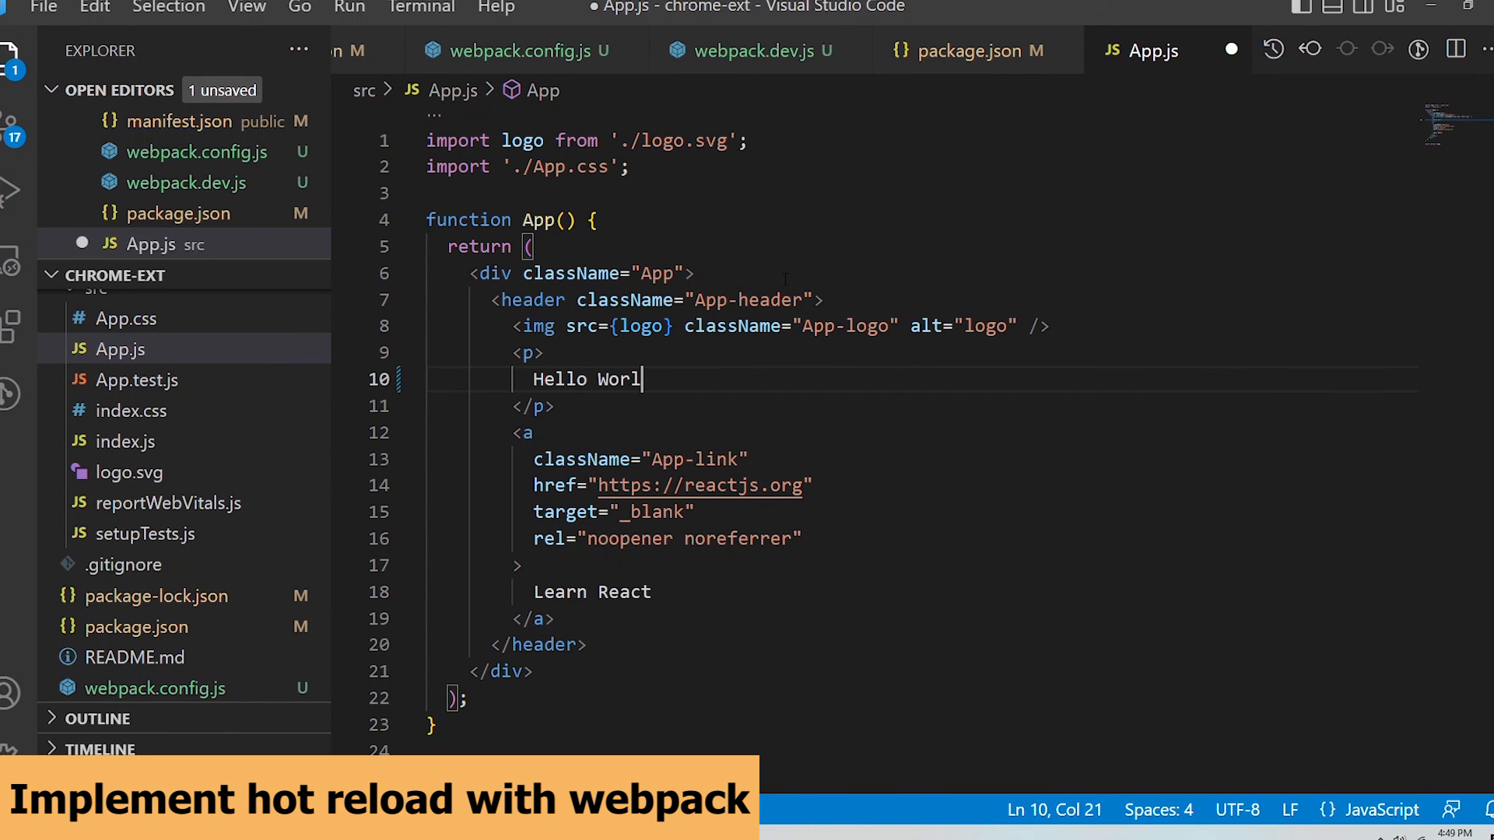
text(d!)
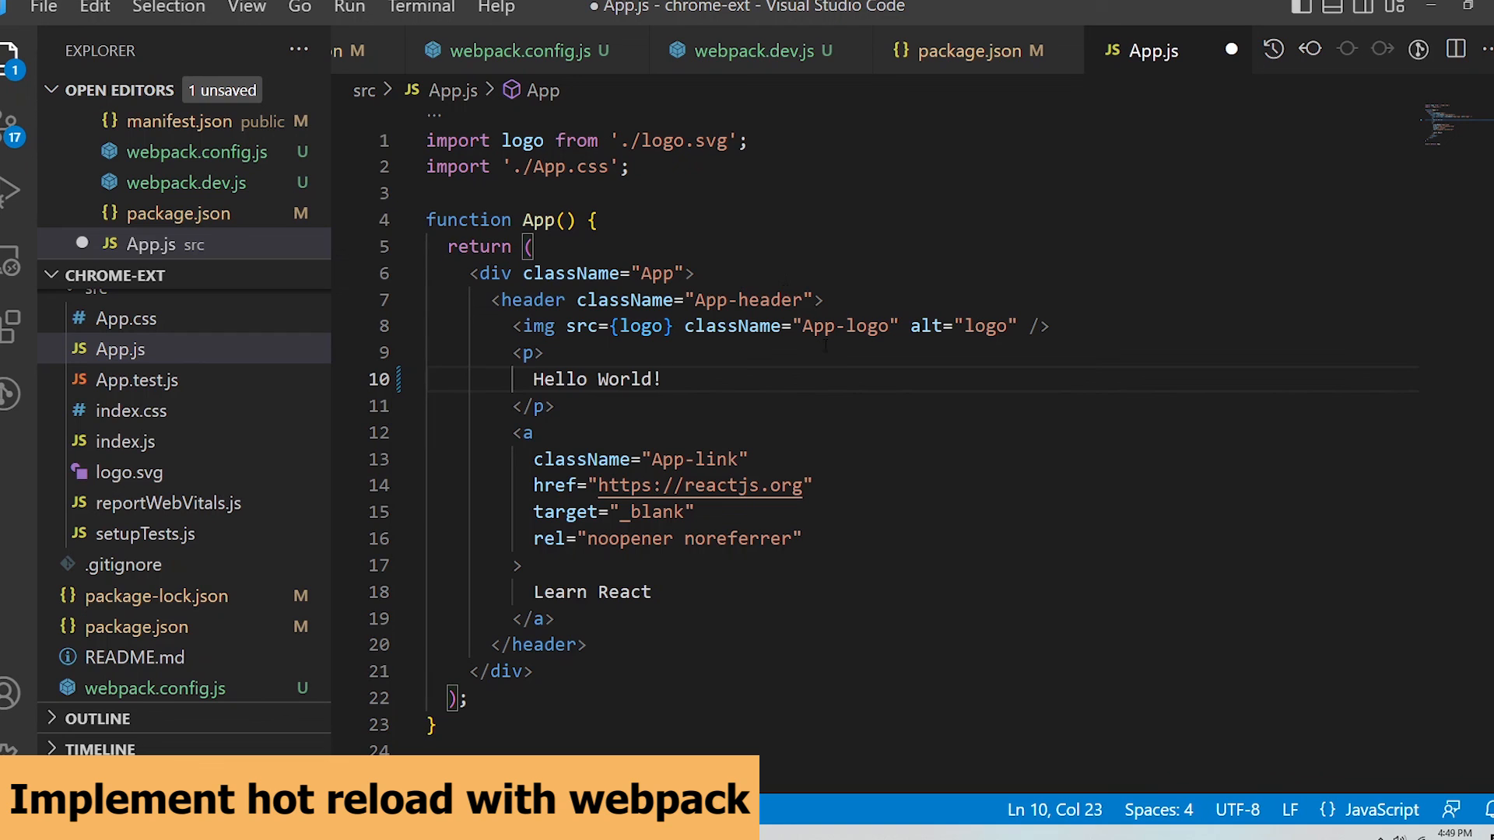
key(ctrl+s)
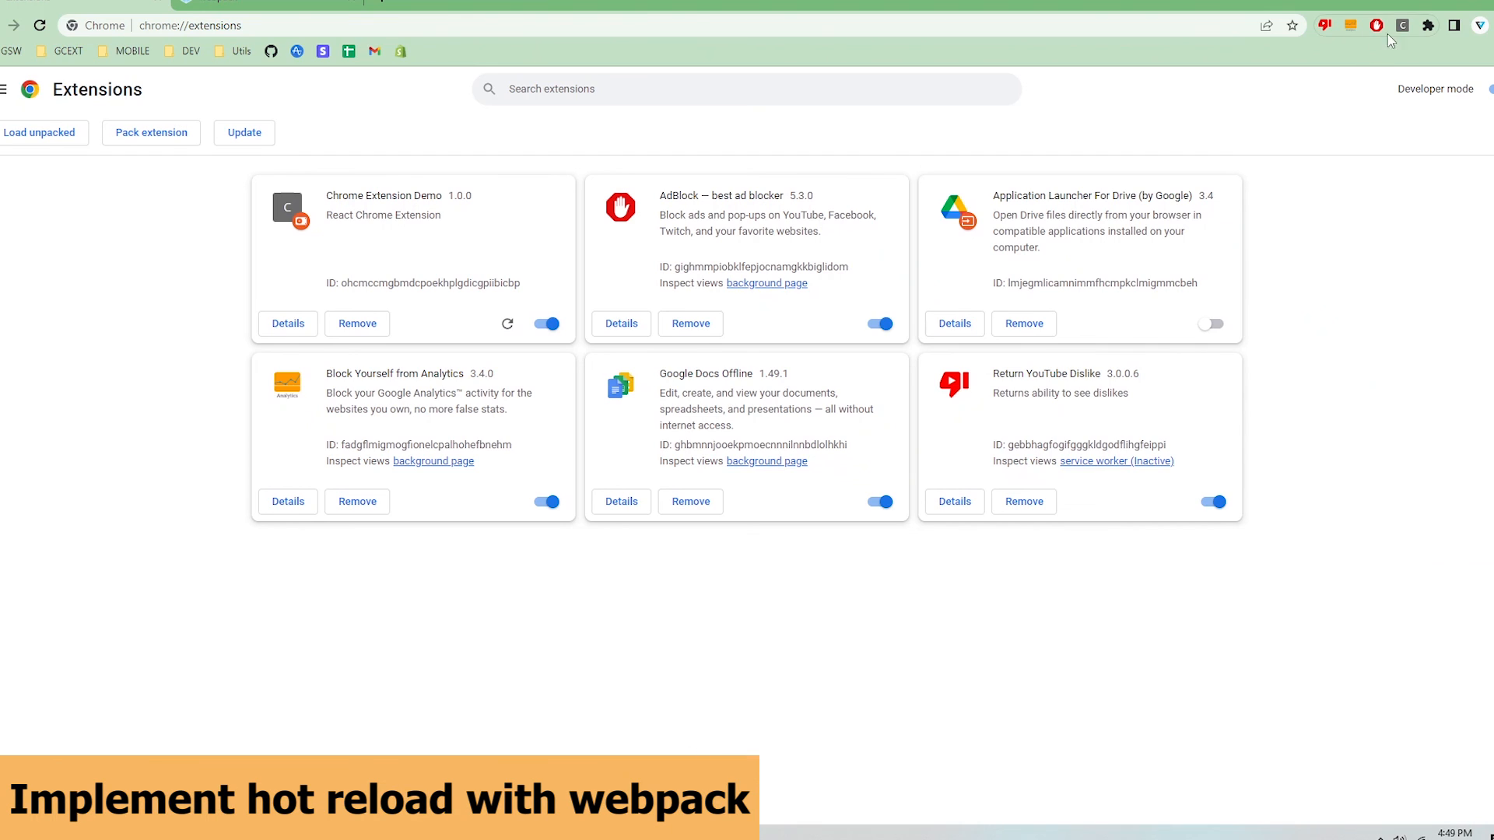
click(1402, 25)
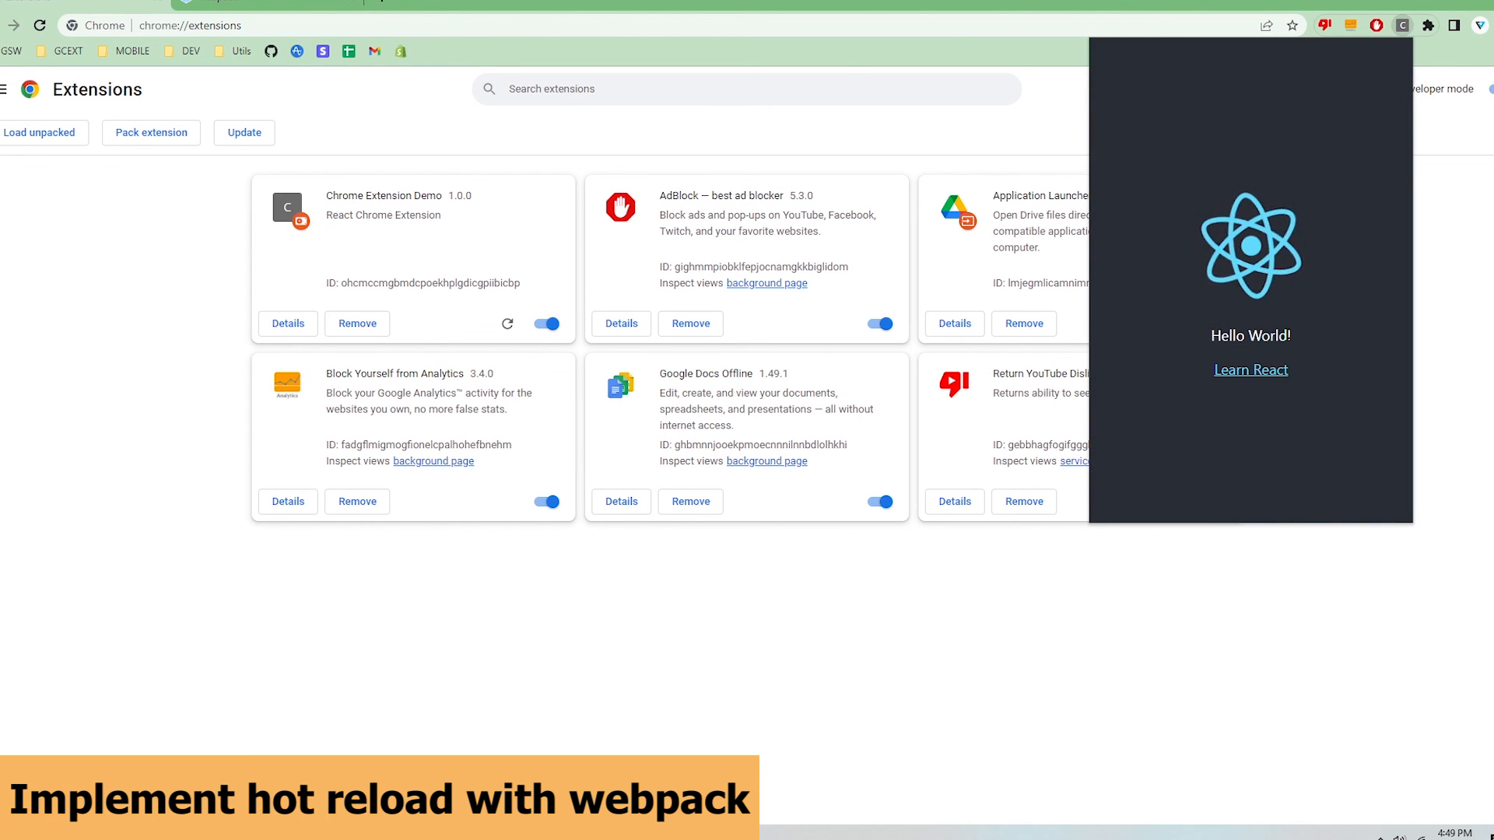